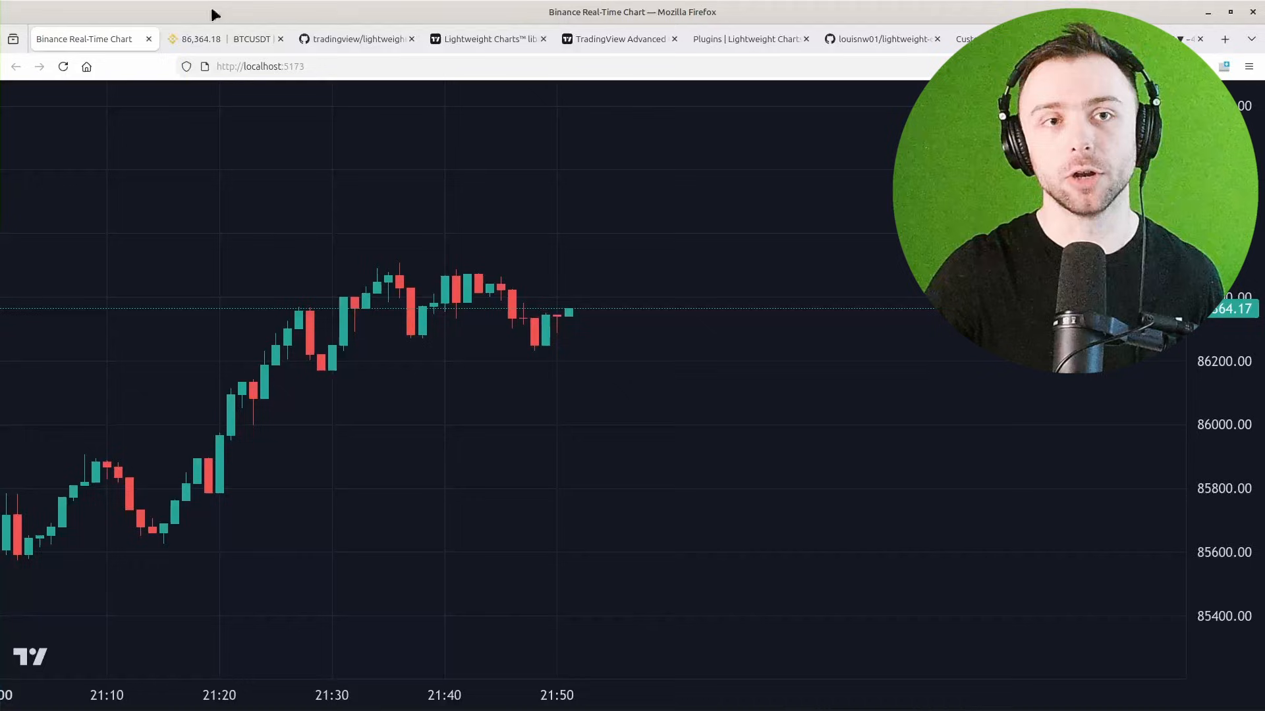
{"action": "mouse_move", "coordinate": [449, 335]}
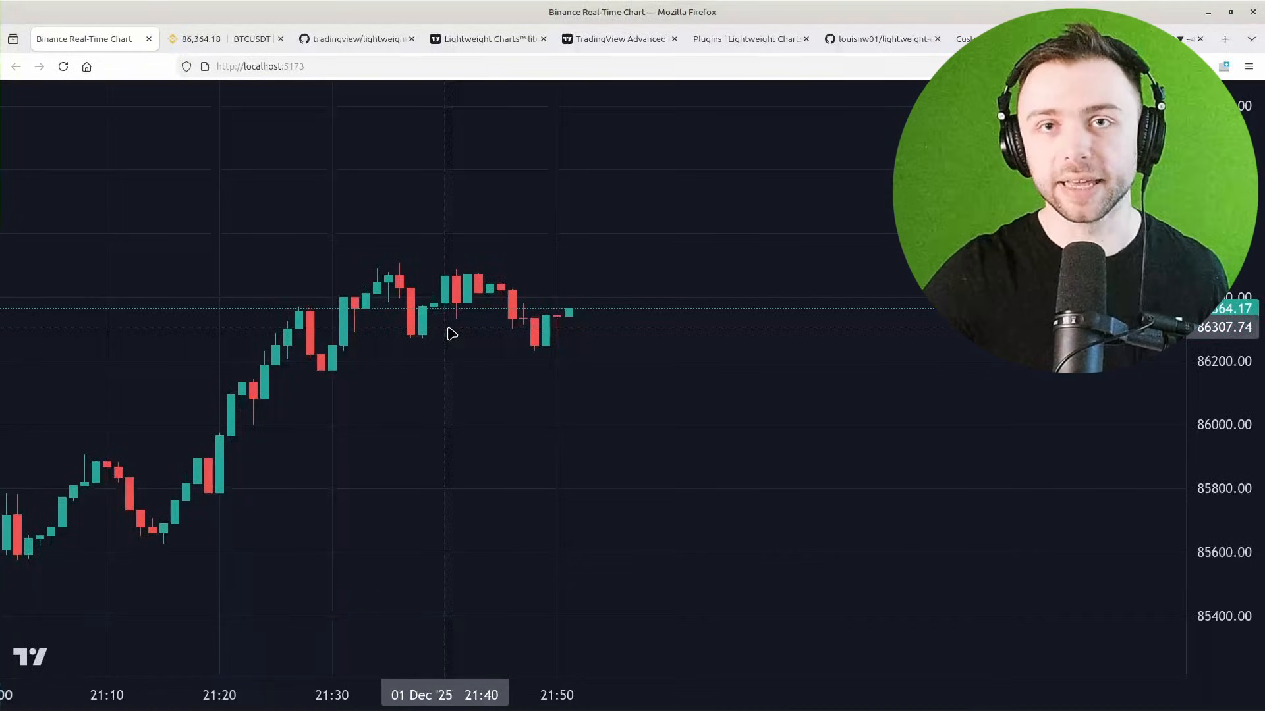
{"action": "mouse_move", "coordinate": [544, 457]}
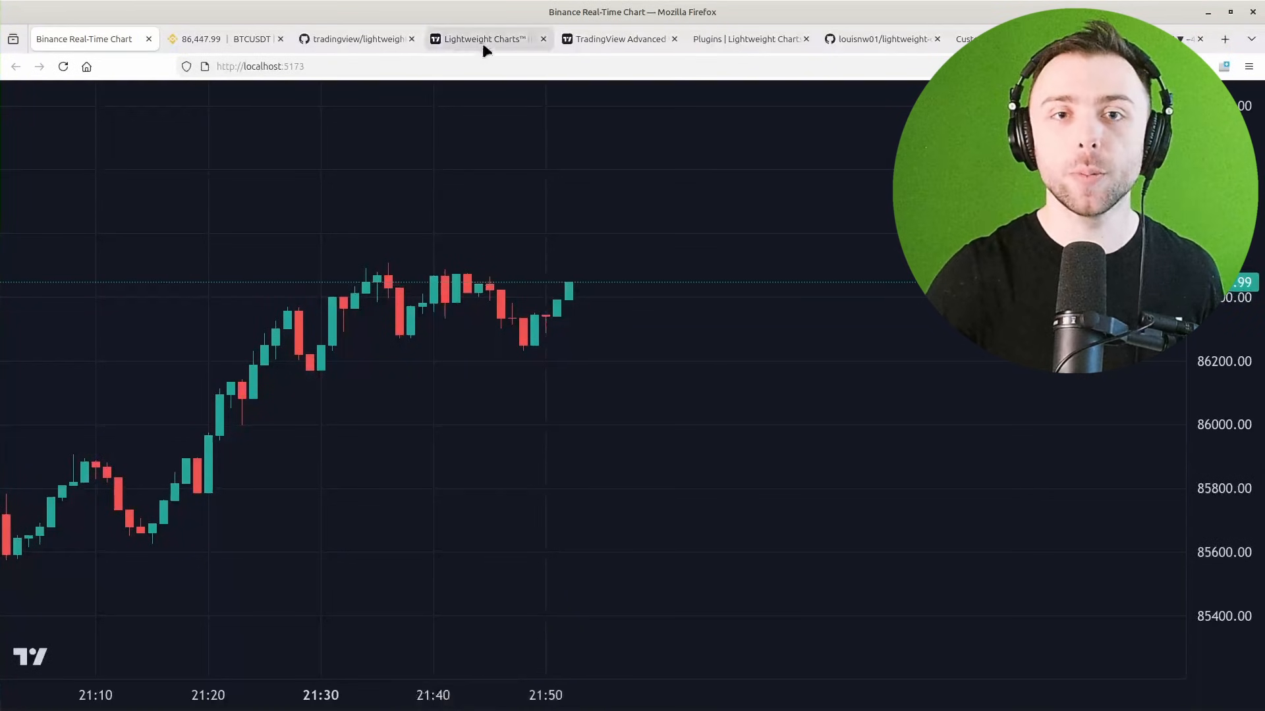
- Switch to the tradingview/lightweight-charts GitHub repository tab
{"action": "left_click", "coordinate": [358, 39]}
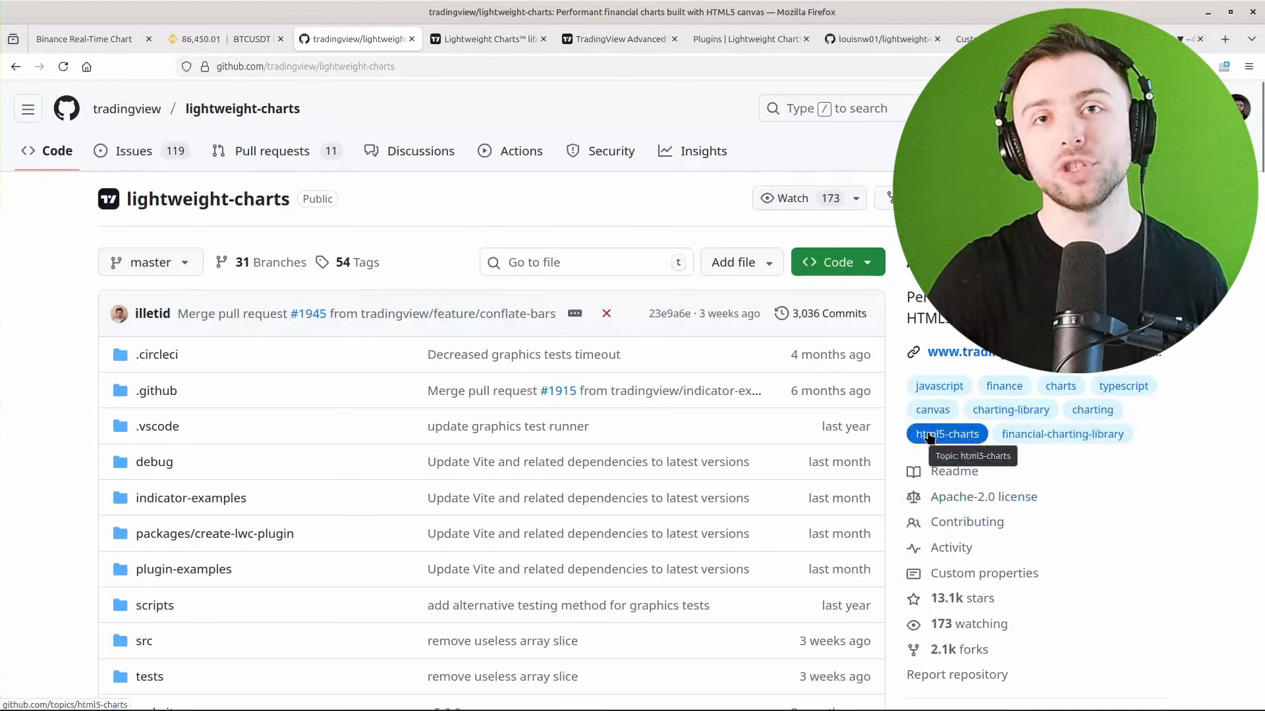
{"action": "mouse_move", "coordinate": [899, 426]}
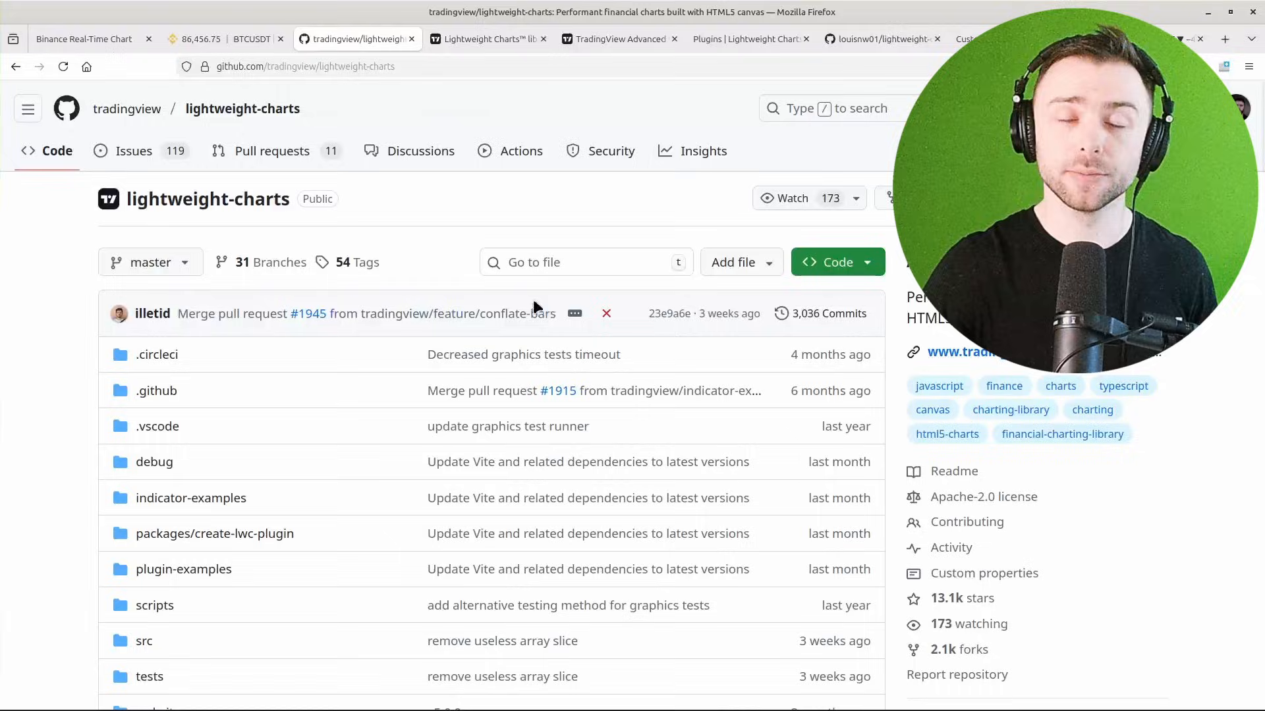
- On the daily BTCUSD chart, draw a Fib channel along the Oct–Nov downtrend and add ADL
{"action": "left_click", "coordinate": [84, 39]}
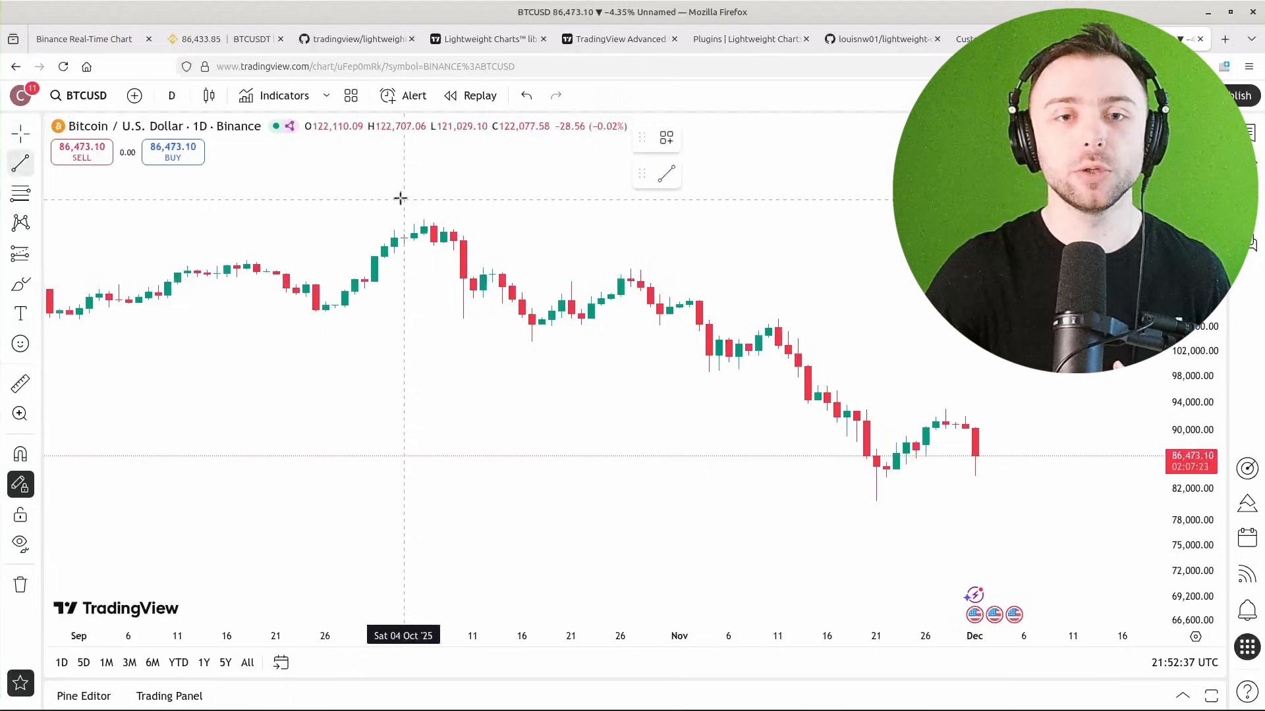
{"action": "left_click_drag", "start_coordinate": [403, 198], "coordinate": [837, 331]}
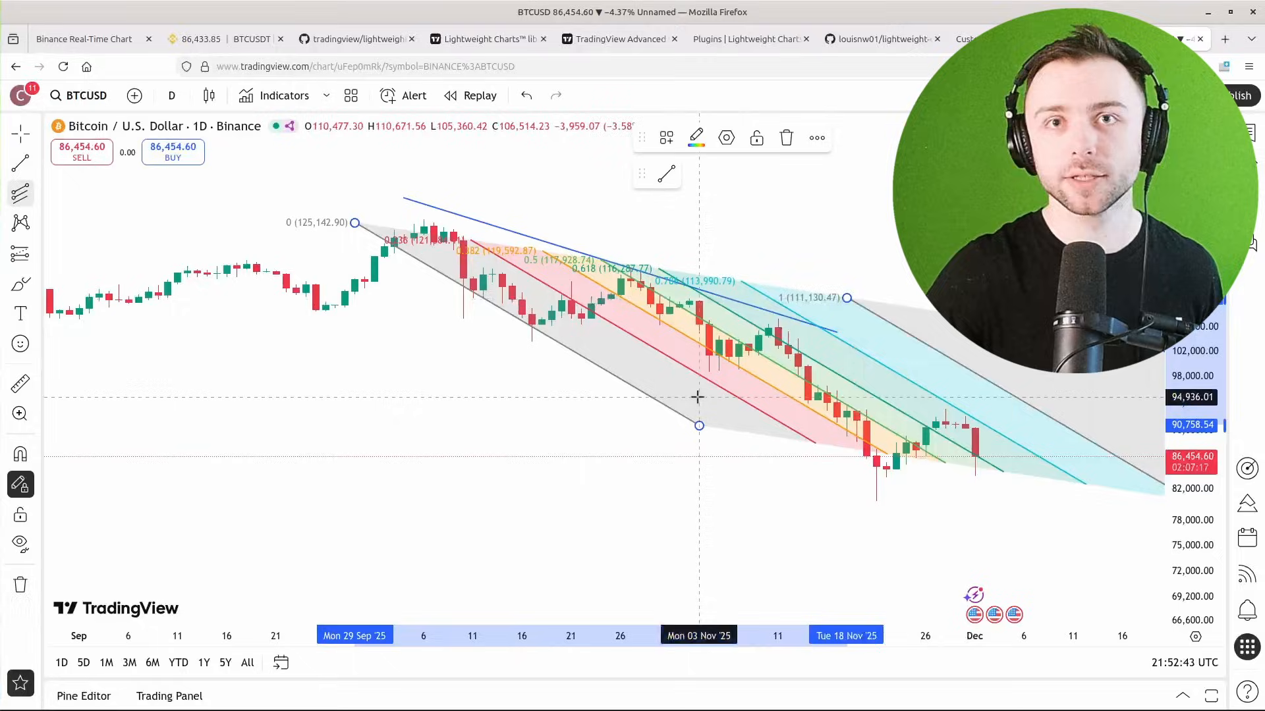
{"action": "left_click", "coordinate": [85, 38]}
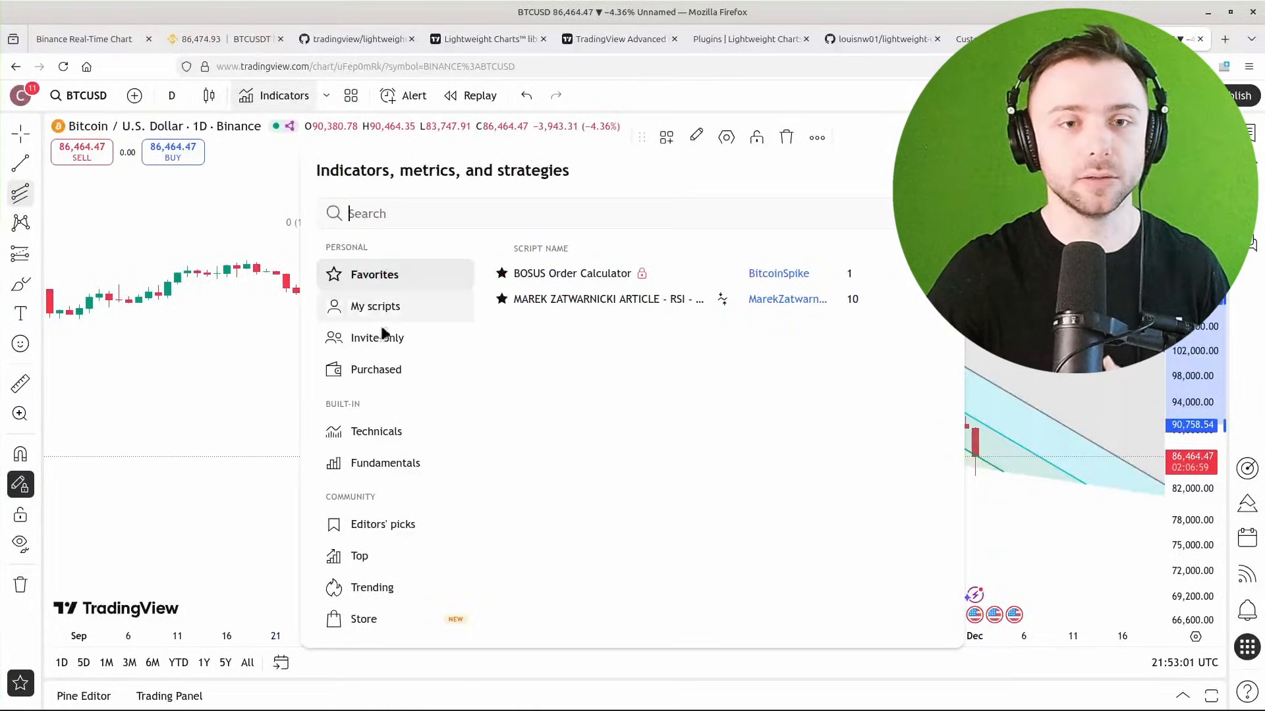
{"action": "left_click", "coordinate": [377, 431]}
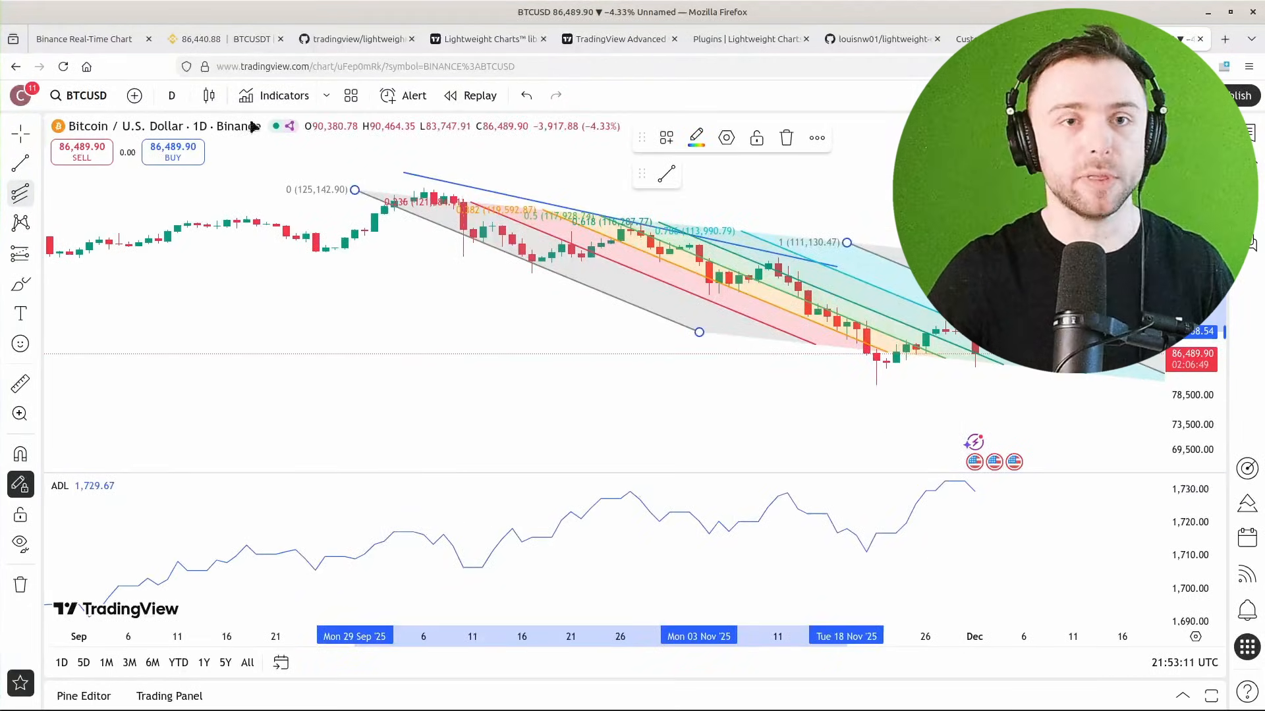
{"action": "left_click", "coordinate": [285, 95]}
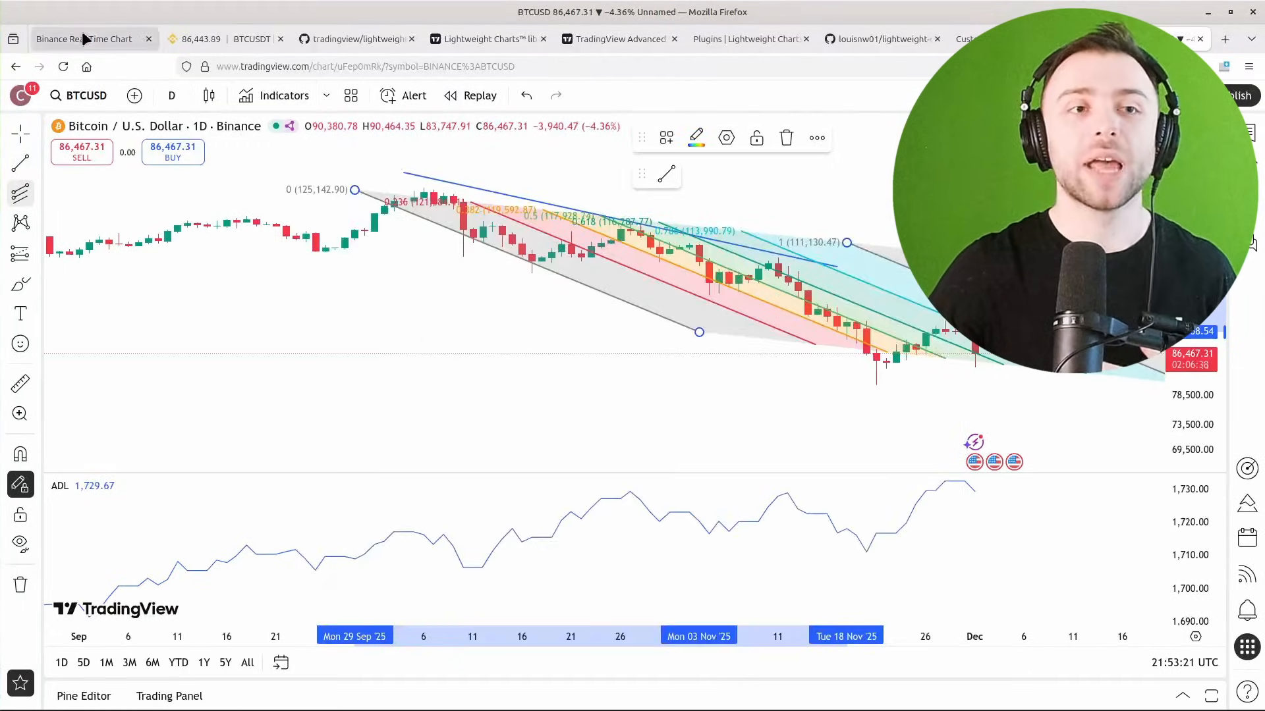
- Open the TradingView Advanced Charts library page and scroll down to its widgets section
{"action": "left_click", "coordinate": [84, 39]}
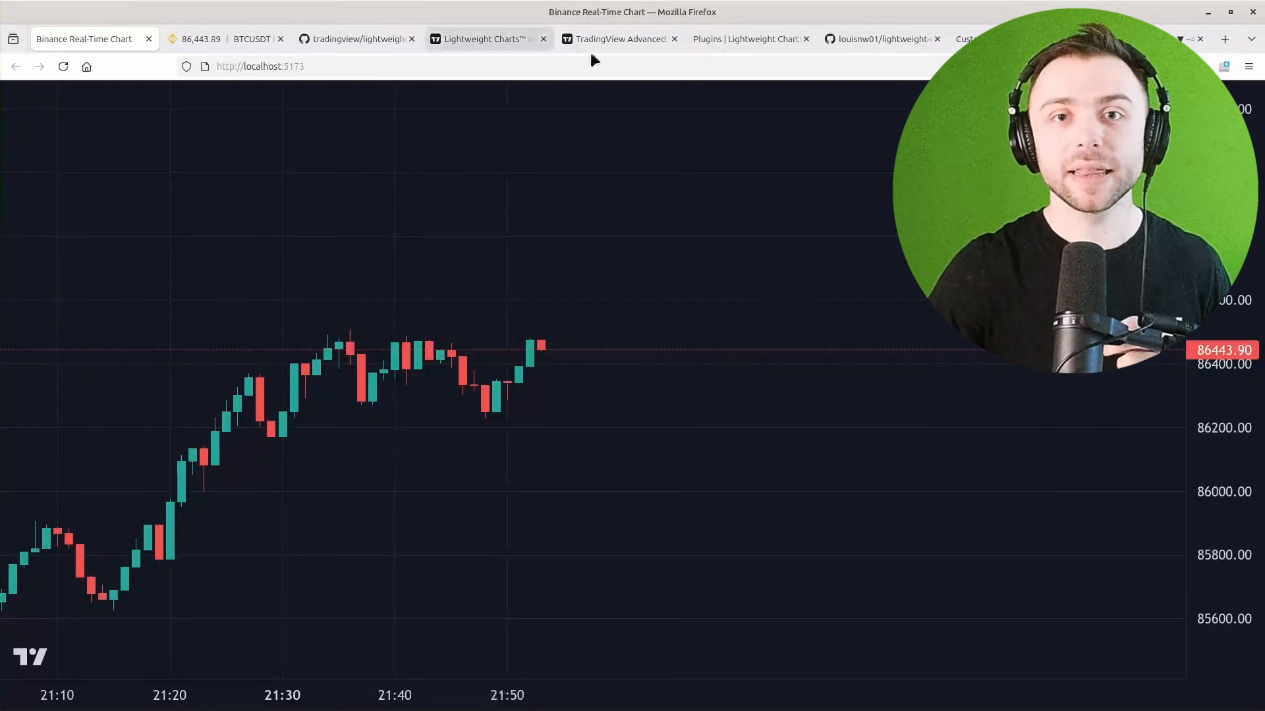
{"action": "left_click", "coordinate": [618, 39]}
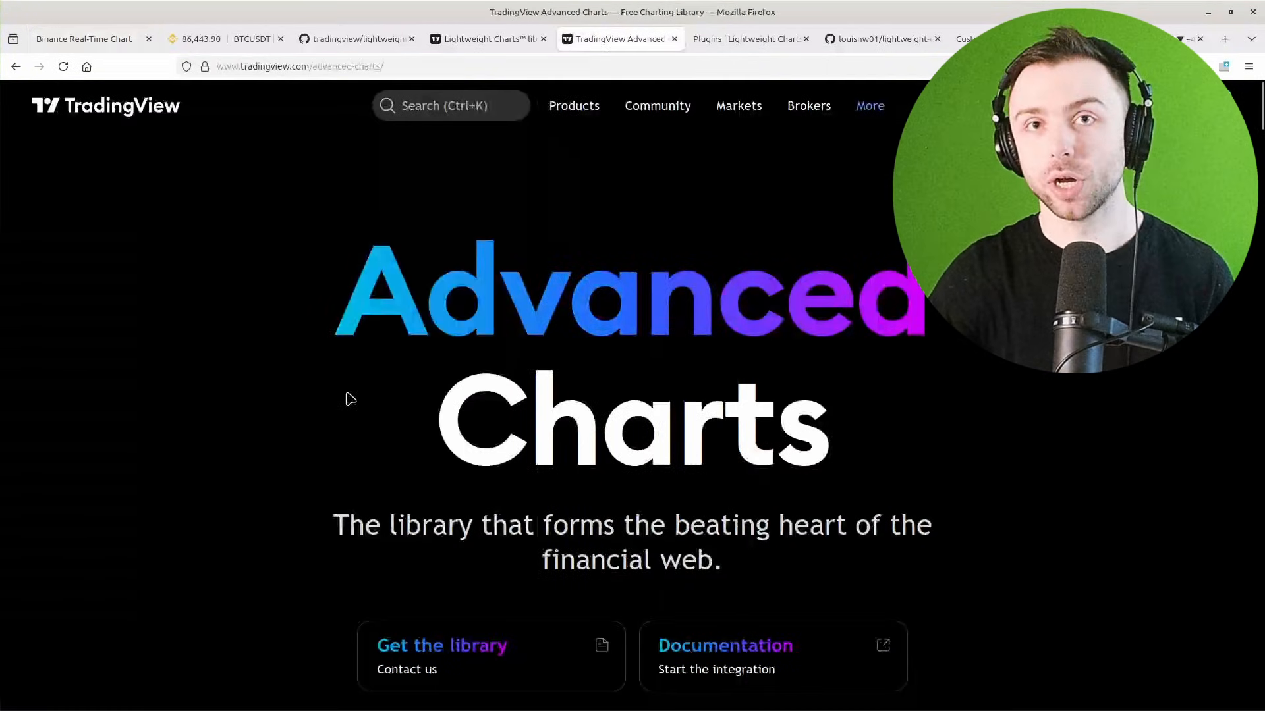
{"action": "scroll", "scroll_direction": "down", "scroll_amount": 3}
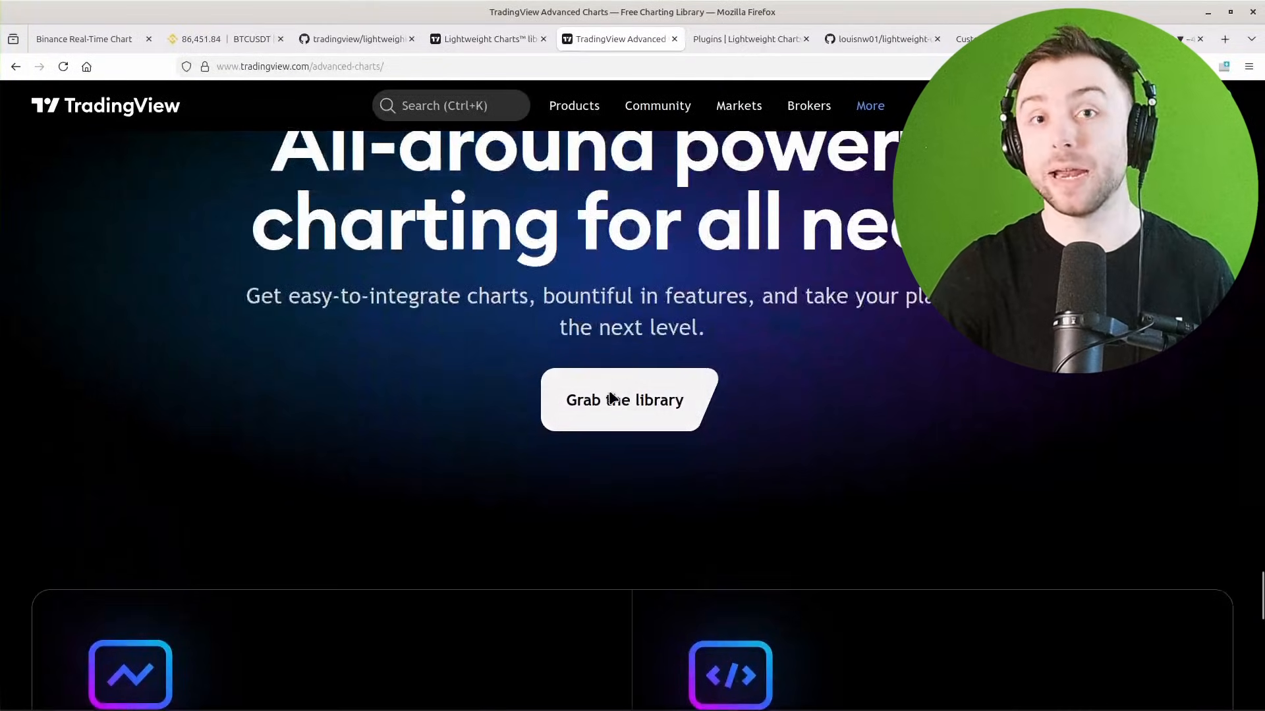
{"action": "left_click", "coordinate": [625, 399]}
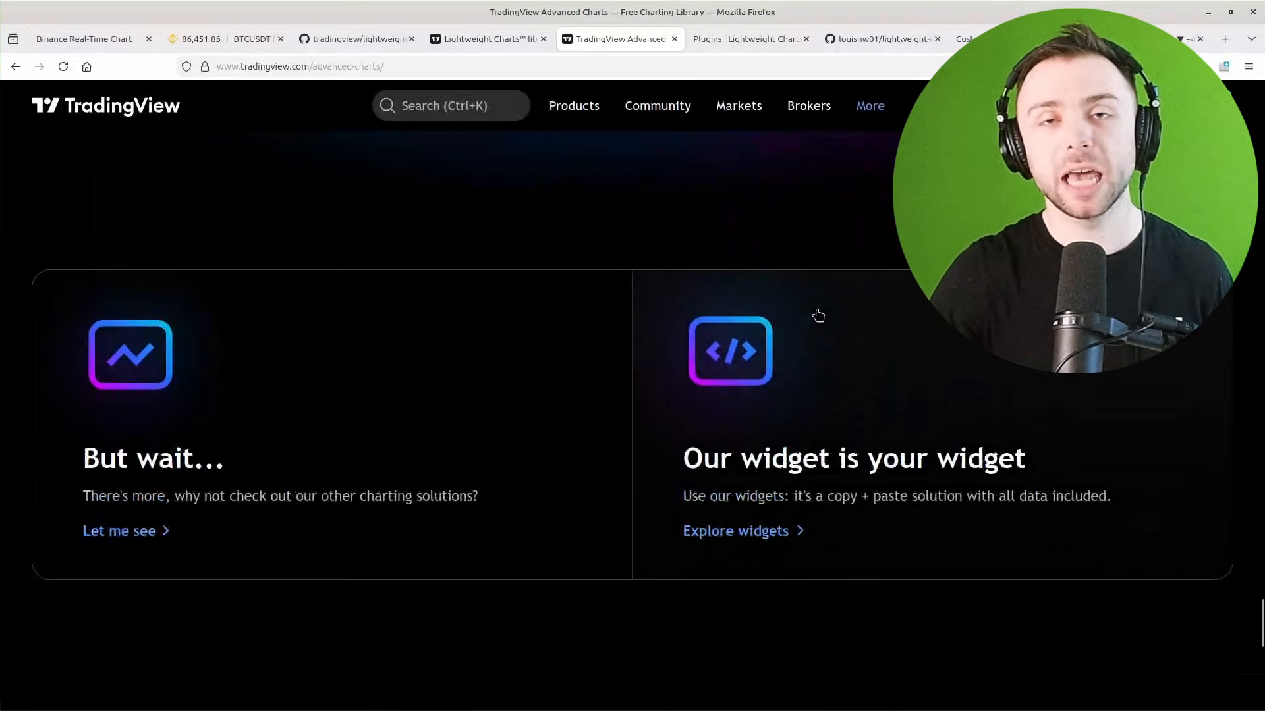
{"action": "mouse_move", "coordinate": [822, 319]}
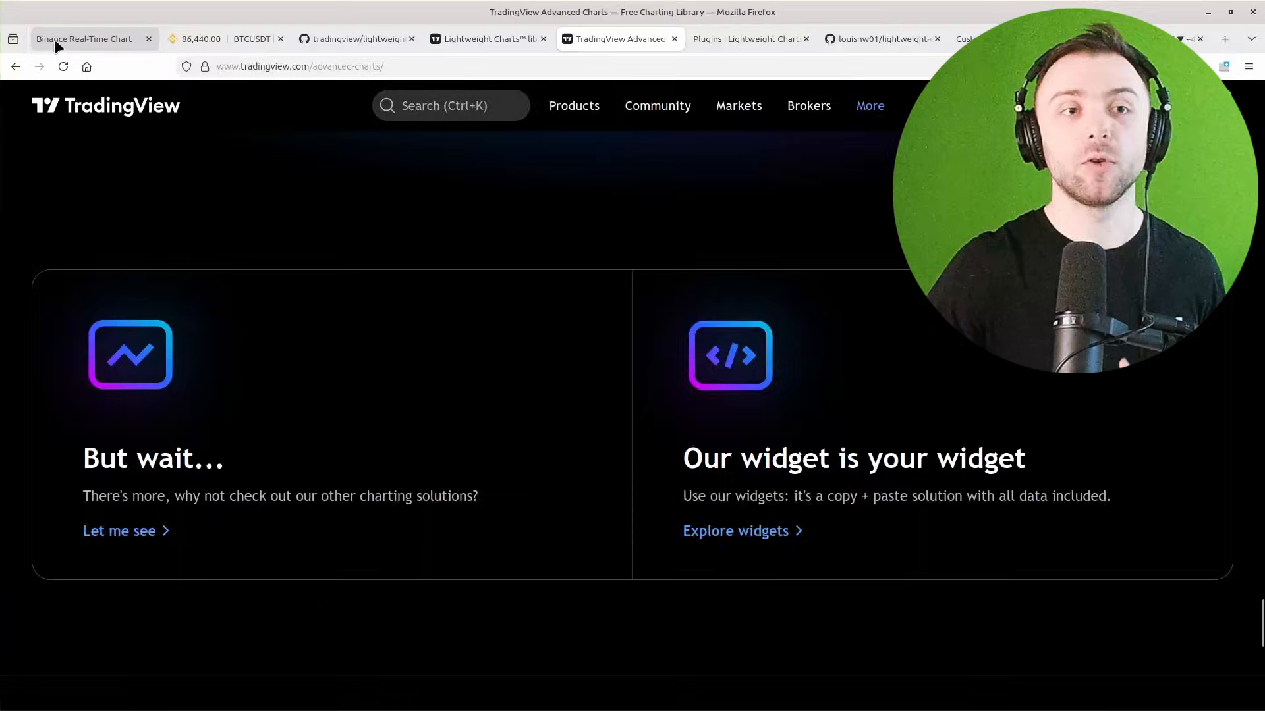
- Open the Lightweight Charts Plugins documentation tab, passing through the Binance chart app
{"action": "left_click", "coordinate": [85, 39]}
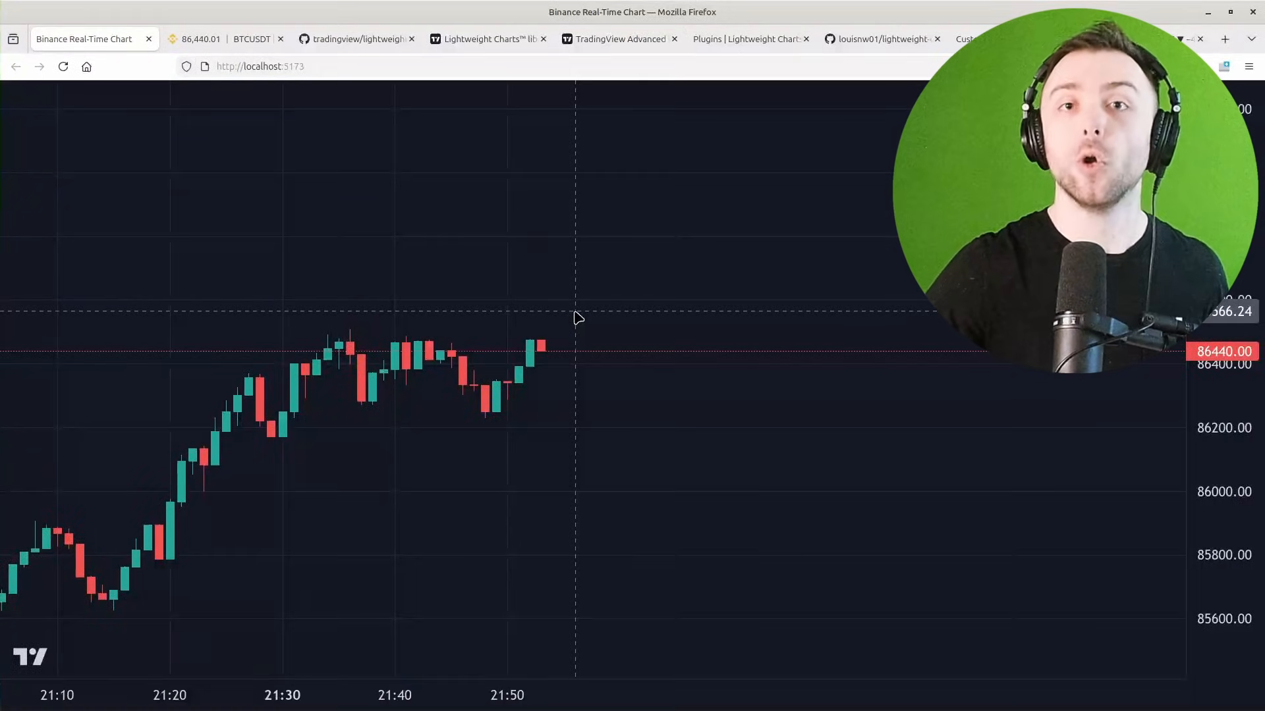
{"action": "mouse_move", "coordinate": [685, 173]}
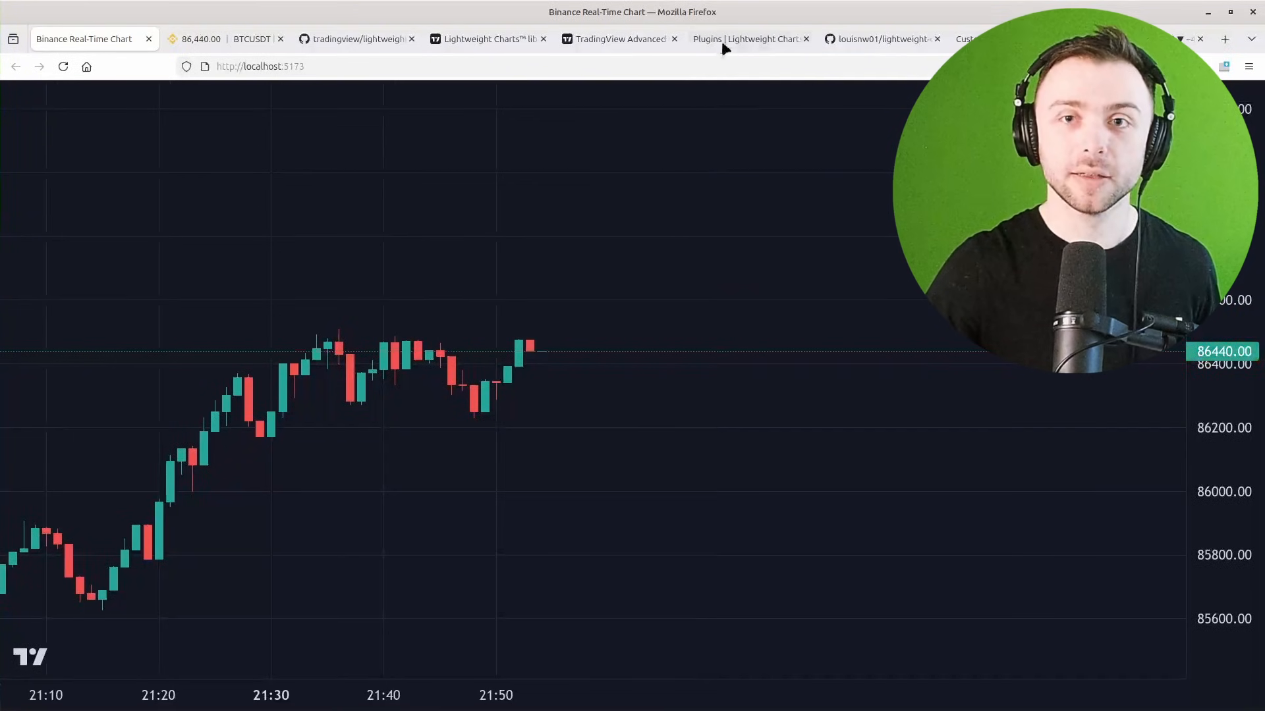
{"action": "left_click", "coordinate": [742, 39]}
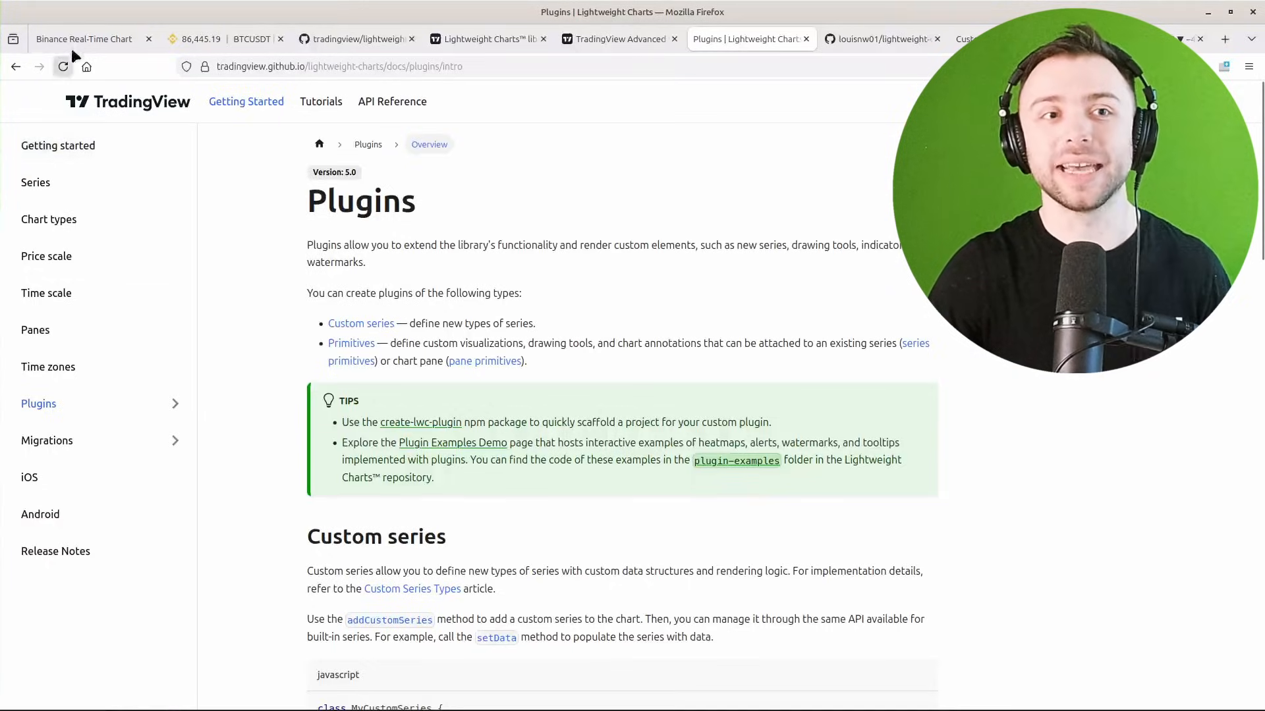
- Switch back to the Binance Real-Time Chart tab showing live BTCUSDT candles
{"action": "left_click", "coordinate": [84, 39]}
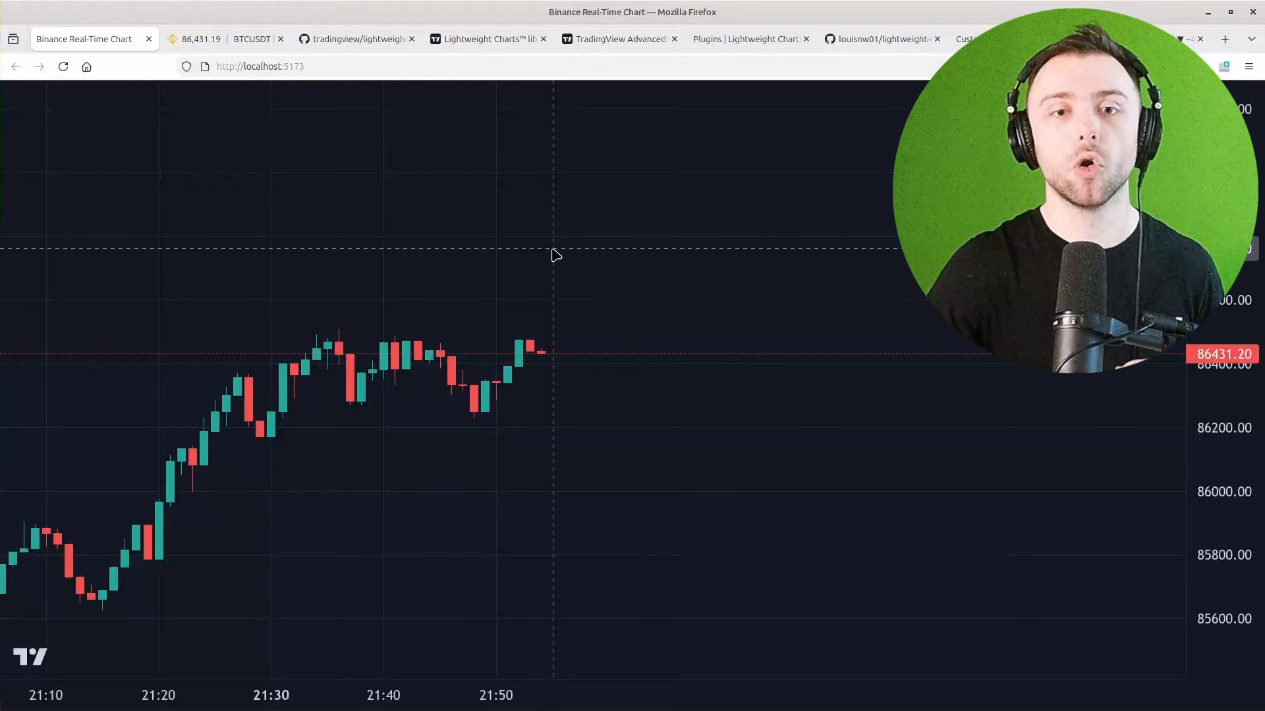
{"action": "mouse_move", "coordinate": [561, 236]}
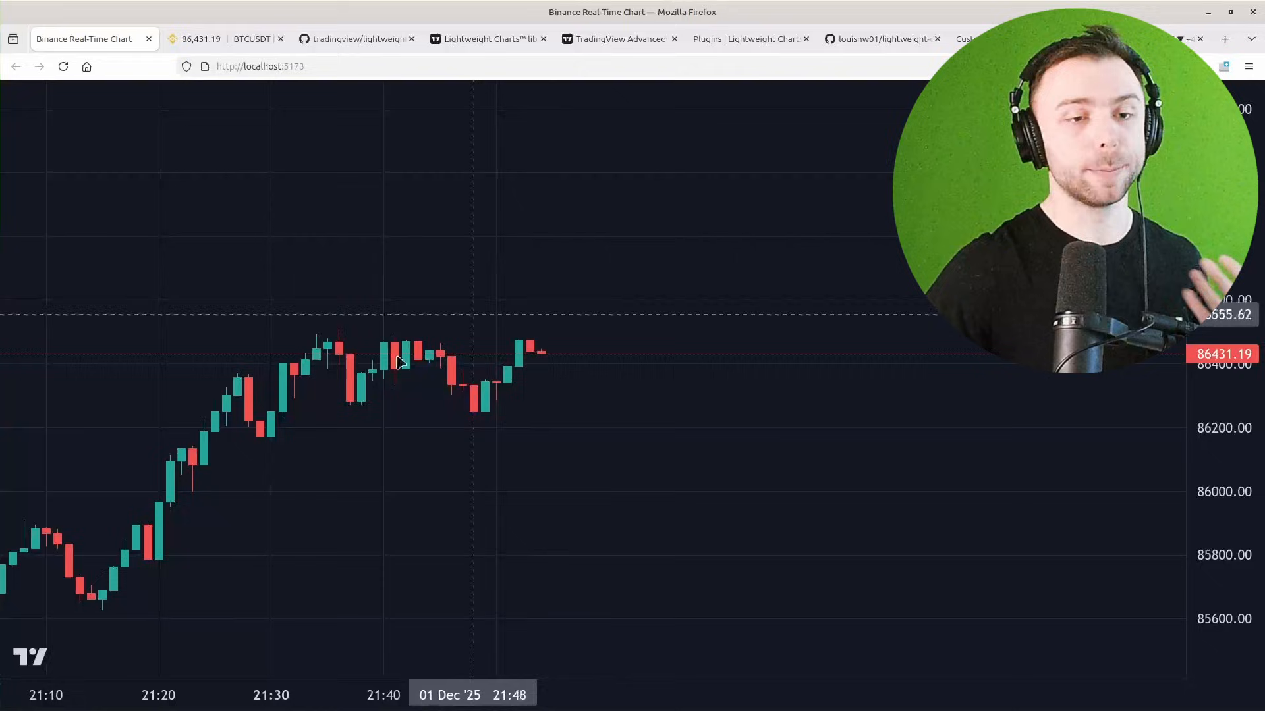
{"action": "mouse_move", "coordinate": [401, 496]}
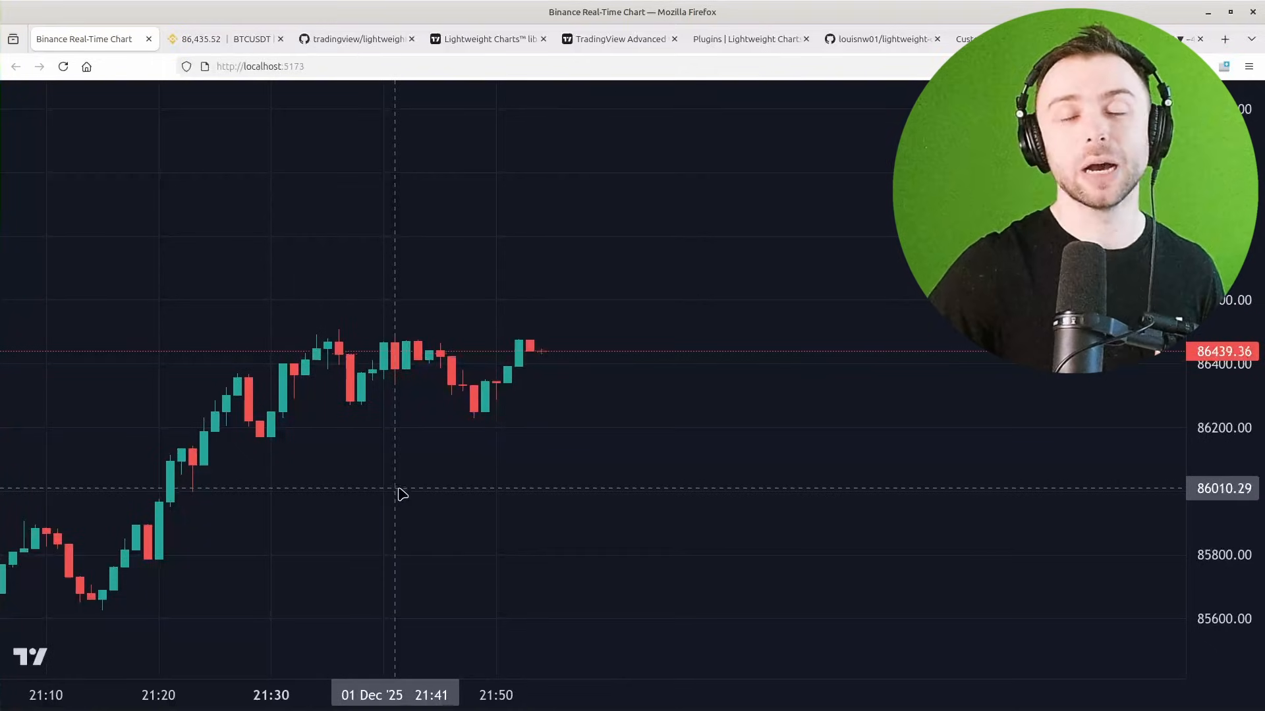
{"action": "mouse_move", "coordinate": [415, 476]}
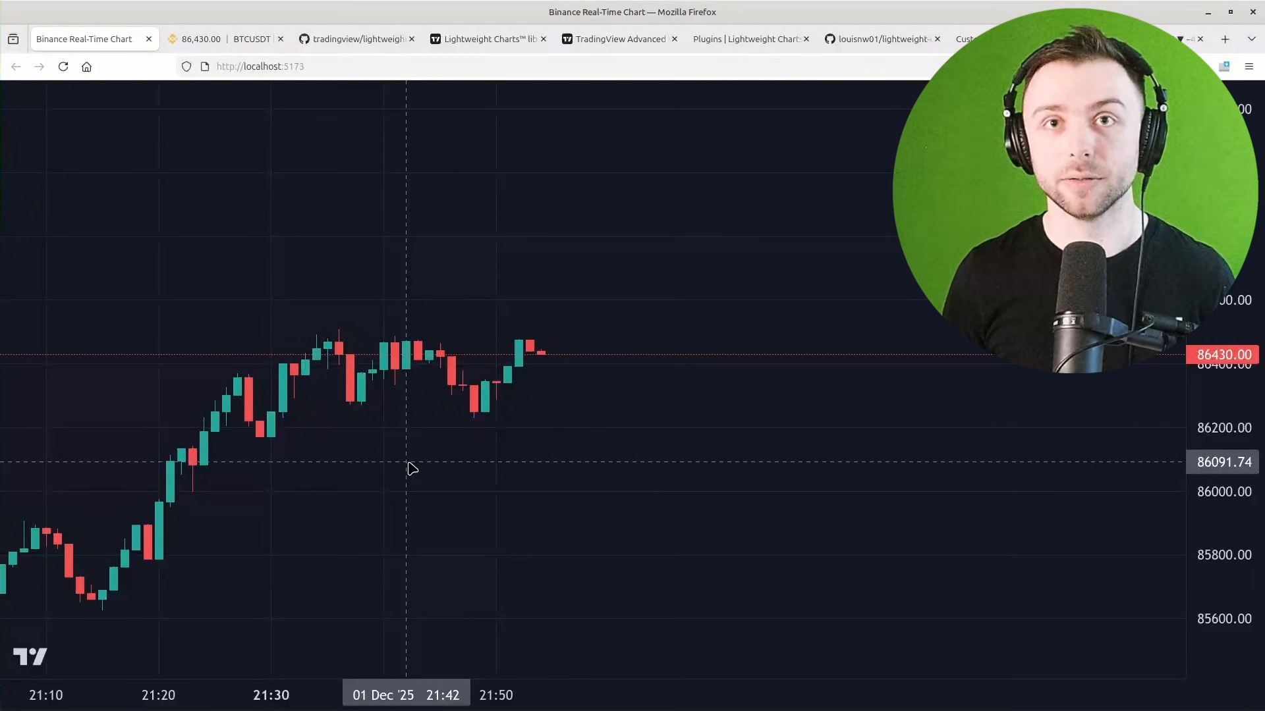
- Open the louisnw01/lightweight-charts-python repository tab and scroll through its file list
{"action": "left_click", "coordinate": [879, 39]}
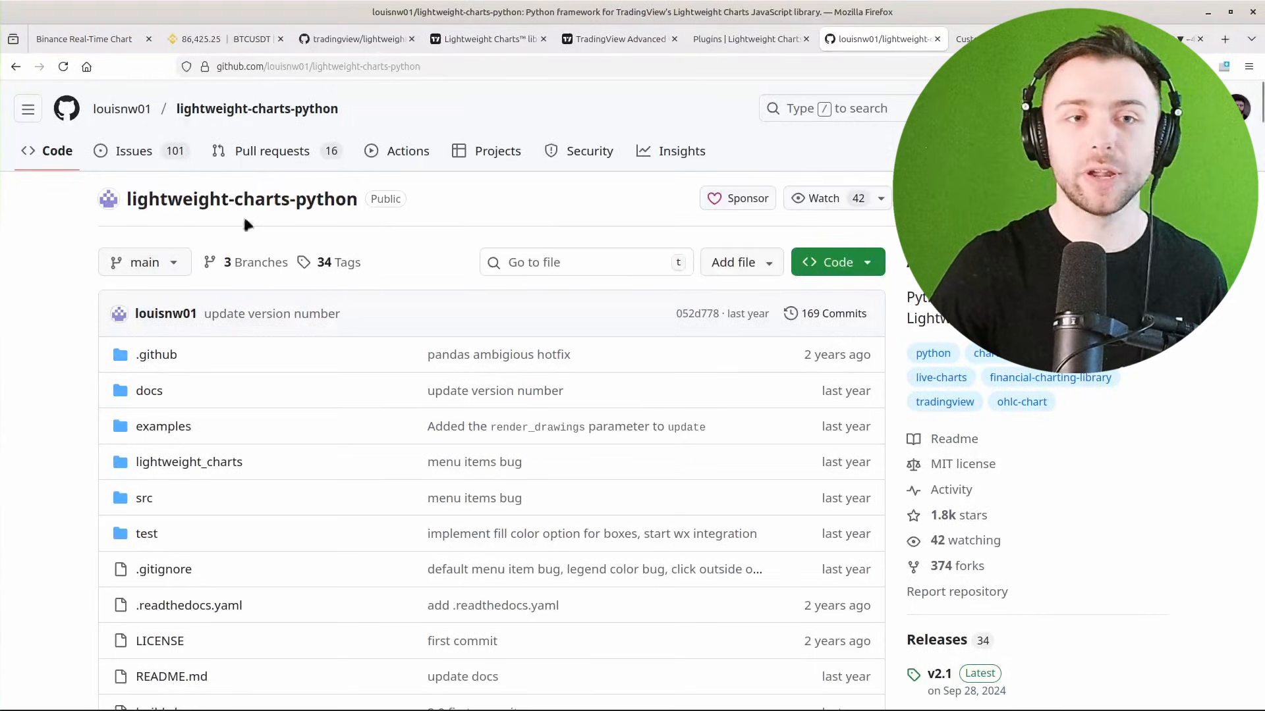
{"action": "mouse_move", "coordinate": [295, 222]}
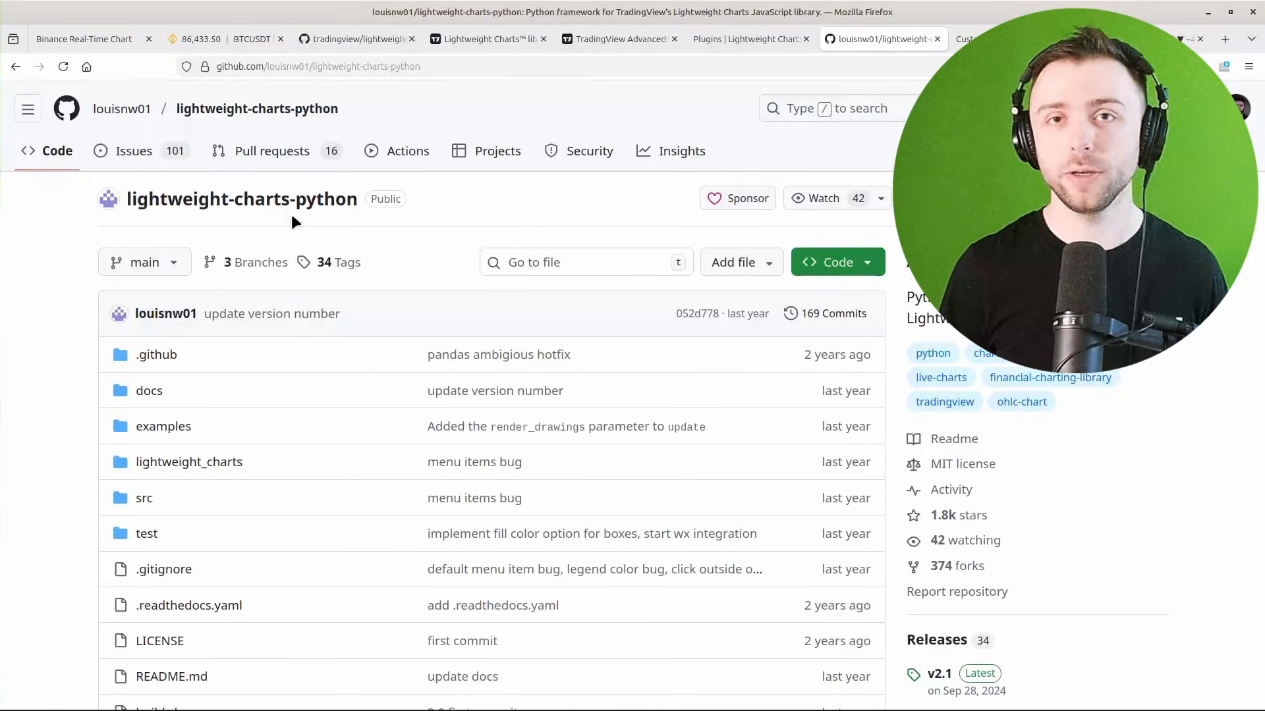
{"action": "scroll", "scroll_direction": "down", "scroll_amount": 3}
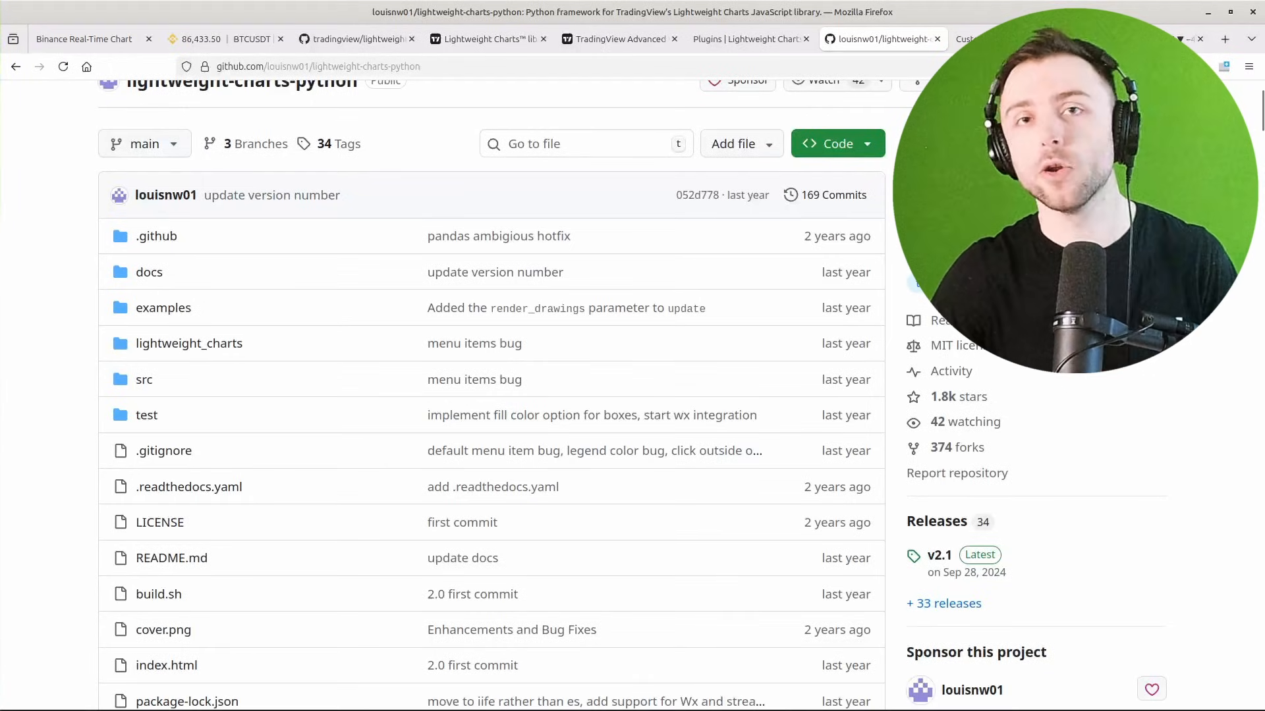
{"action": "mouse_move", "coordinate": [994, 355]}
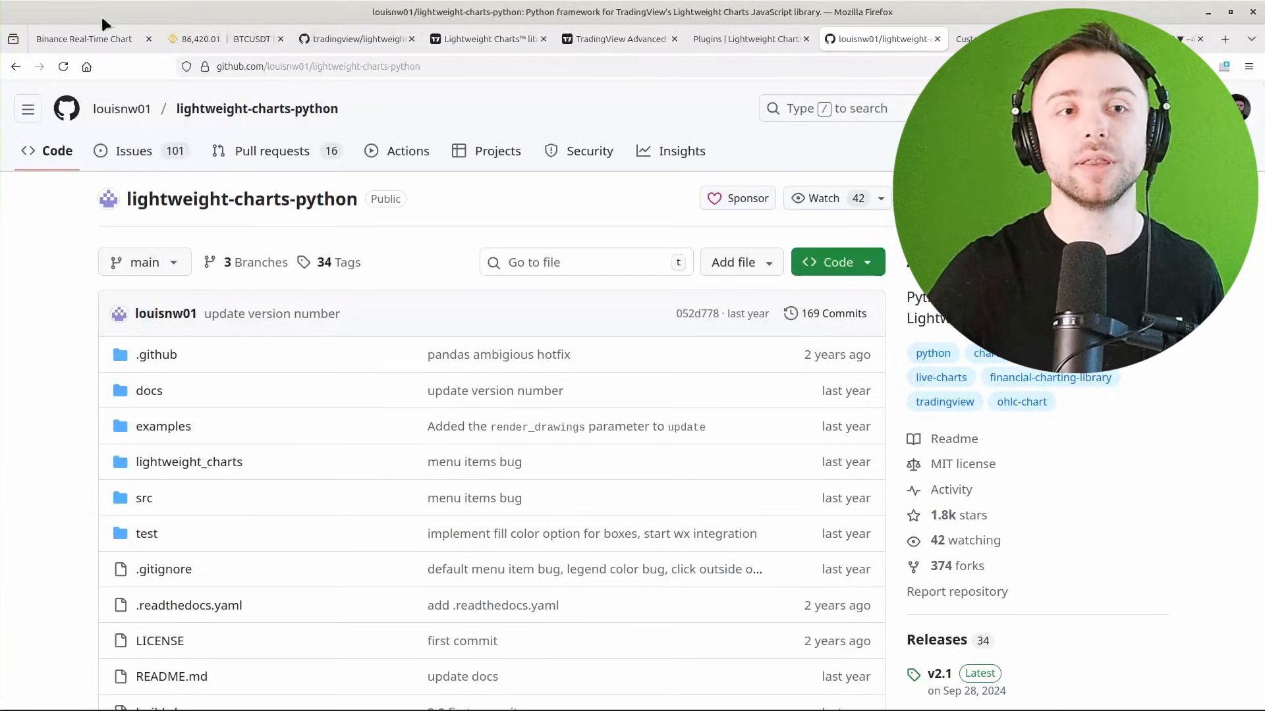
- Switch to VS Code and open index.html from the Explorer
{"action": "left_click", "coordinate": [85, 39]}
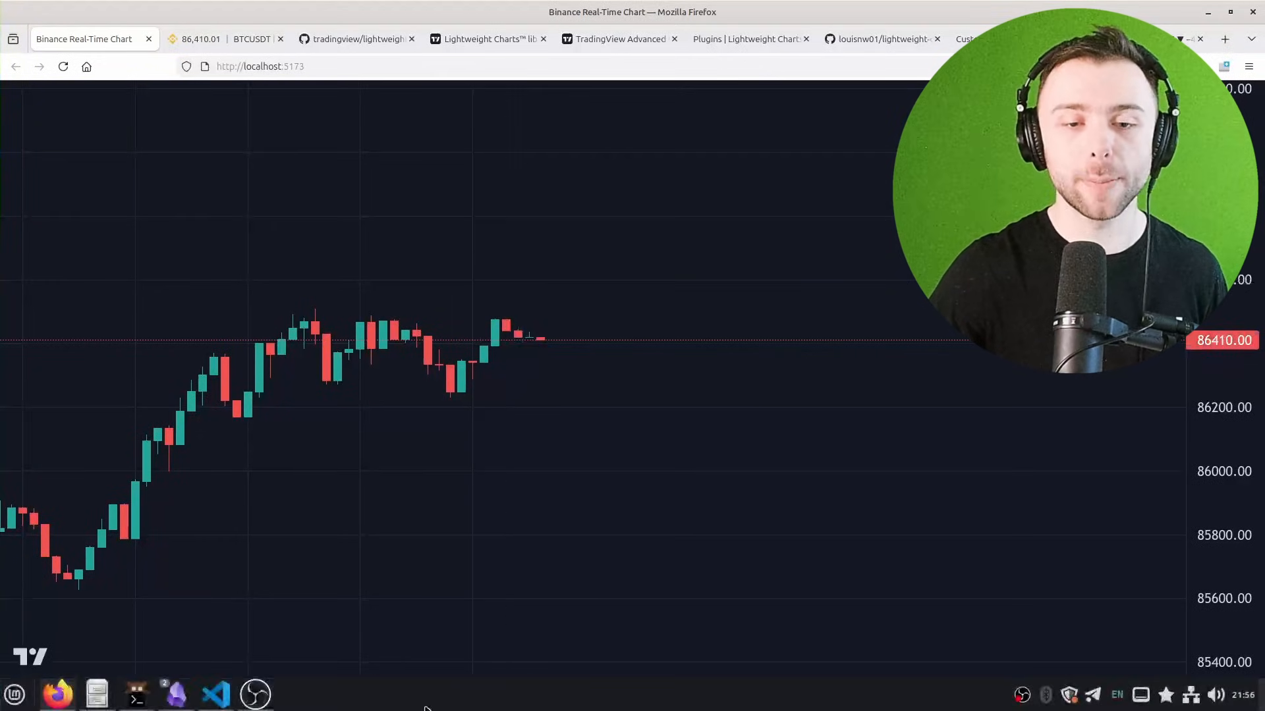
{"action": "left_click", "coordinate": [217, 696]}
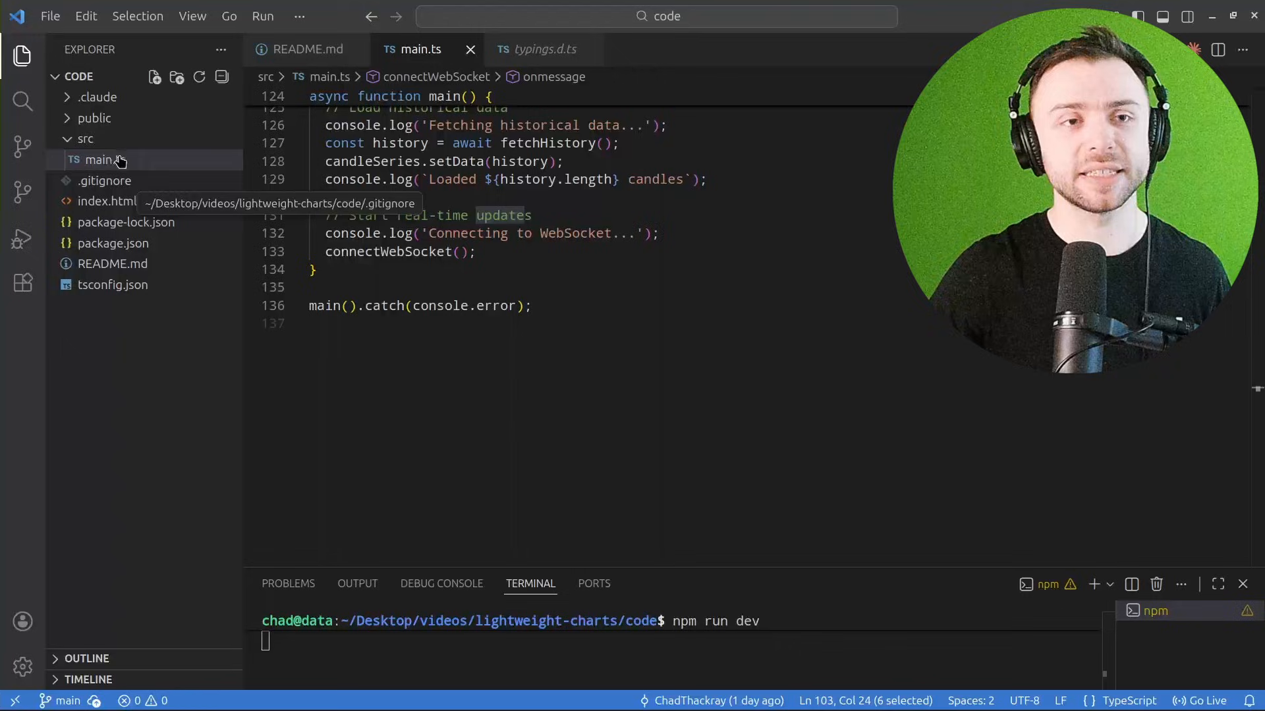
{"action": "mouse_move", "coordinate": [94, 118]}
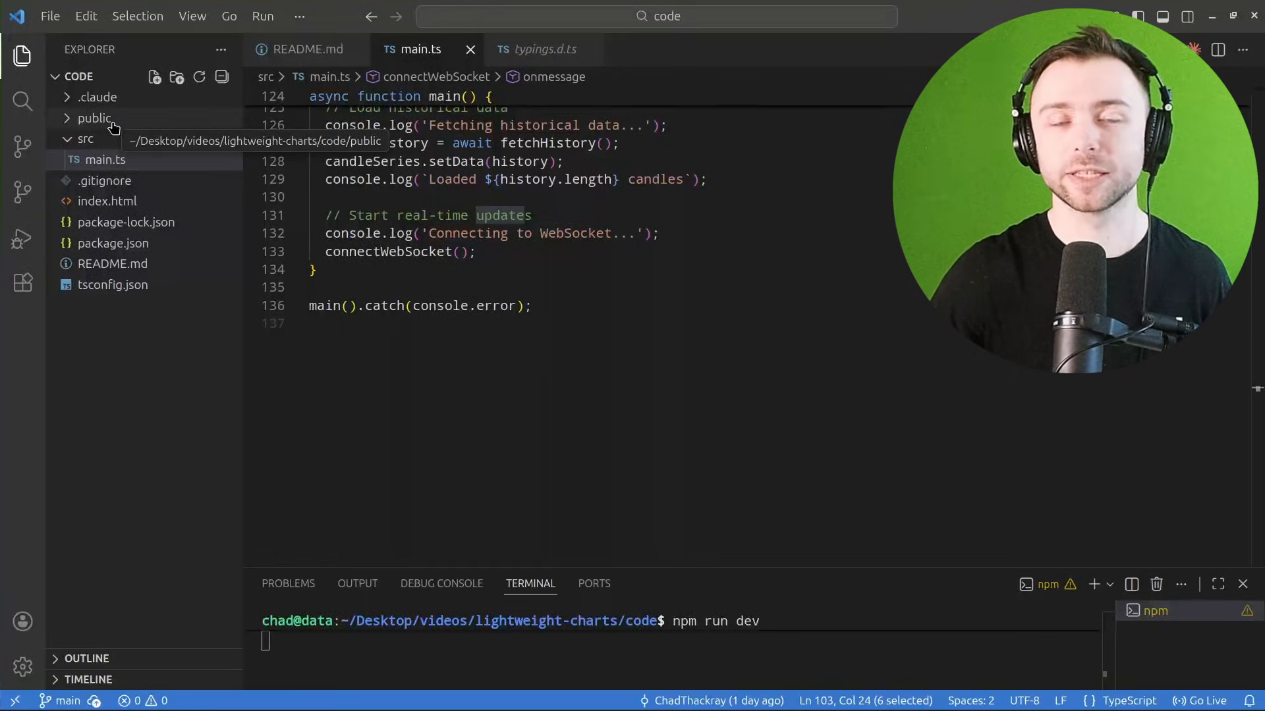
{"action": "mouse_move", "coordinate": [129, 159]}
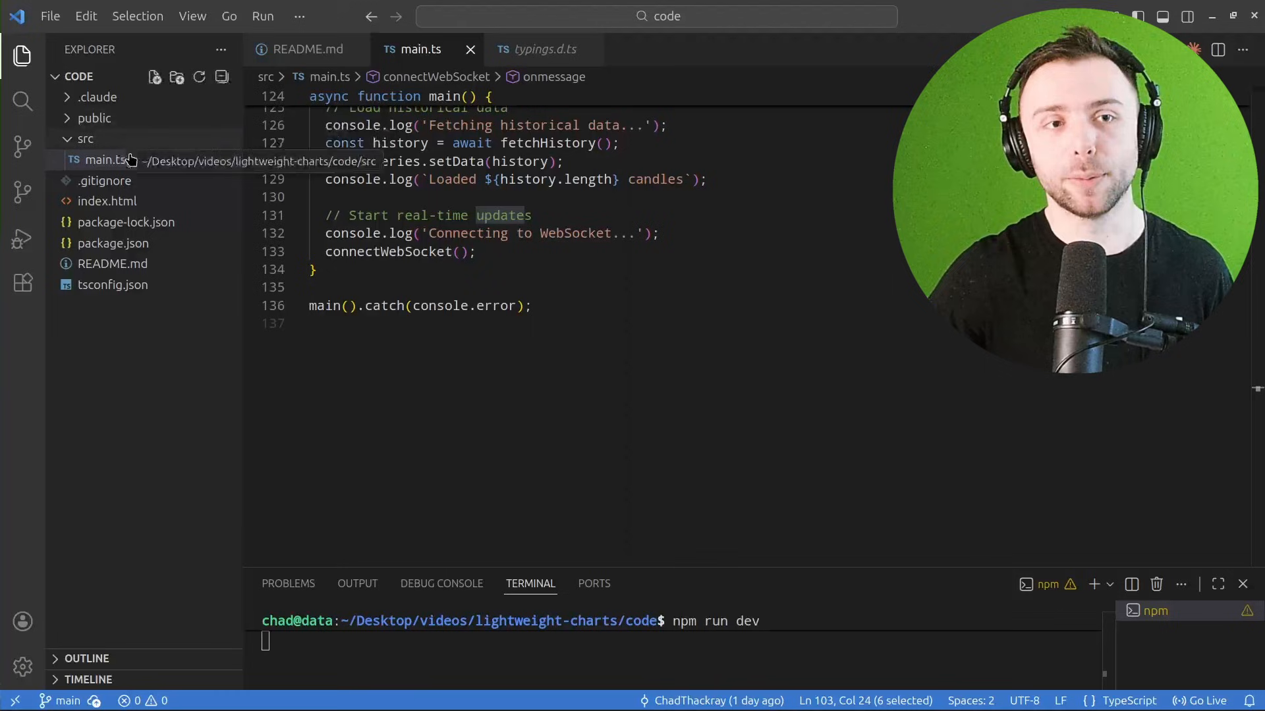
{"action": "left_click", "coordinate": [106, 201]}
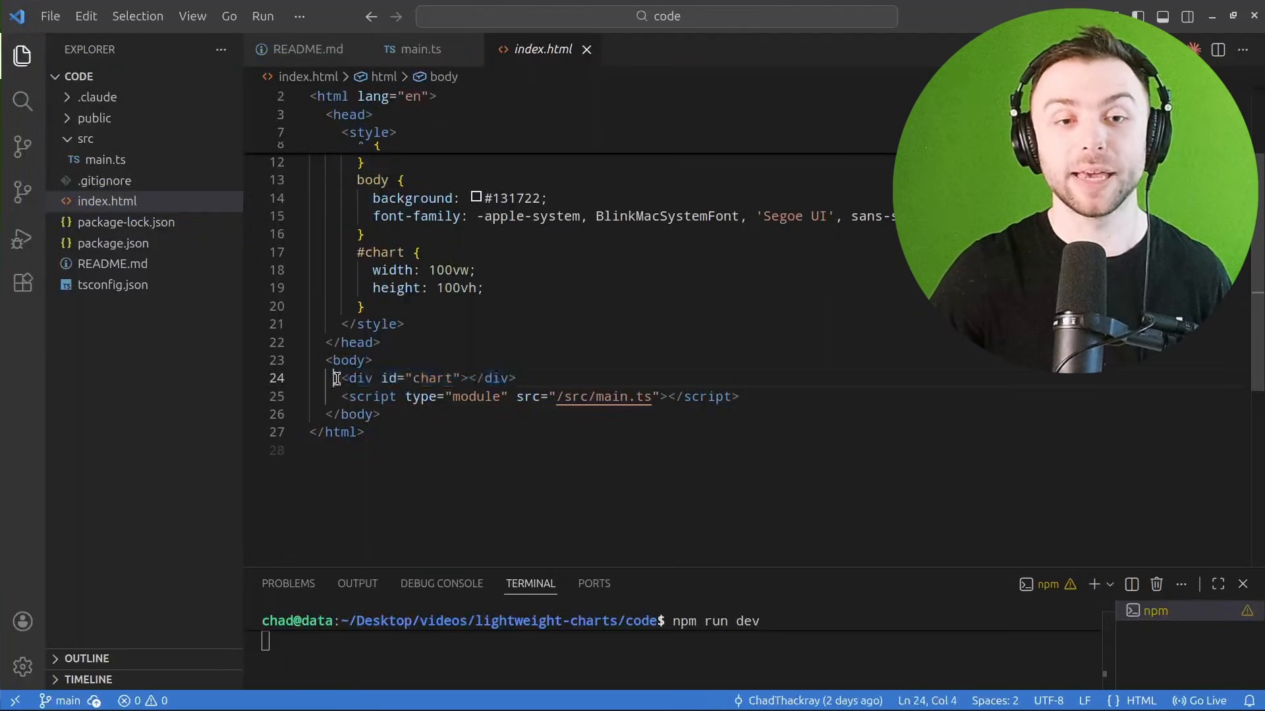
- In main.ts, highlight createChart, getElementById and the whole chart options object
{"action": "left_click_drag", "start_coordinate": [341, 378], "coordinate": [517, 378]}
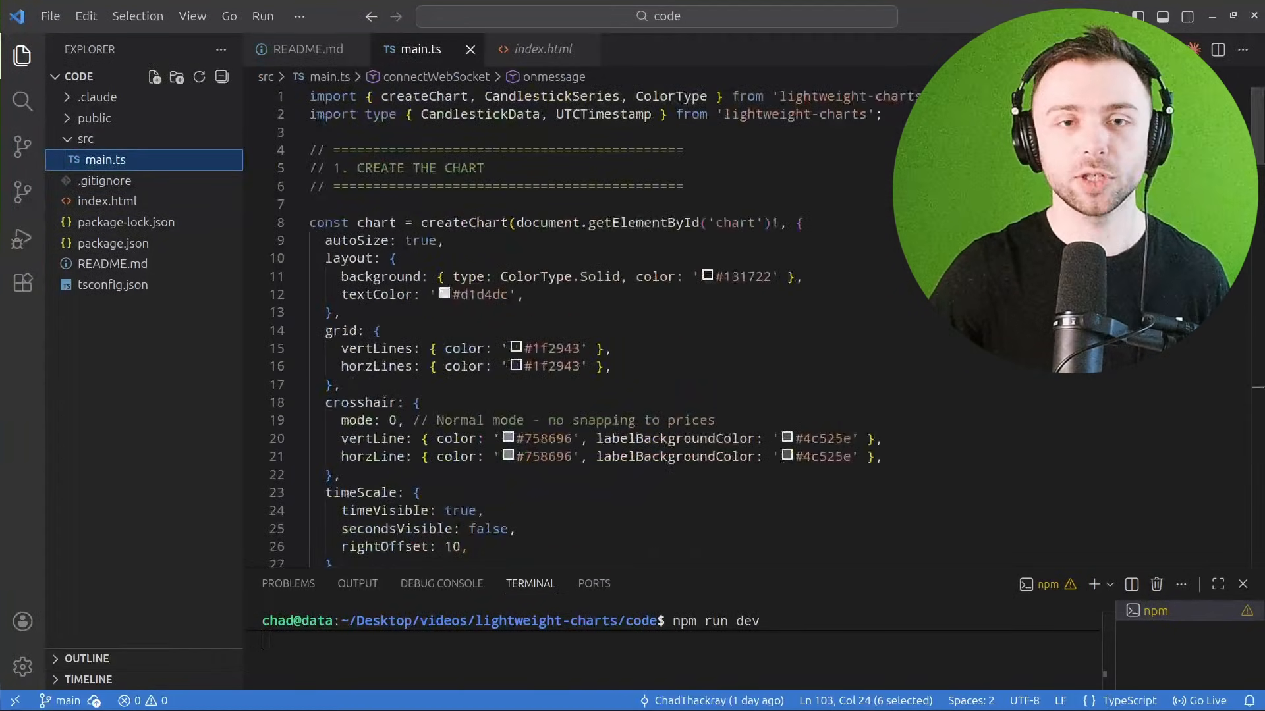
{"action": "scroll", "scroll_direction": "down", "scroll_amount": 3}
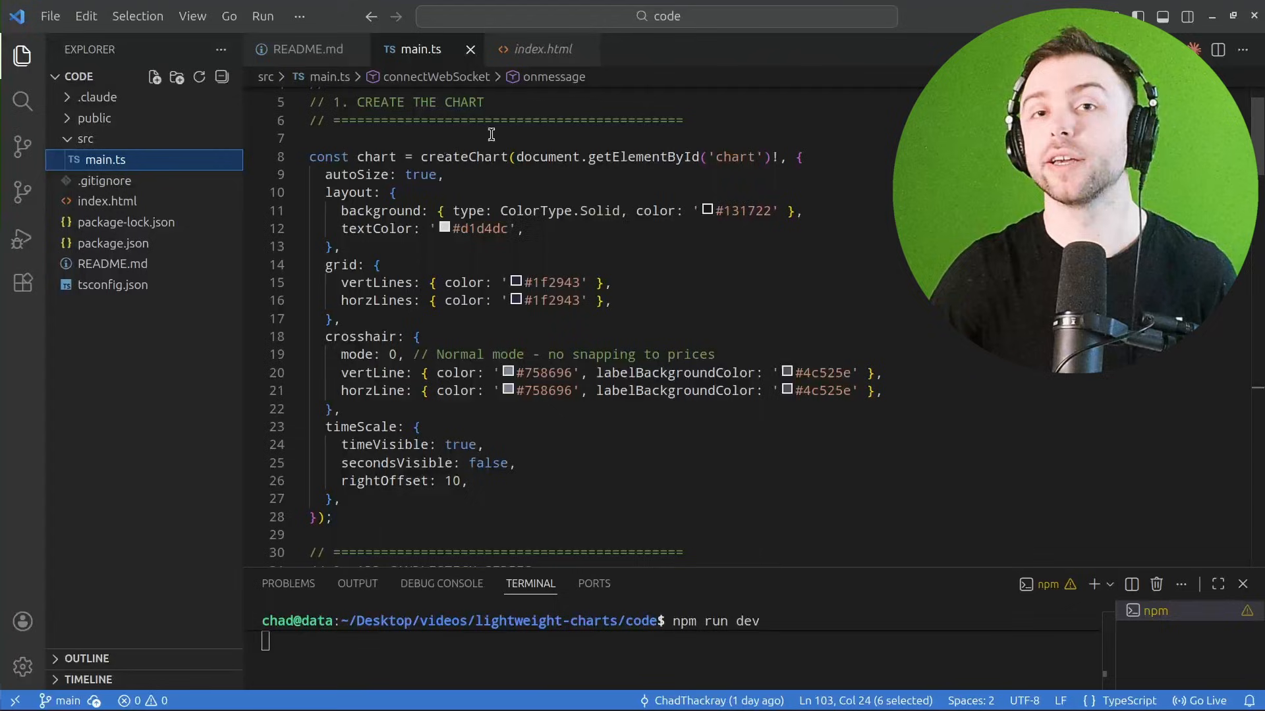
{"action": "double_click", "coordinate": [464, 156]}
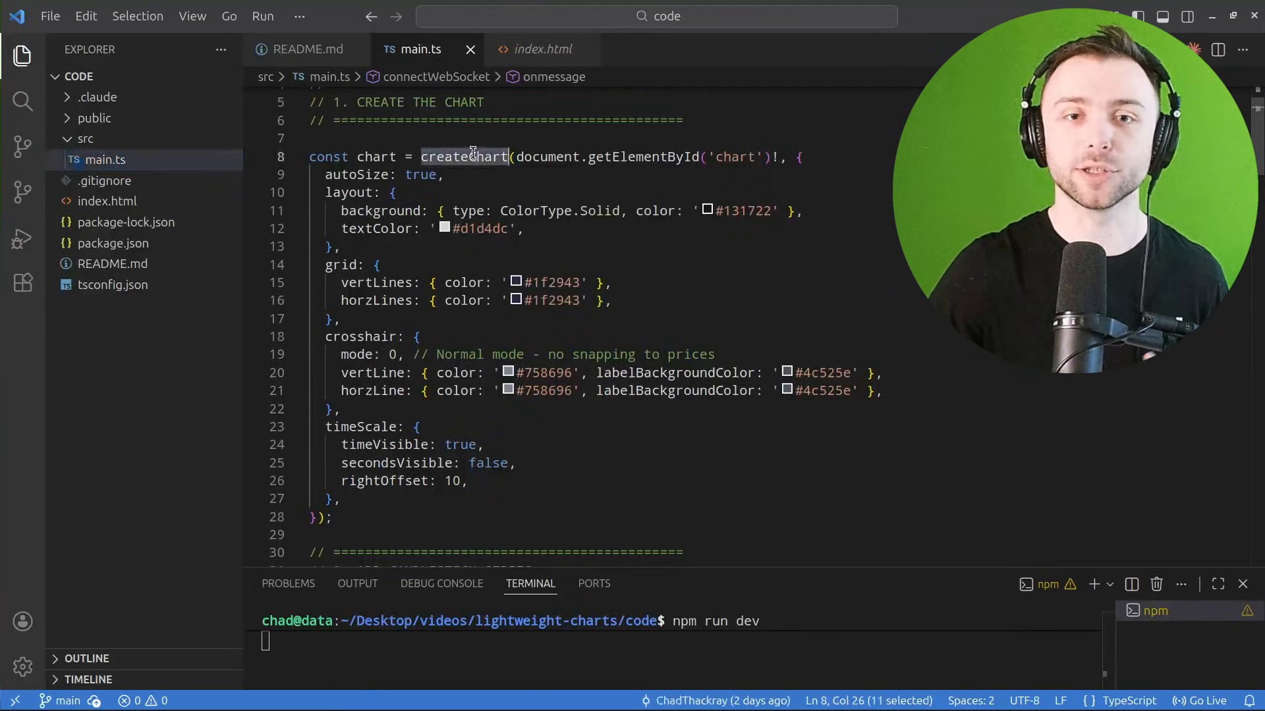
{"action": "left_click", "coordinate": [499, 137]}
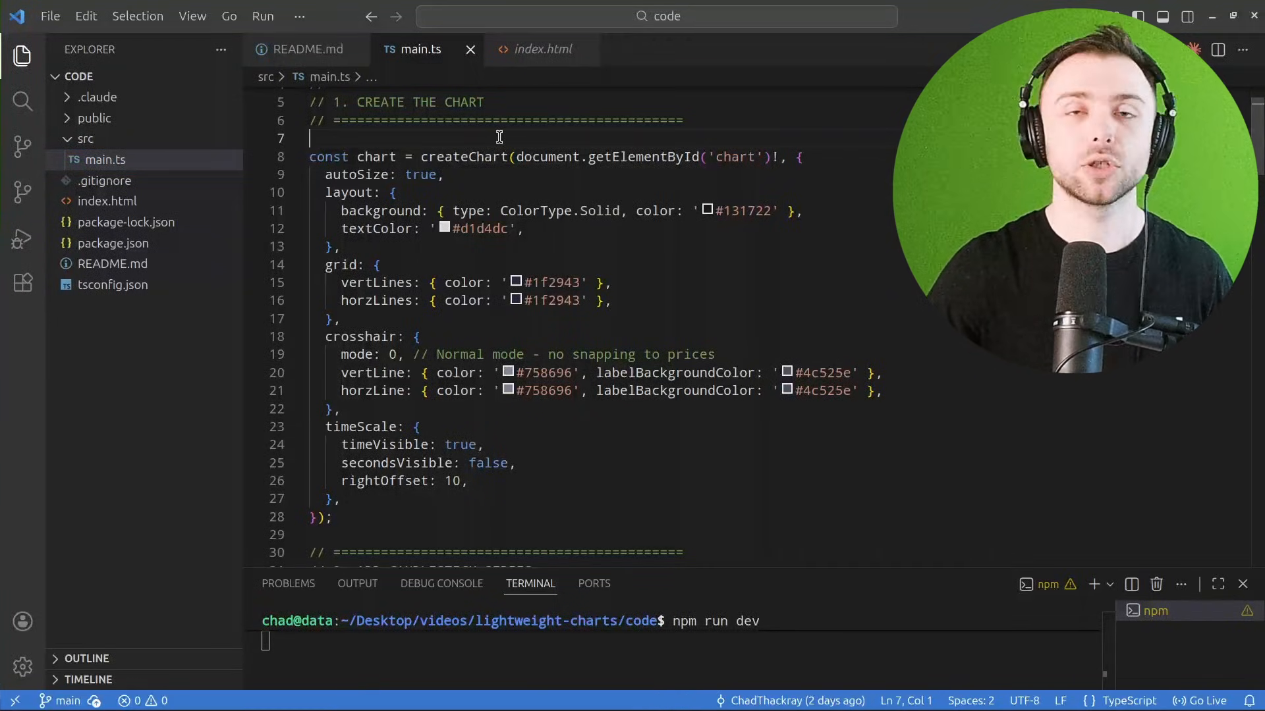
{"action": "double_click", "coordinate": [548, 157]}
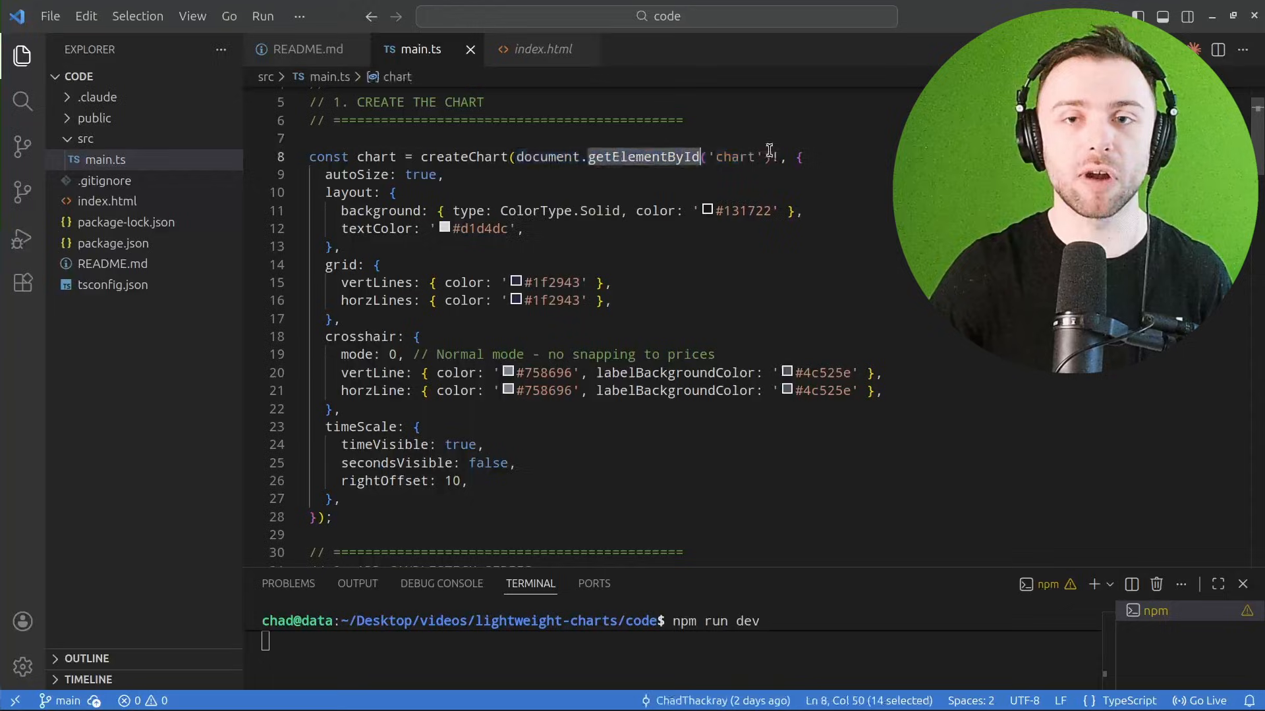
{"action": "double_click", "coordinate": [734, 157]}
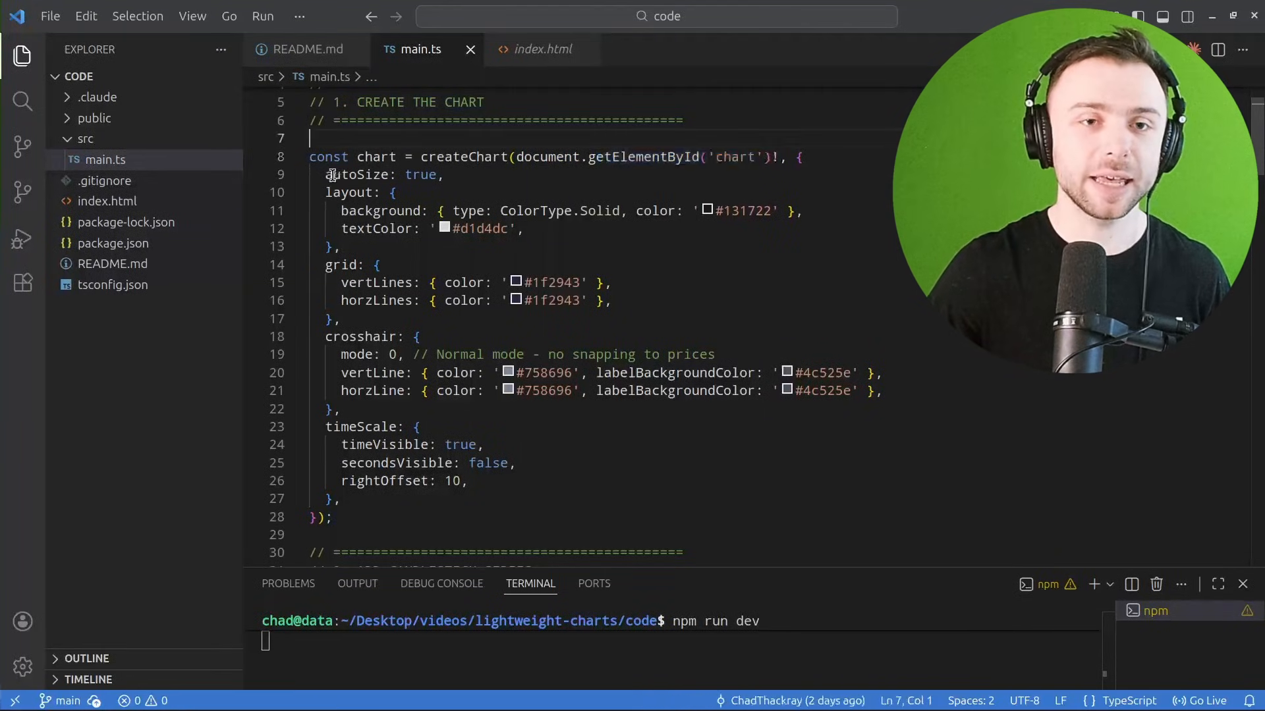
{"action": "left_click_drag", "start_coordinate": [326, 174], "coordinate": [466, 480]}
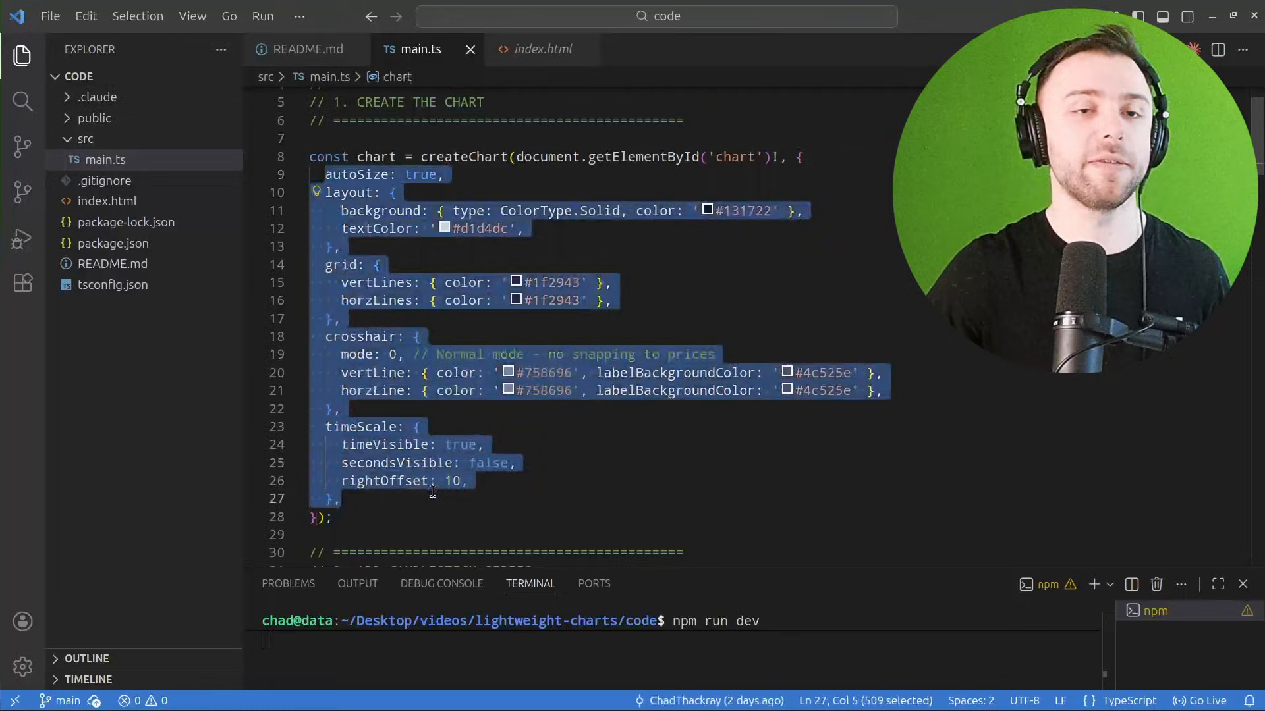
{"action": "mouse_move", "coordinate": [432, 481]}
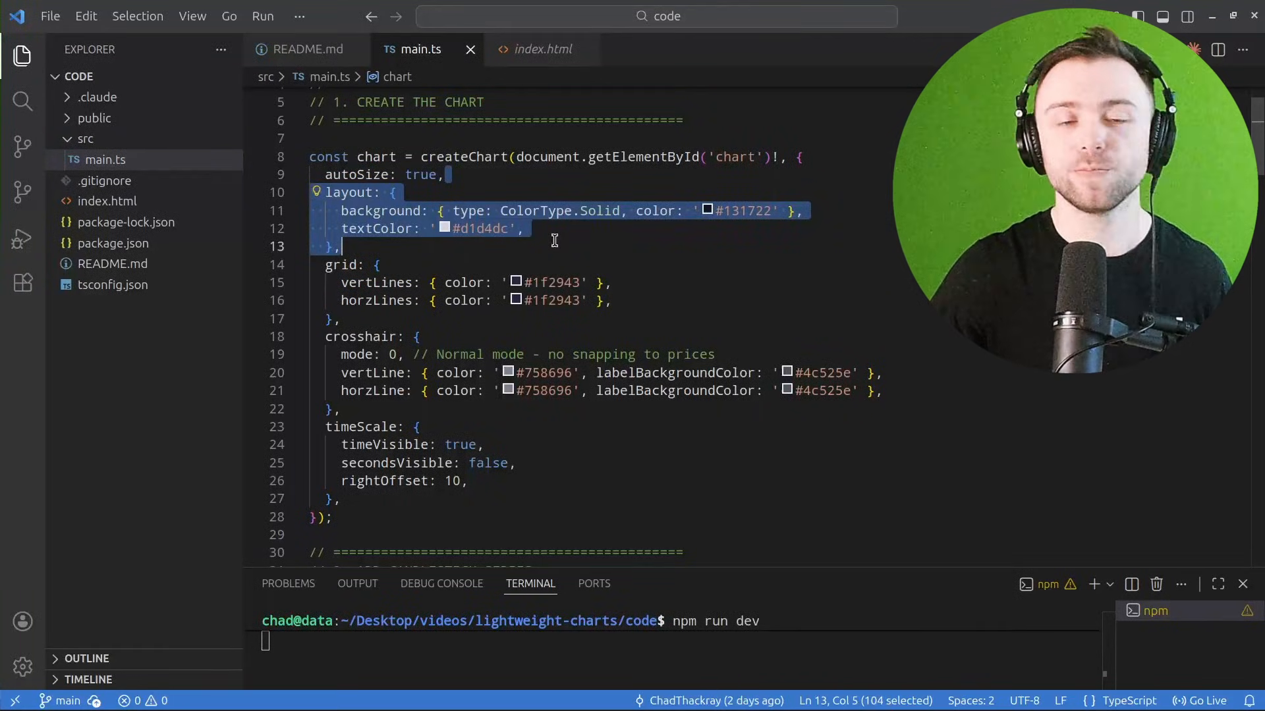
{"action": "mouse_move", "coordinate": [554, 229]}
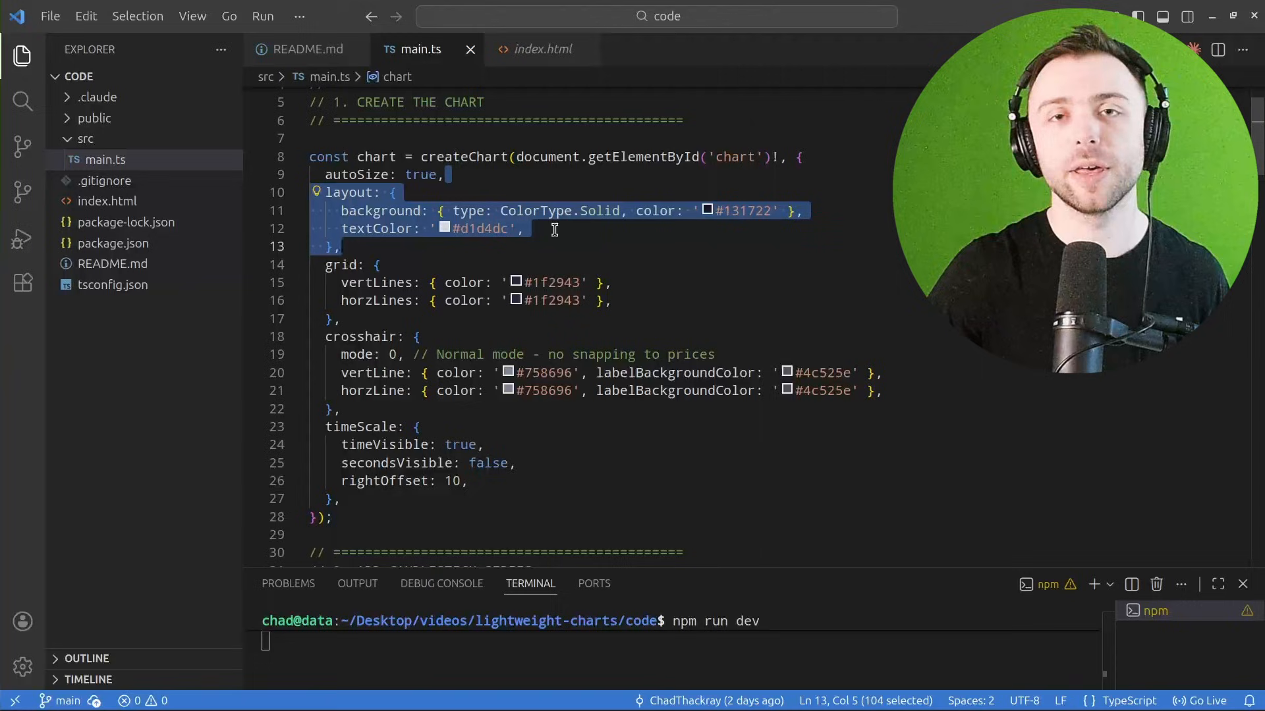
{"action": "left_click", "coordinate": [550, 229]}
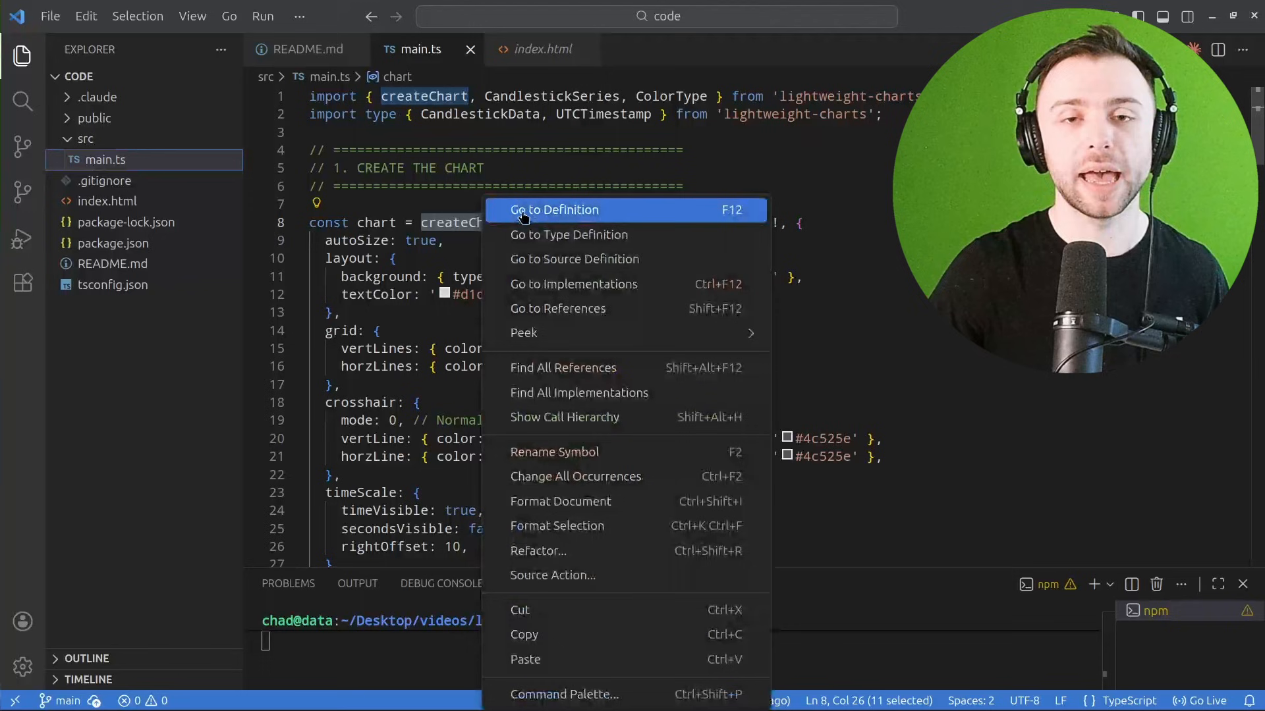
- Jump to the createChart definition in the library typings and back to main.ts
{"action": "left_click", "coordinate": [554, 210]}
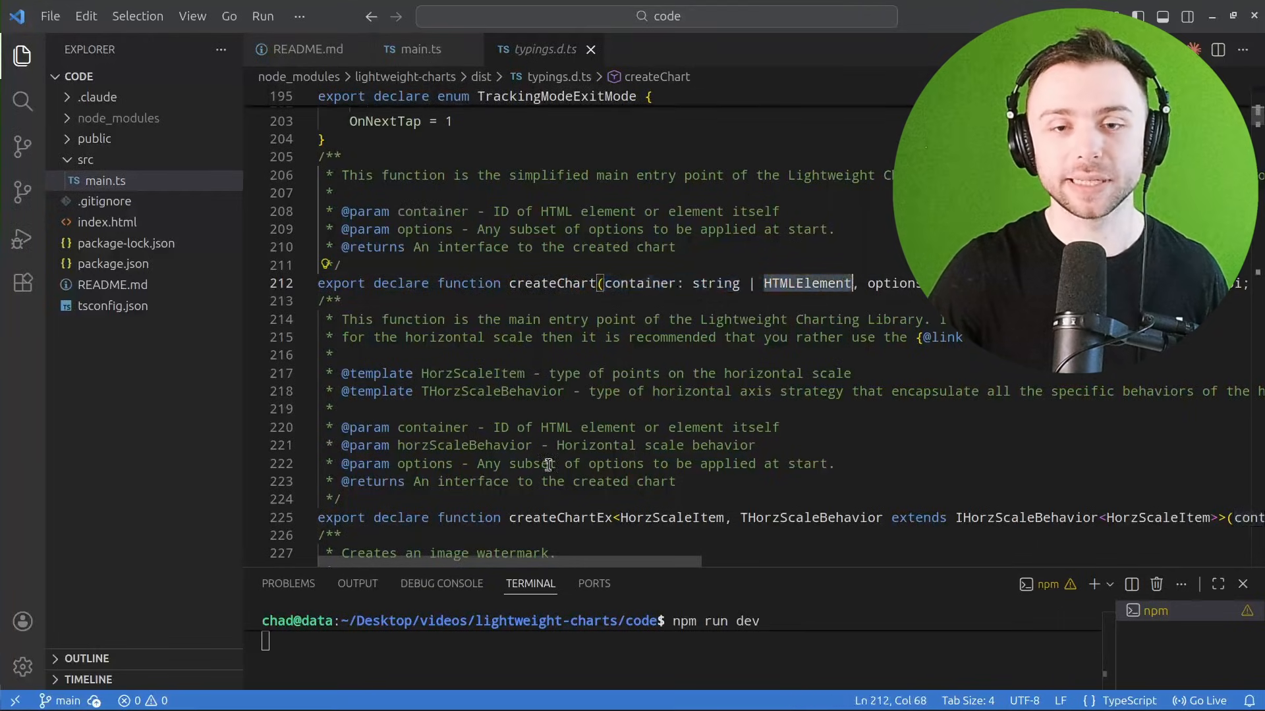
{"action": "scroll", "scroll_direction": "right", "scroll_amount": 3}
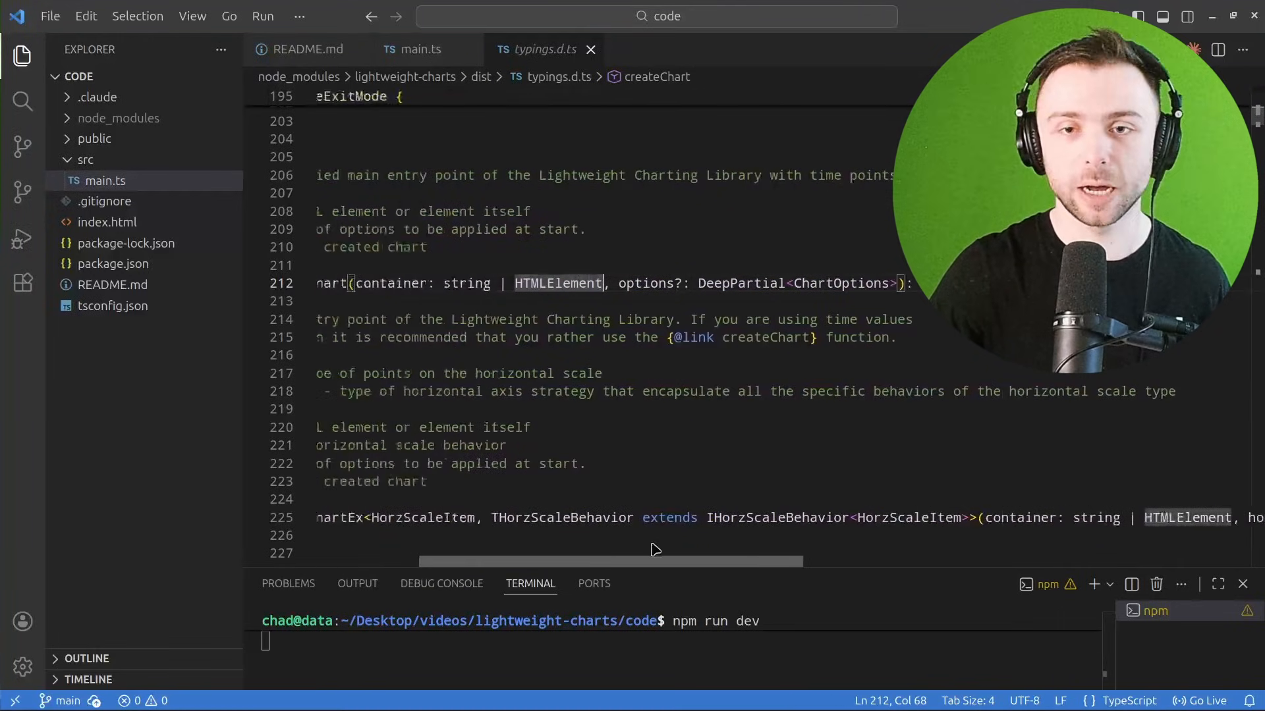
{"action": "left_click", "coordinate": [418, 50]}
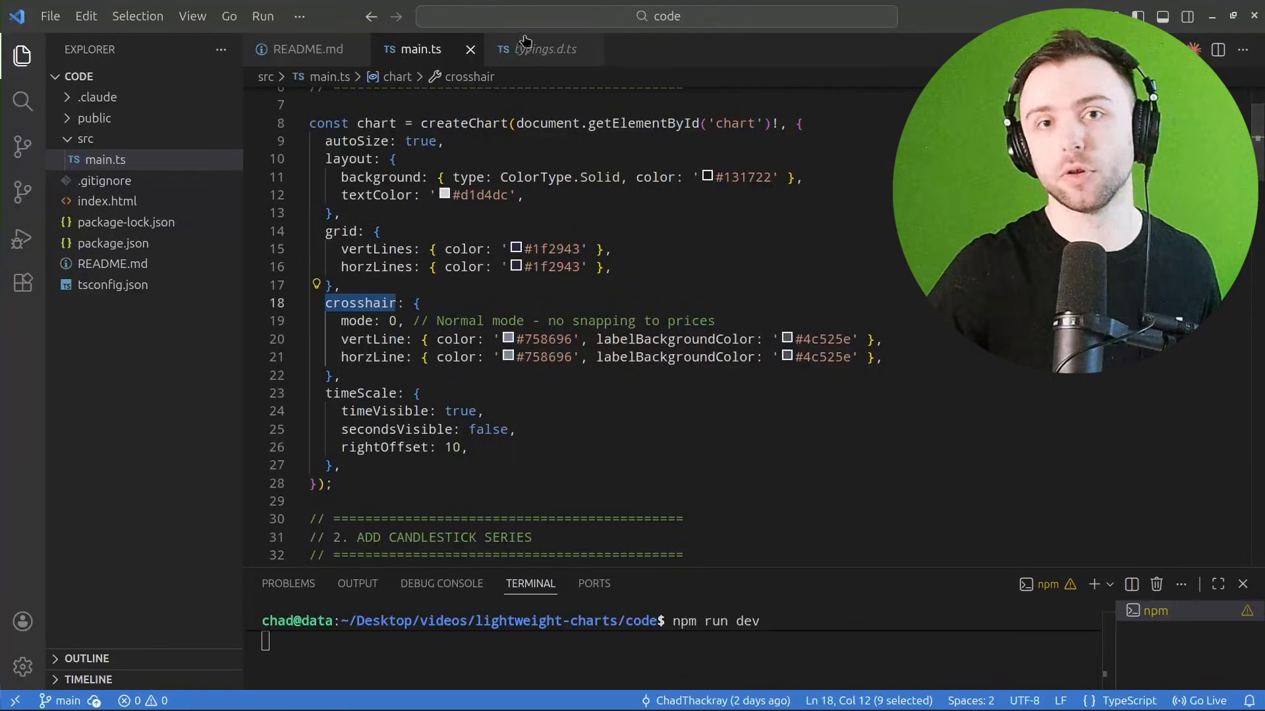
{"action": "left_click", "coordinate": [539, 50]}
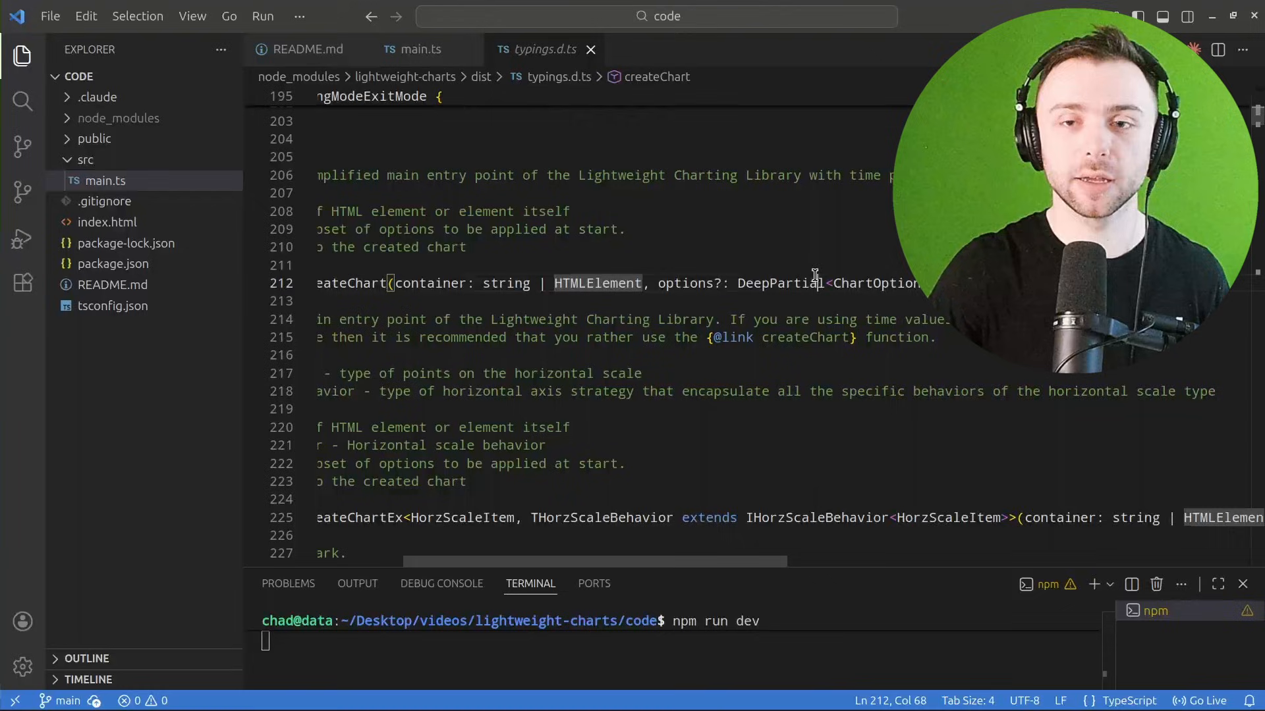
- Follow ChartOptions through TimeChartOptions to the ChartOptionsBase definition and scroll through it
{"action": "right_click", "coordinate": [814, 283]}
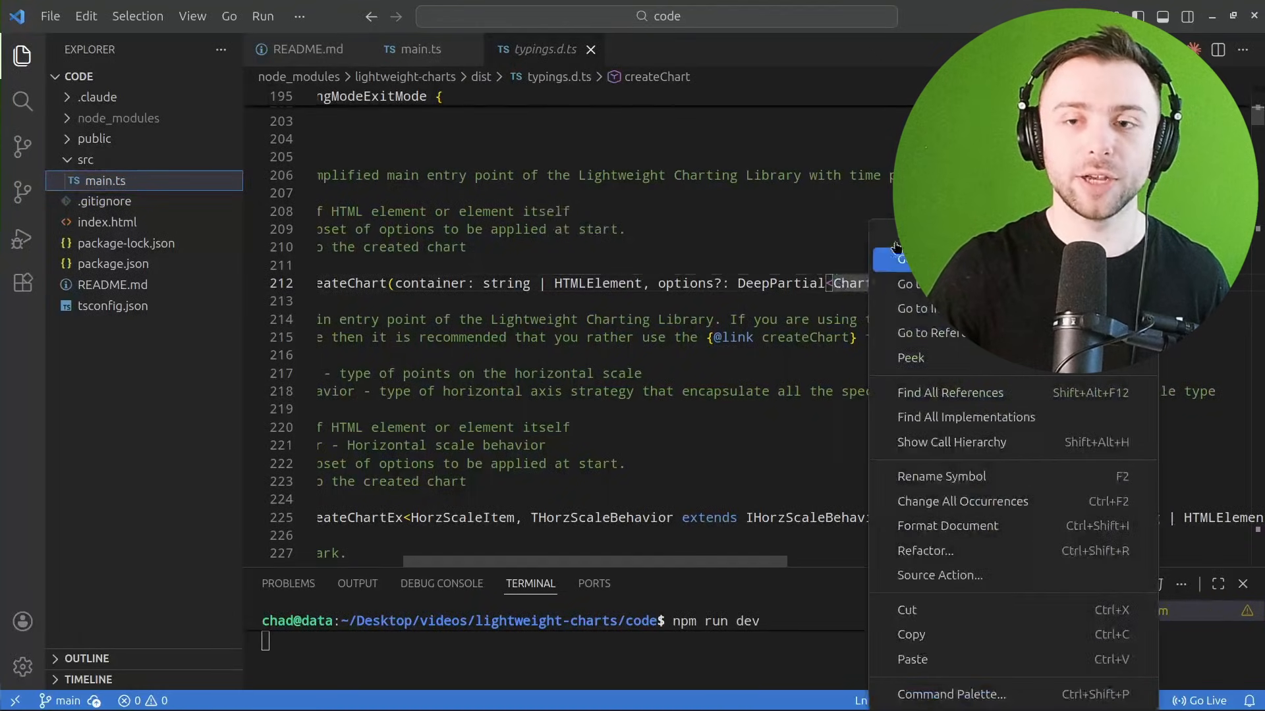
{"action": "left_click", "coordinate": [897, 258]}
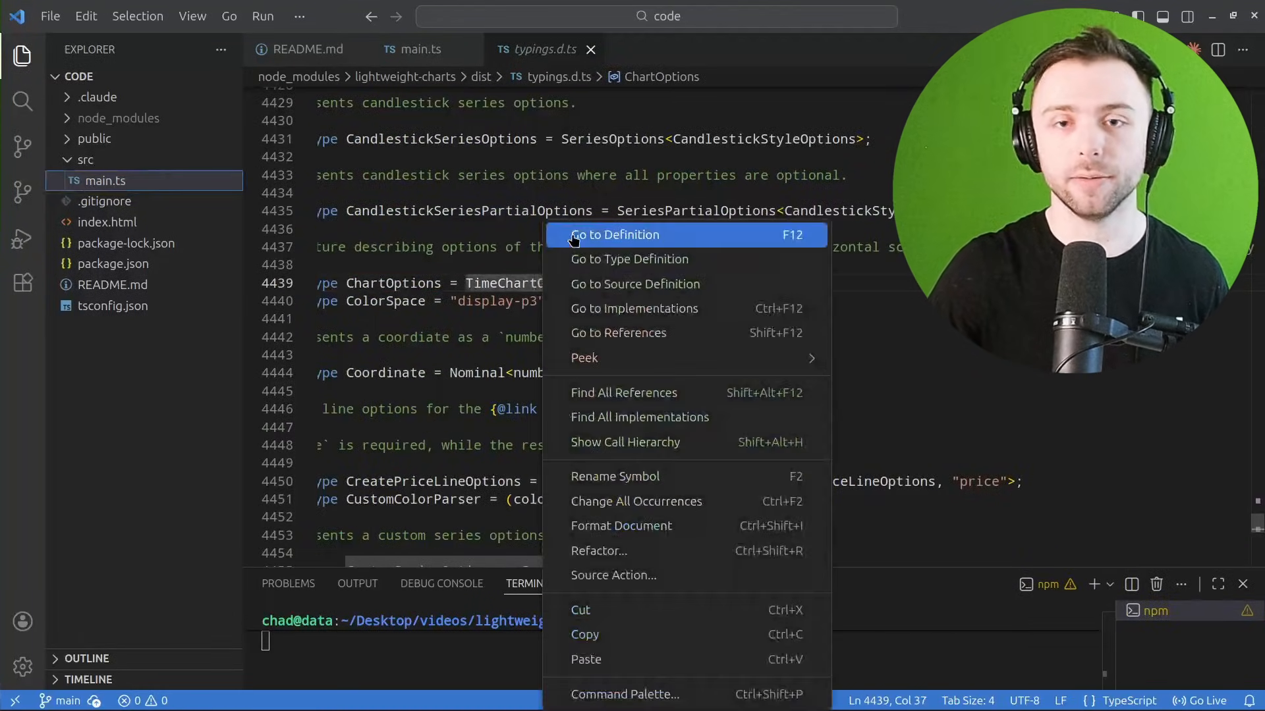
{"action": "left_click", "coordinate": [614, 235]}
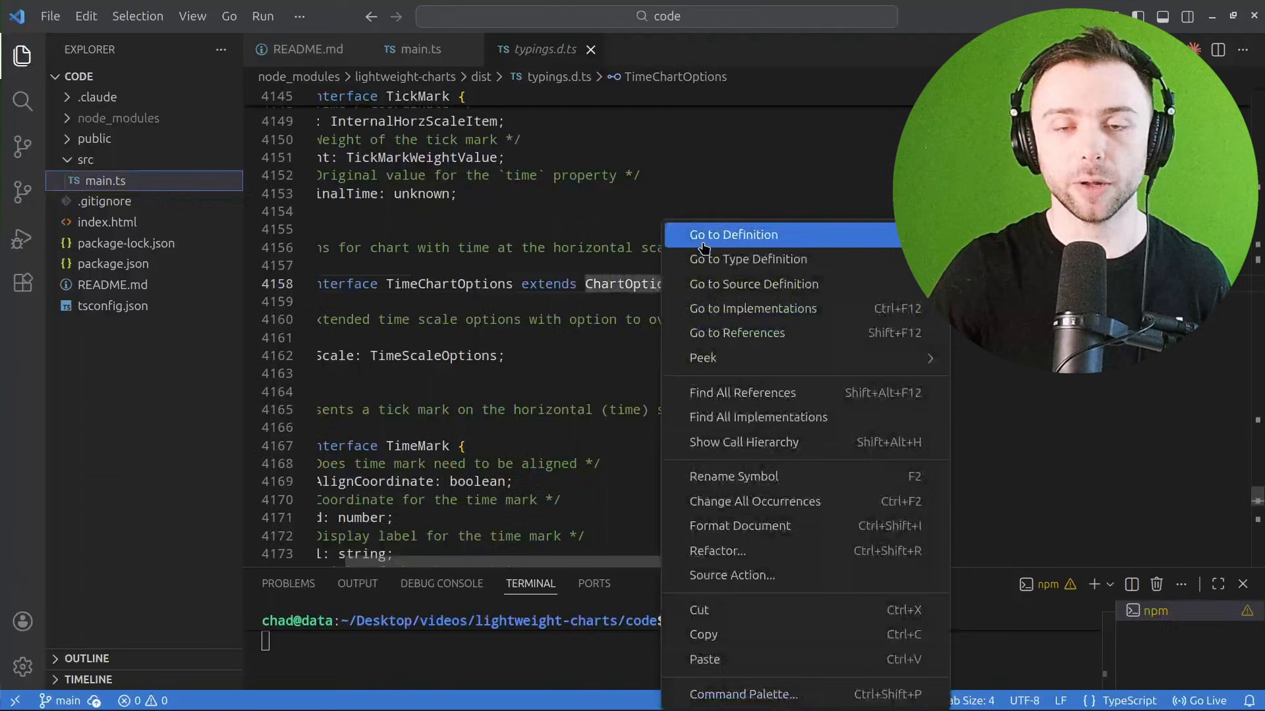
{"action": "left_click", "coordinate": [733, 235]}
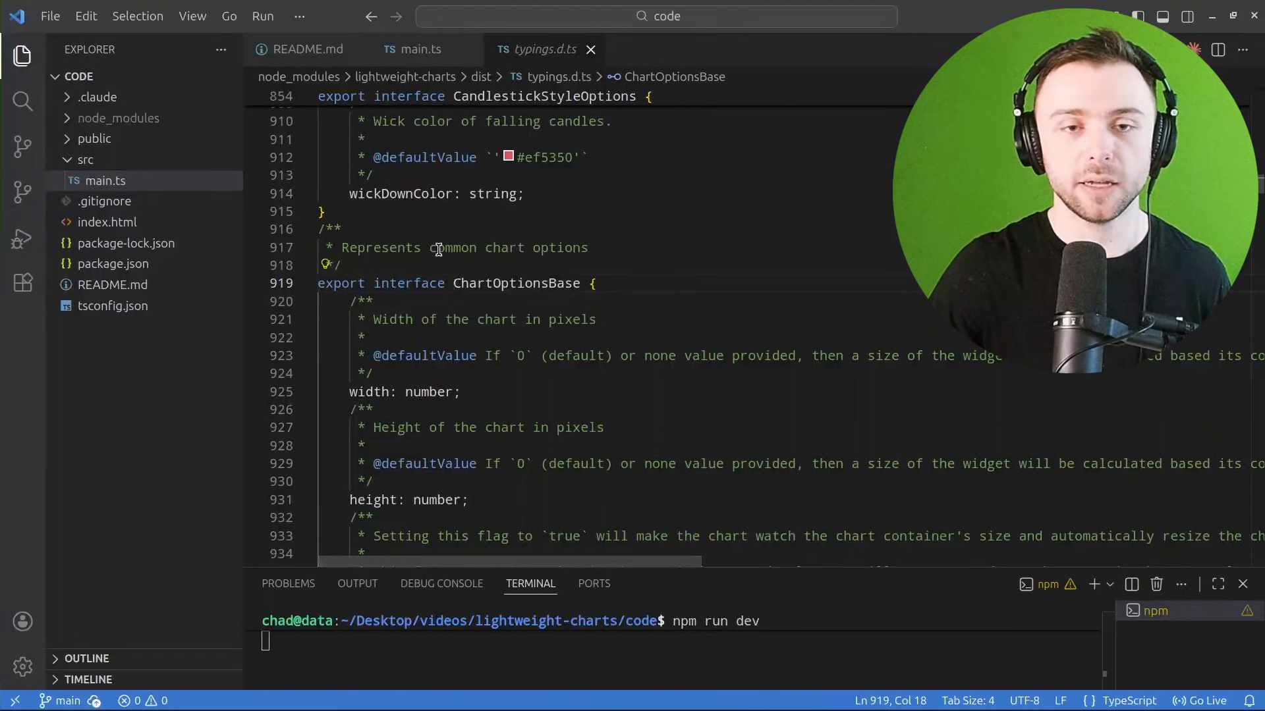
{"action": "scroll", "scroll_direction": "down", "scroll_amount": 3}
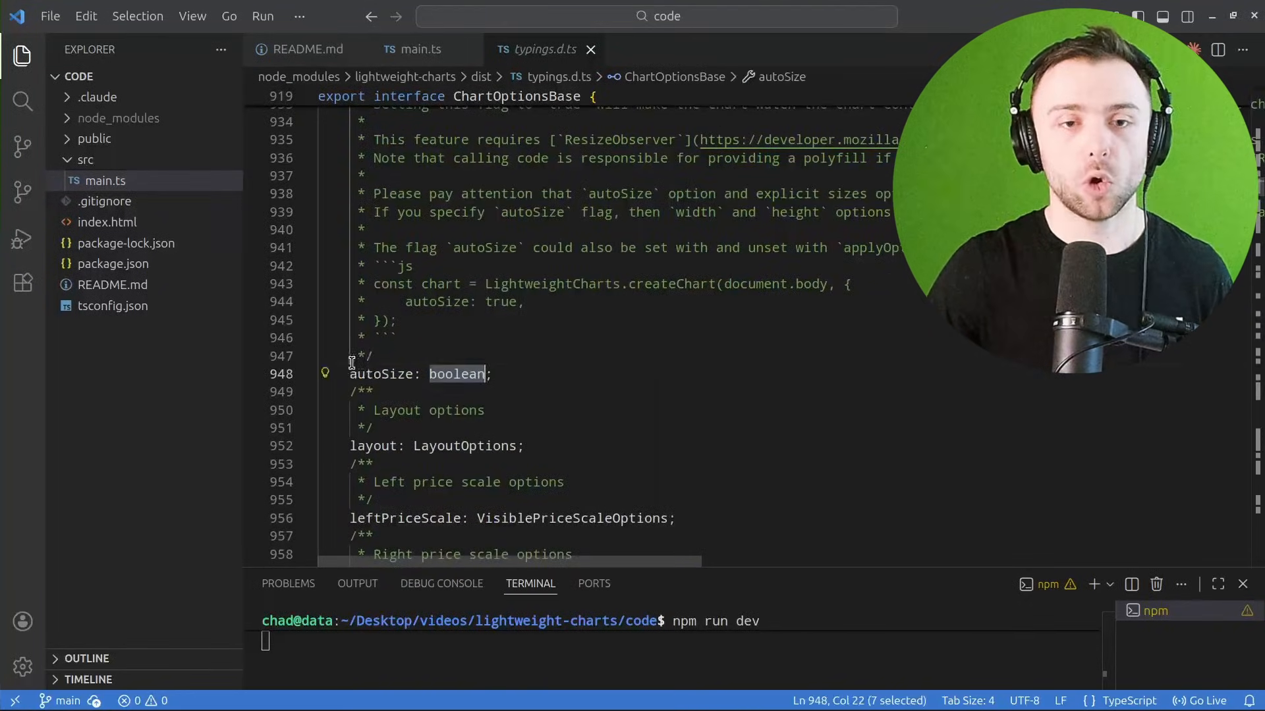
{"action": "scroll", "scroll_direction": "down", "scroll_amount": 3}
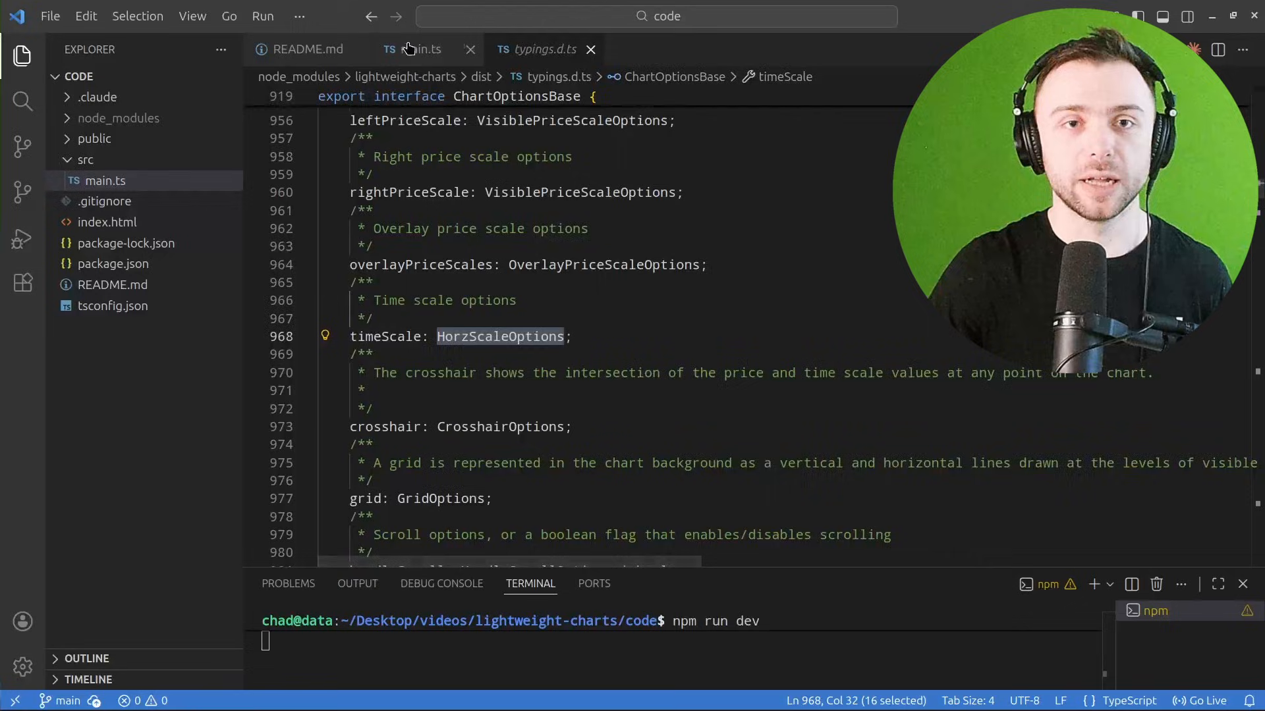
{"action": "left_click", "coordinate": [414, 49]}
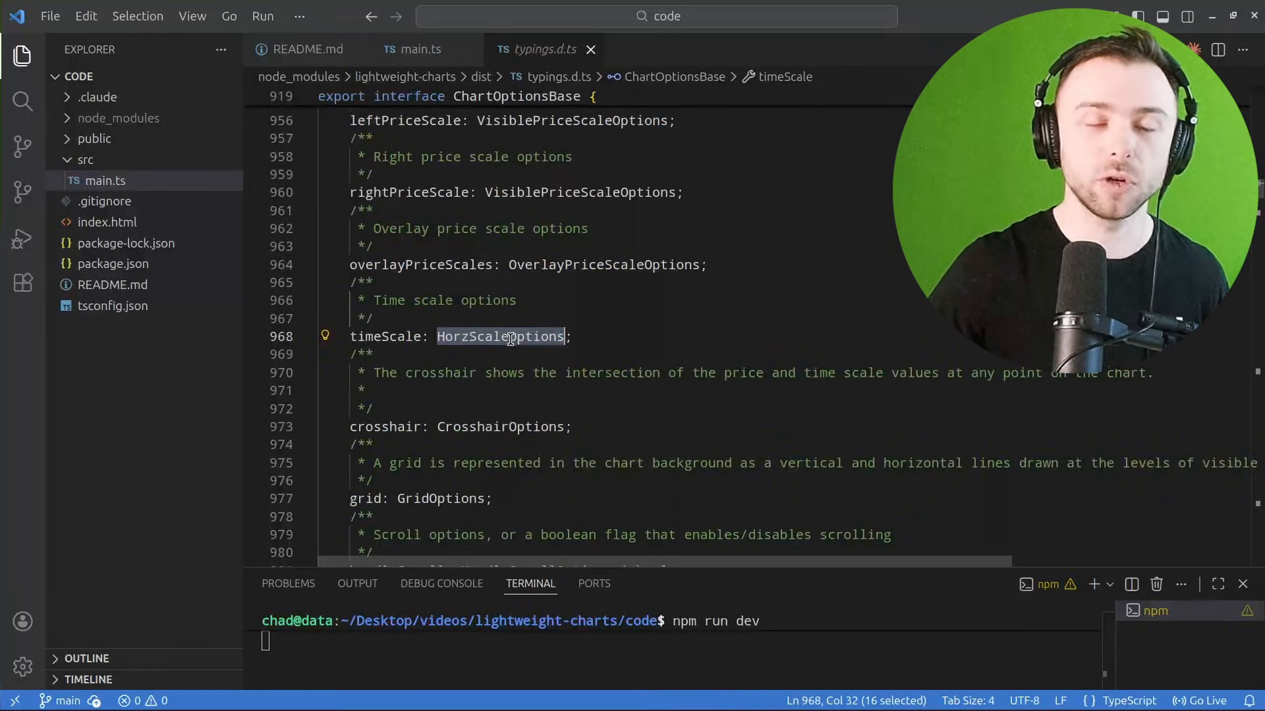
- Go to the HorzScaleOptions source definition and scroll through its time scale options
{"action": "right_click", "coordinate": [500, 337]}
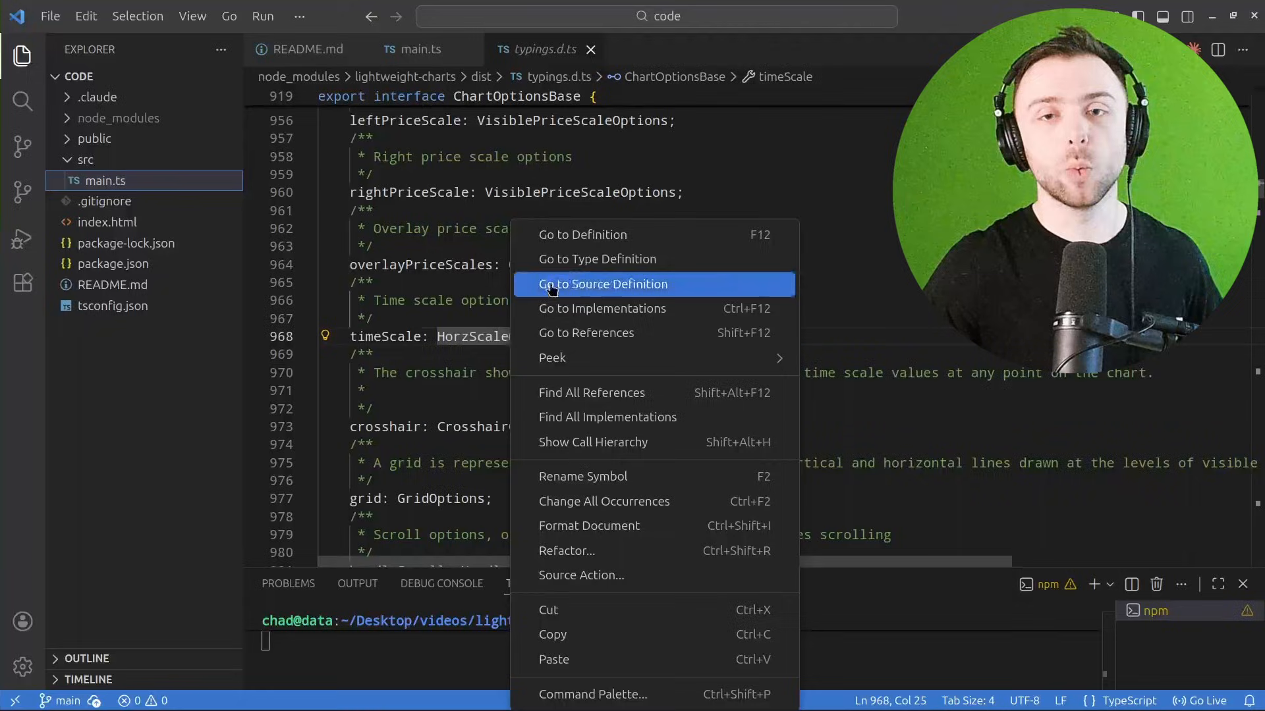
{"action": "left_click", "coordinate": [603, 284]}
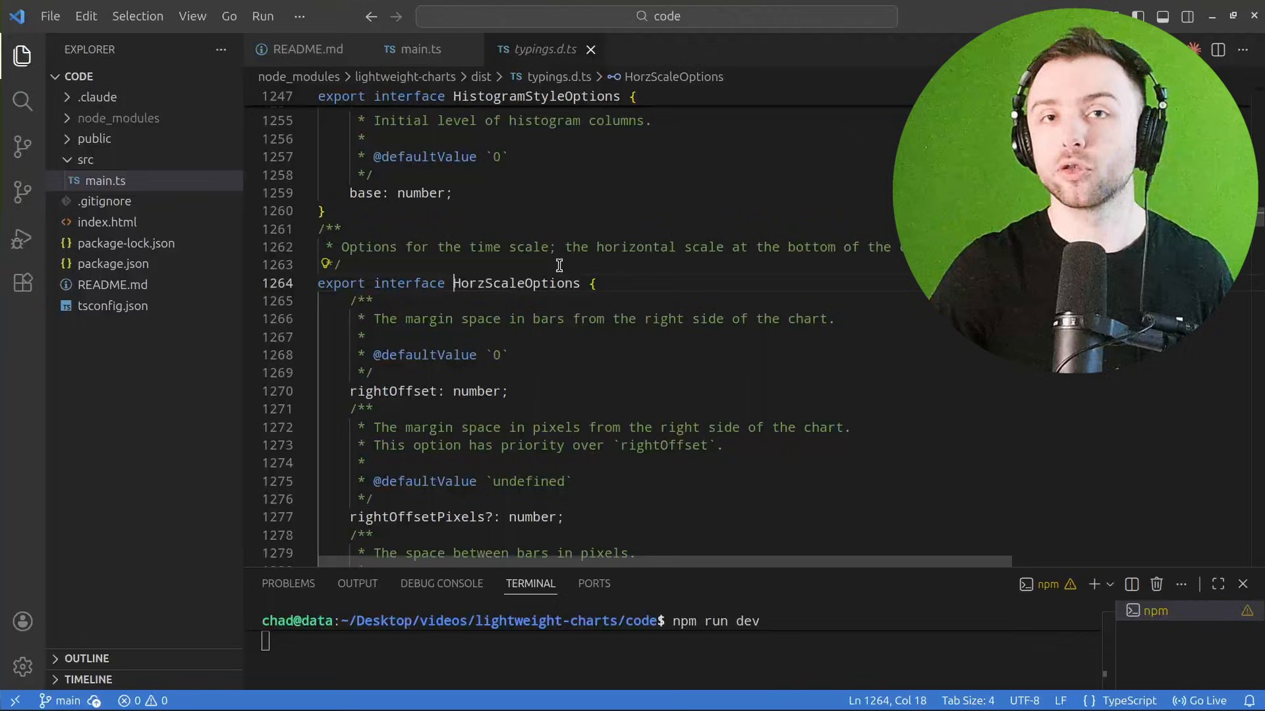
{"action": "mouse_move", "coordinate": [549, 275]}
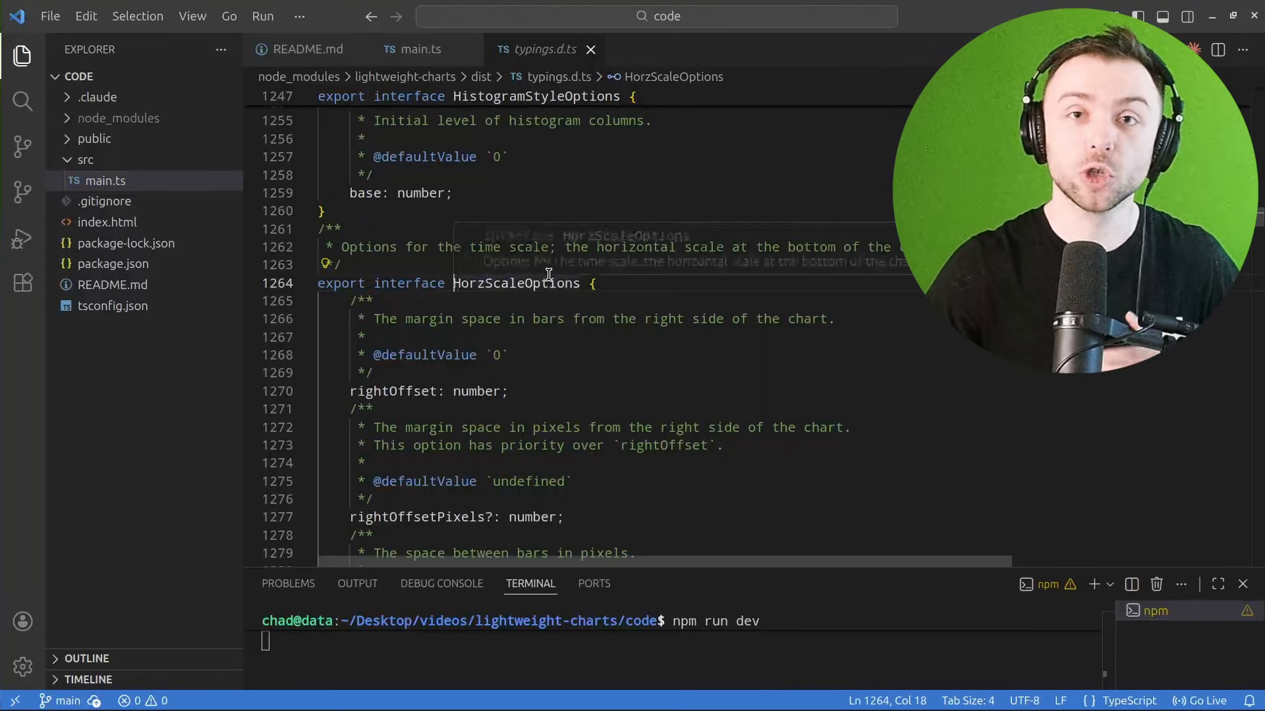
{"action": "scroll", "scroll_direction": "down", "scroll_amount": 3}
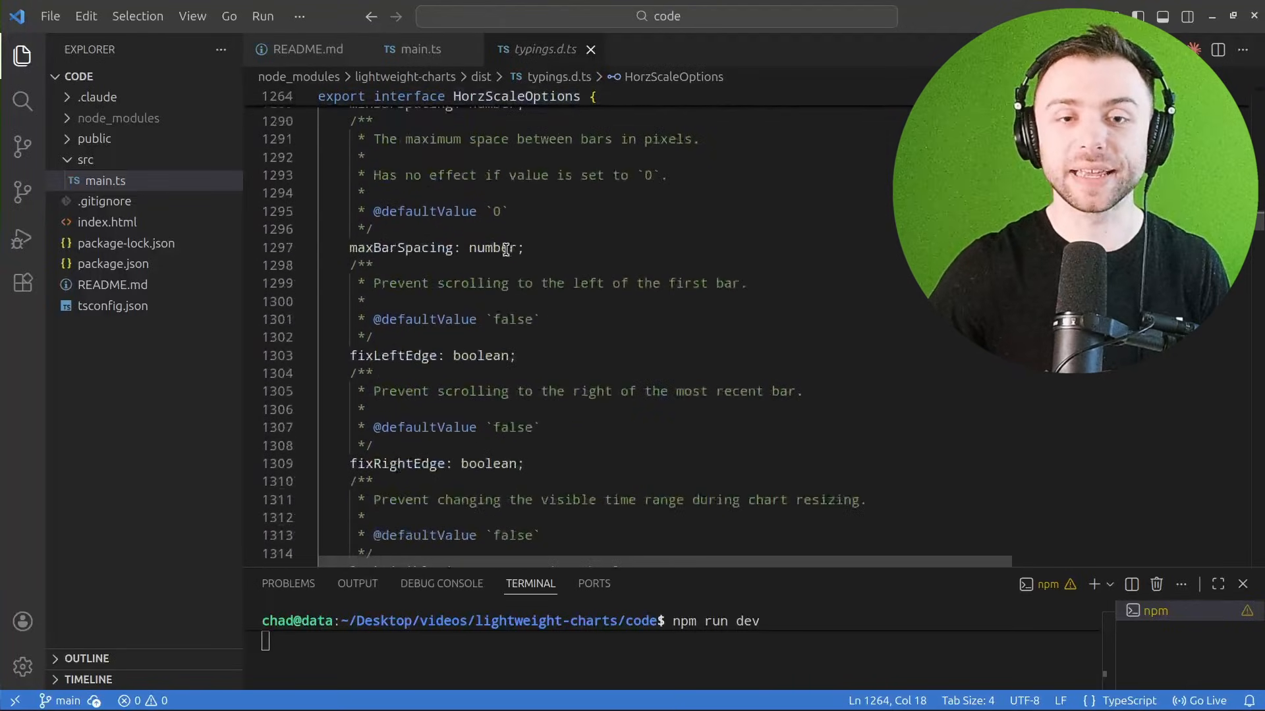
{"action": "scroll", "scroll_direction": "down", "scroll_amount": 3}
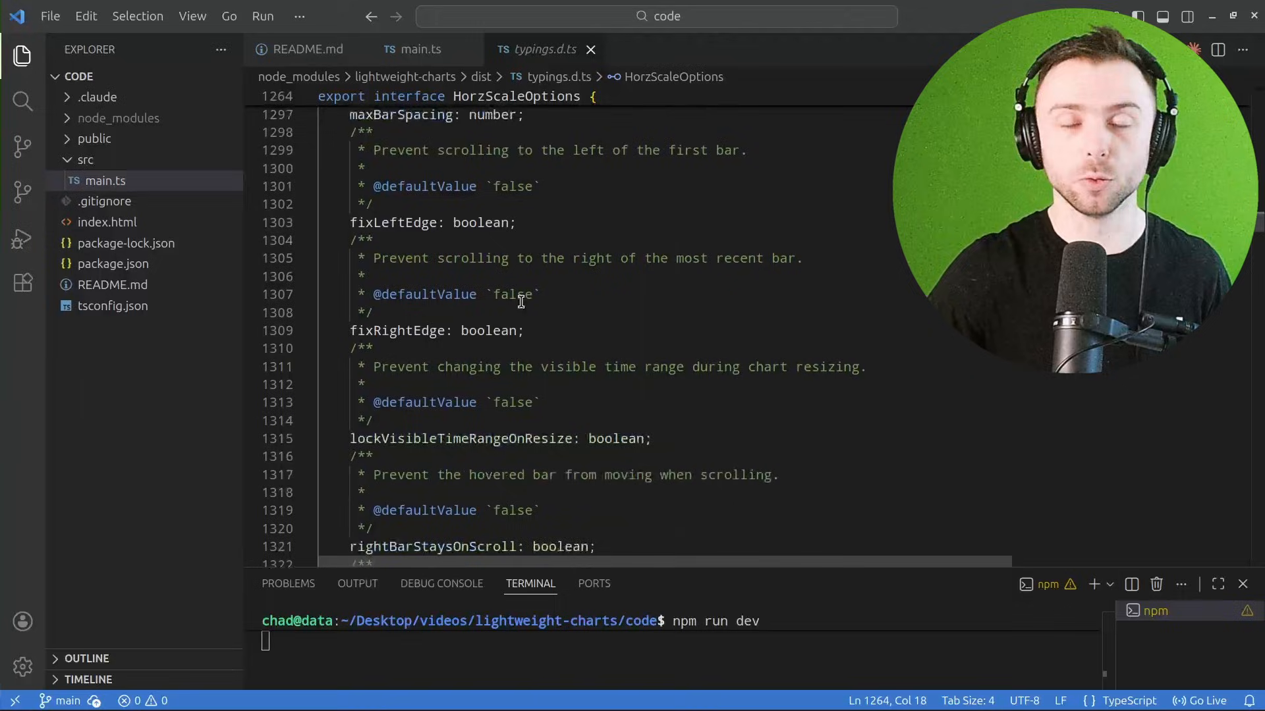
{"action": "scroll", "scroll_direction": "down", "scroll_amount": 3}
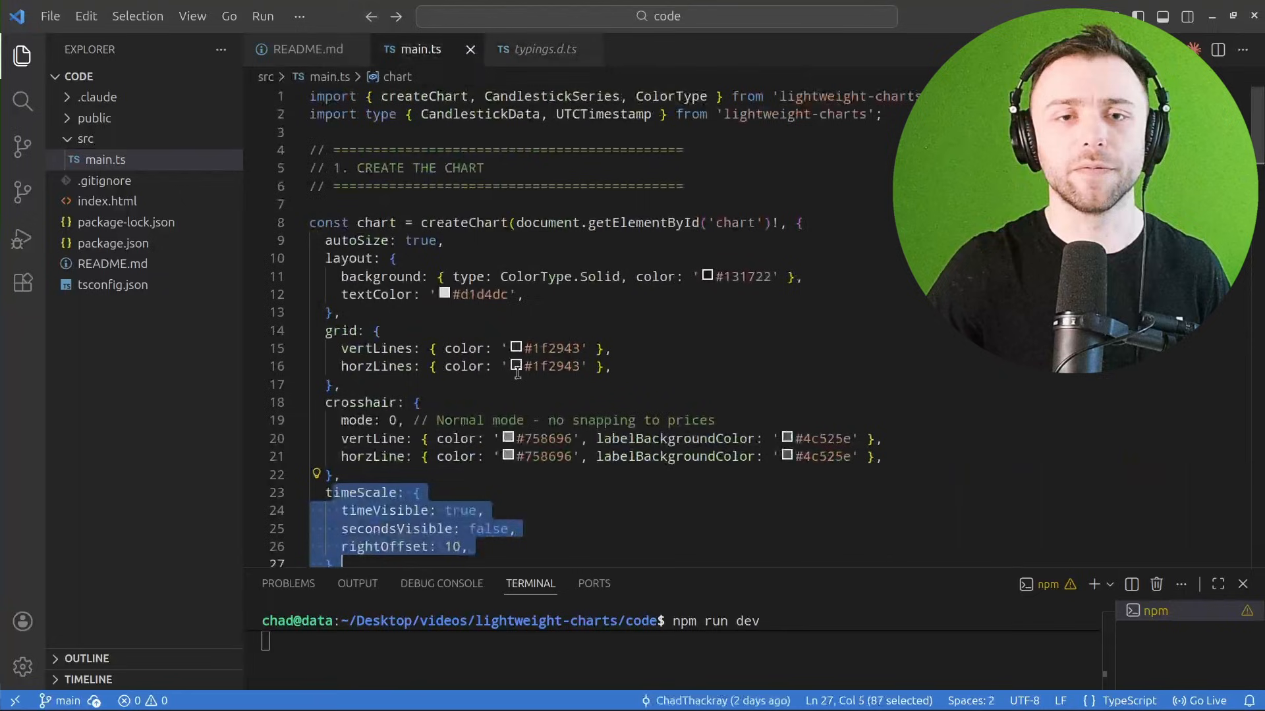
- In main.ts, highlight the vertLines grid setting and crosshair options while explaining them
{"action": "double_click", "coordinate": [462, 223]}
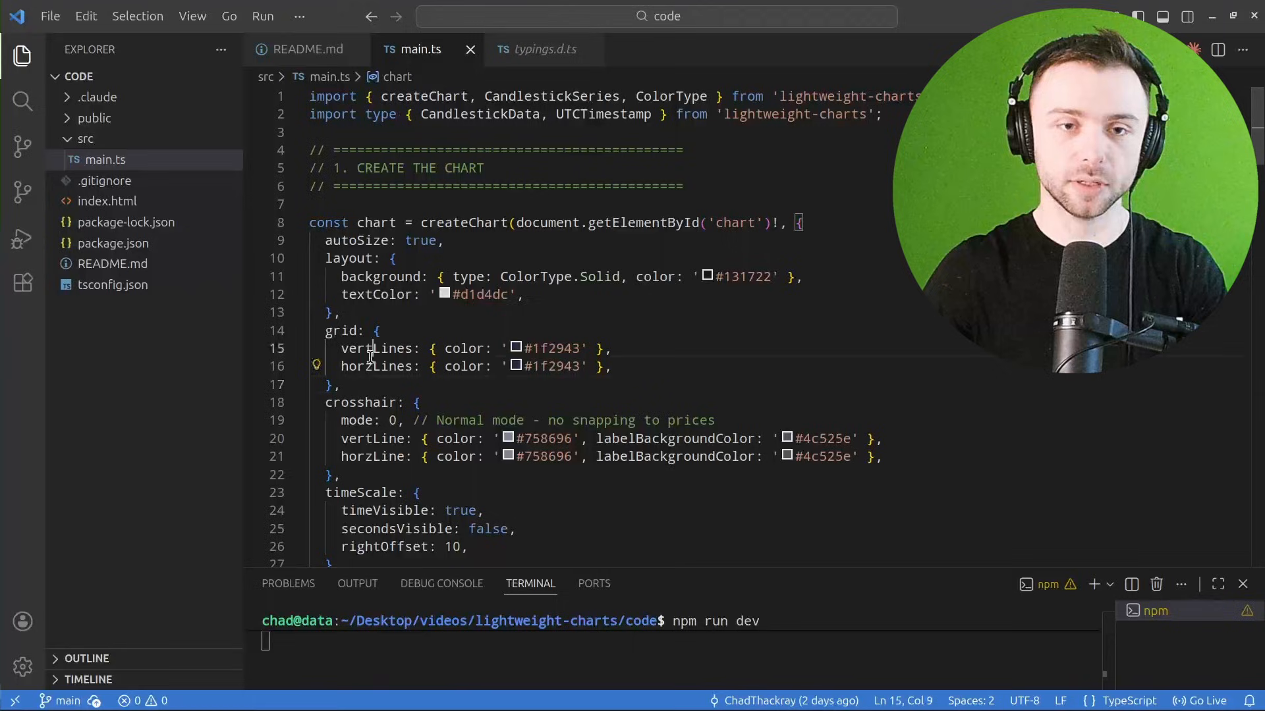
{"action": "mouse_move", "coordinate": [375, 366]}
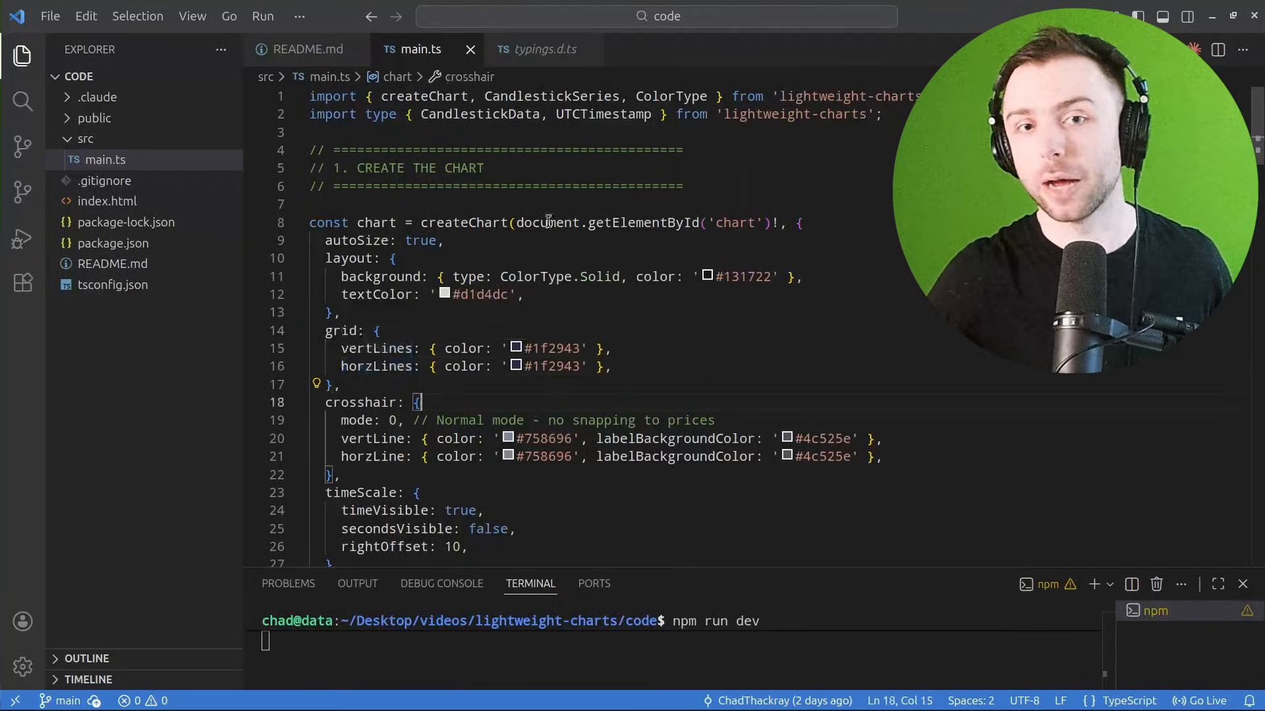
{"action": "double_click", "coordinate": [463, 222]}
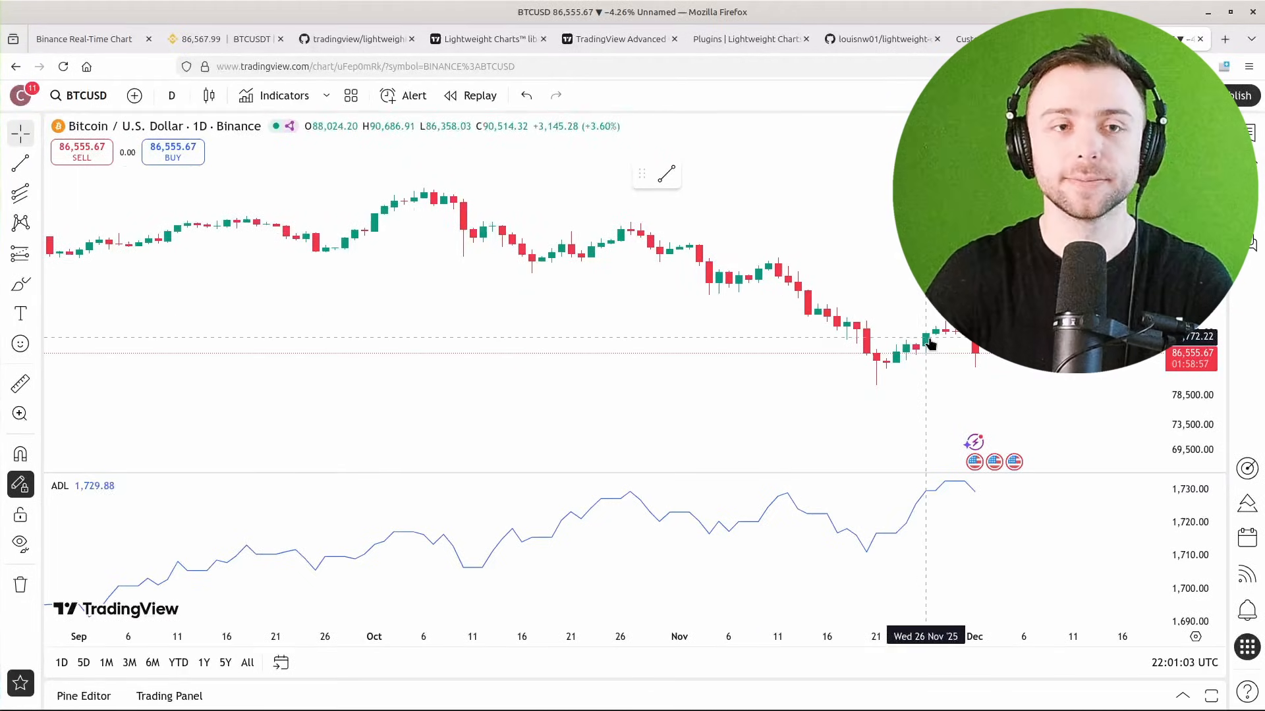
- Try the filled line chart style in TradingView's chart types, then return to VS Code
{"action": "left_click", "coordinate": [209, 95]}
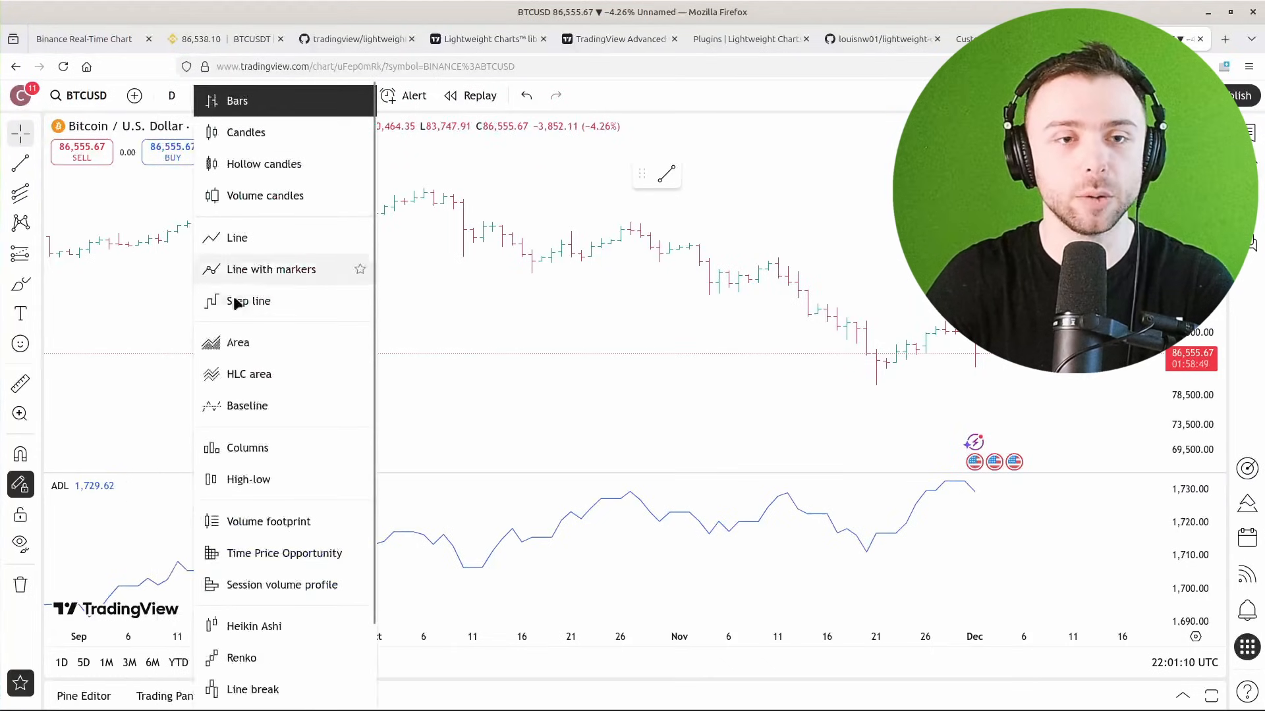
{"action": "left_click", "coordinate": [237, 342]}
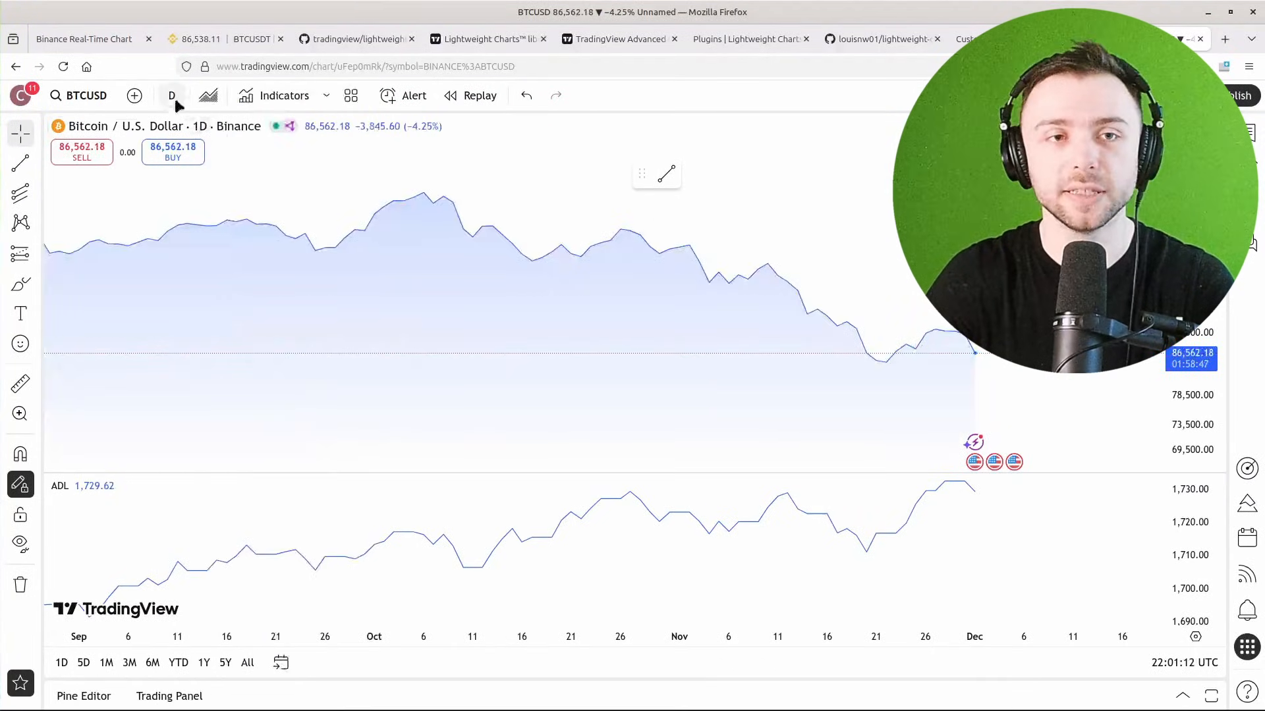
{"action": "left_click", "coordinate": [210, 95]}
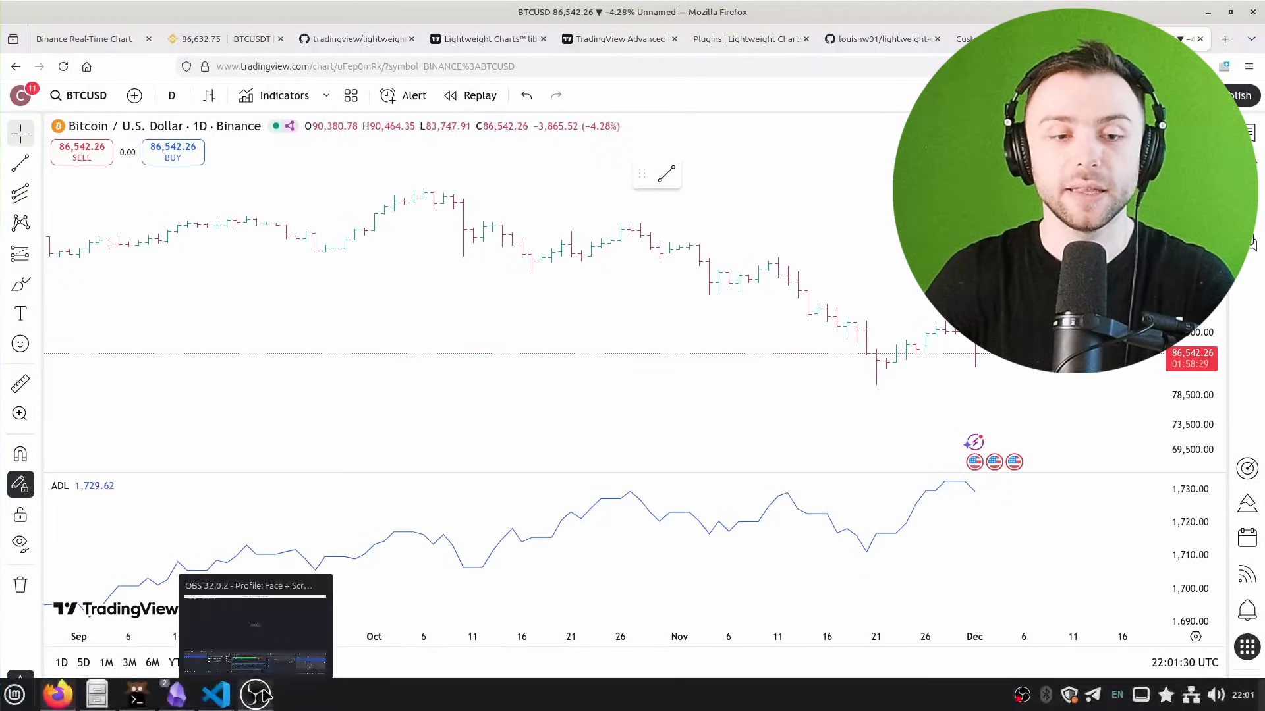
{"action": "left_click", "coordinate": [216, 694]}
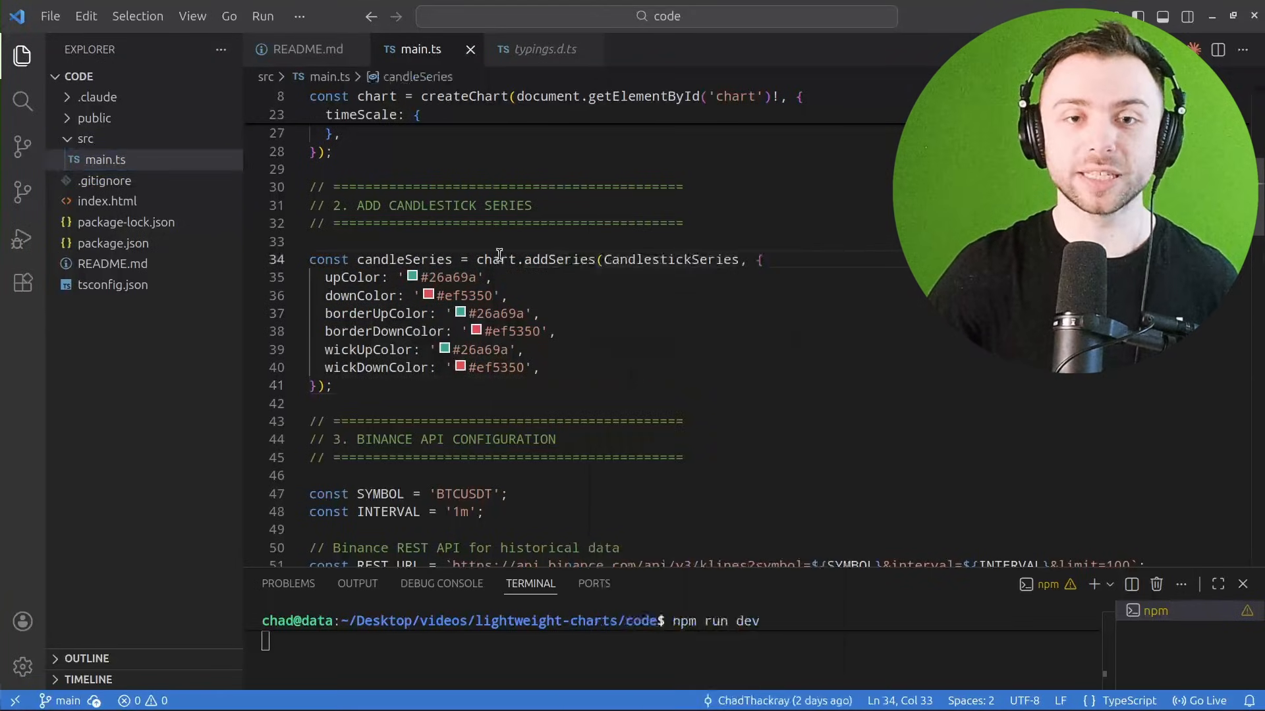
{"action": "mouse_move", "coordinate": [560, 260]}
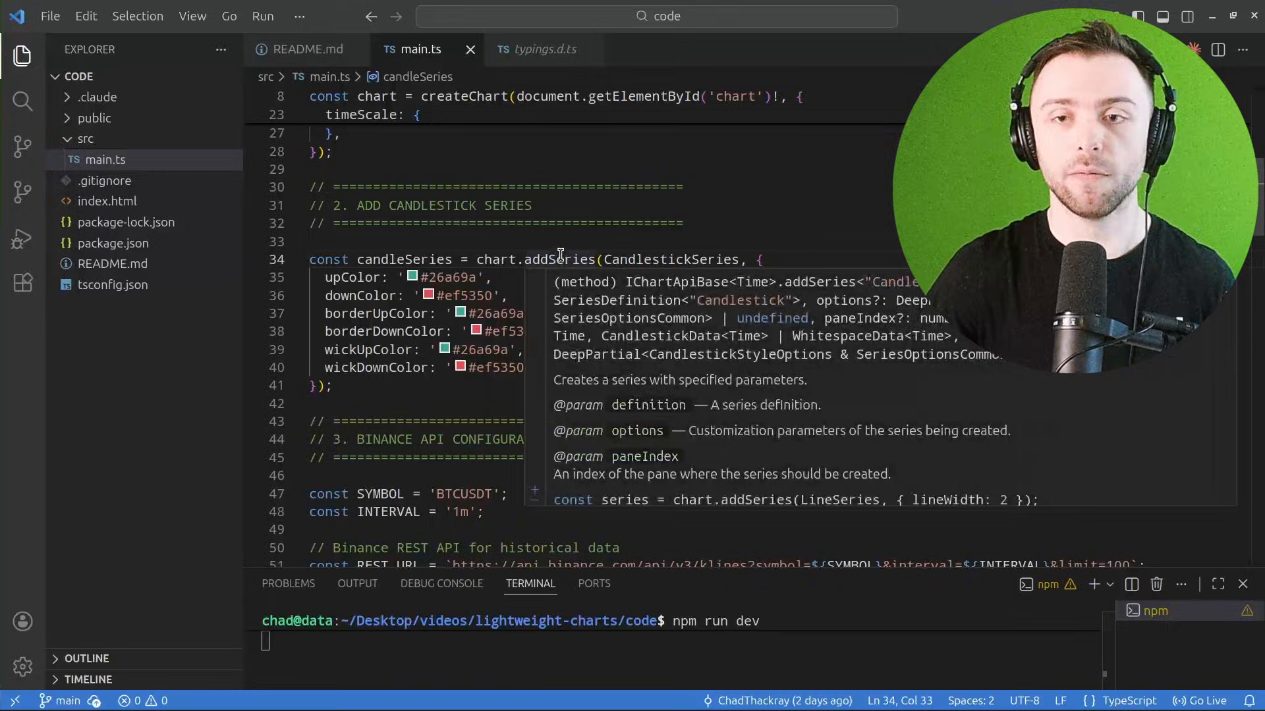
{"action": "mouse_move", "coordinate": [323, 284]}
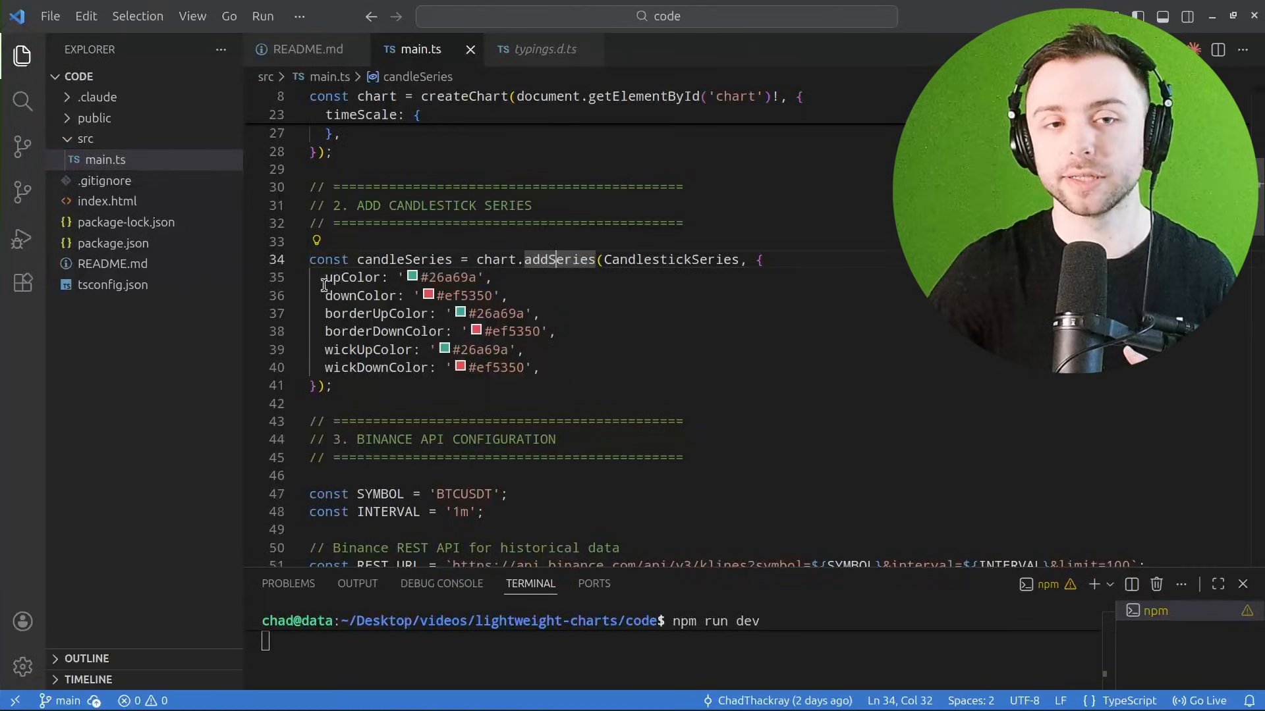
- Select the candlestick series upColor value in main.ts and scroll further down
{"action": "right_click", "coordinate": [556, 259]}
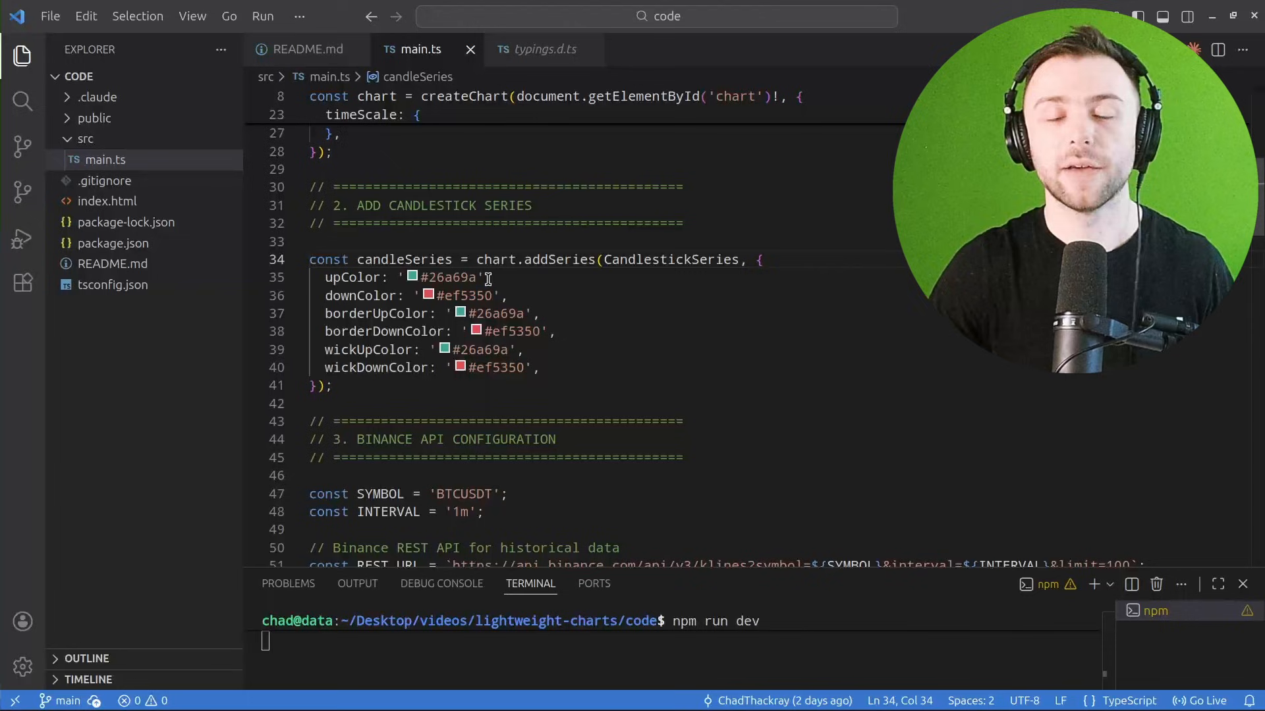
{"action": "double_click", "coordinate": [560, 259]}
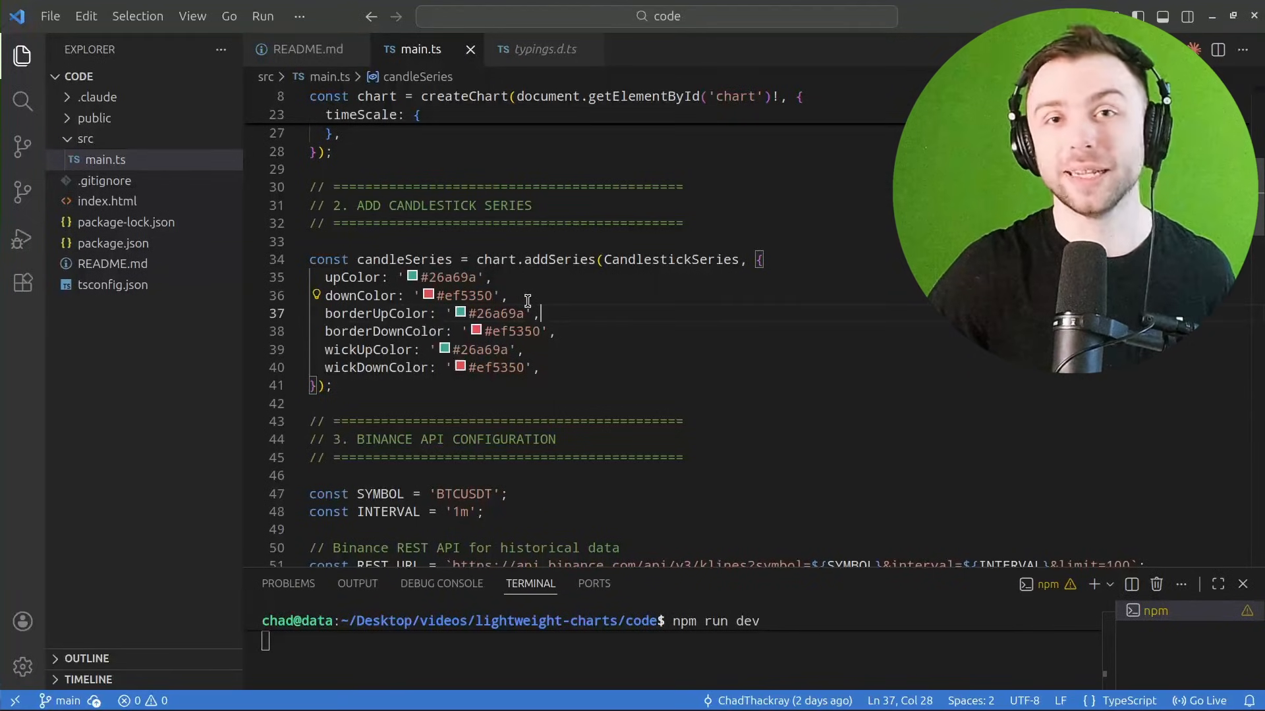
{"action": "scroll", "scroll_direction": "down", "scroll_amount": 3}
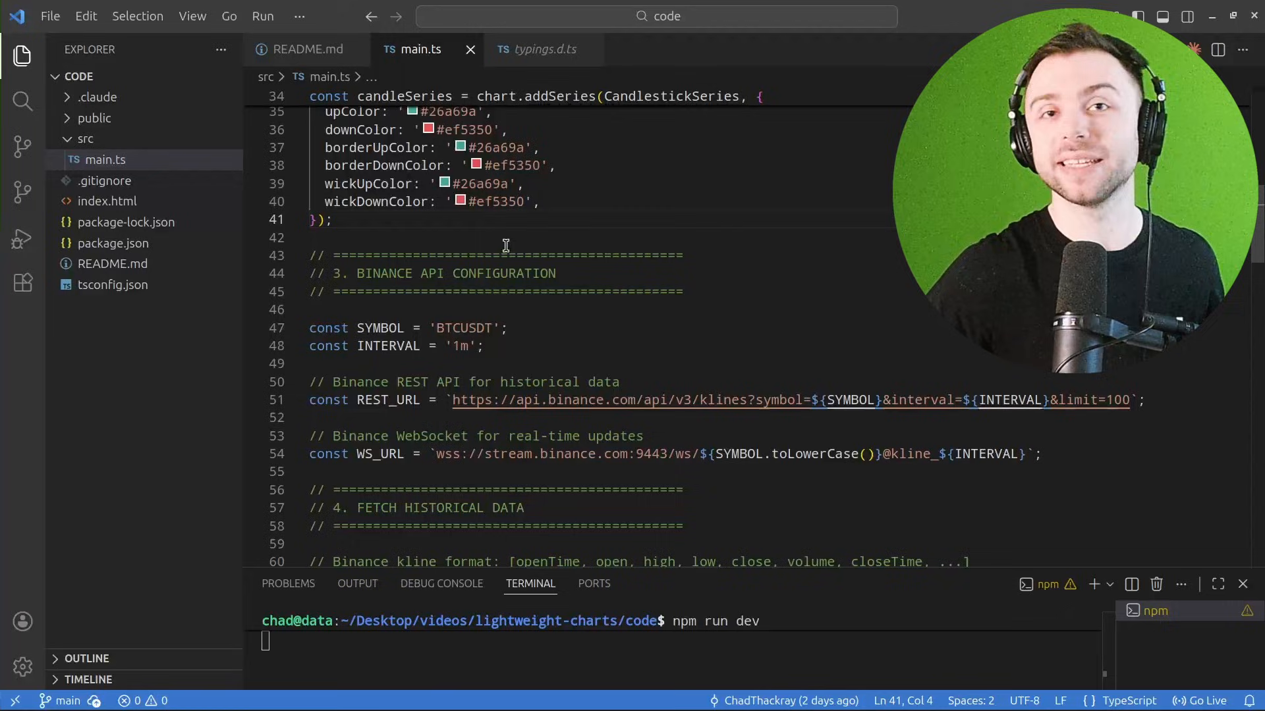
- Highlight the Binance REST_URL lines and scroll down toward connectWebSocket
{"action": "left_click_drag", "start_coordinate": [309, 256], "coordinate": [308, 418]}
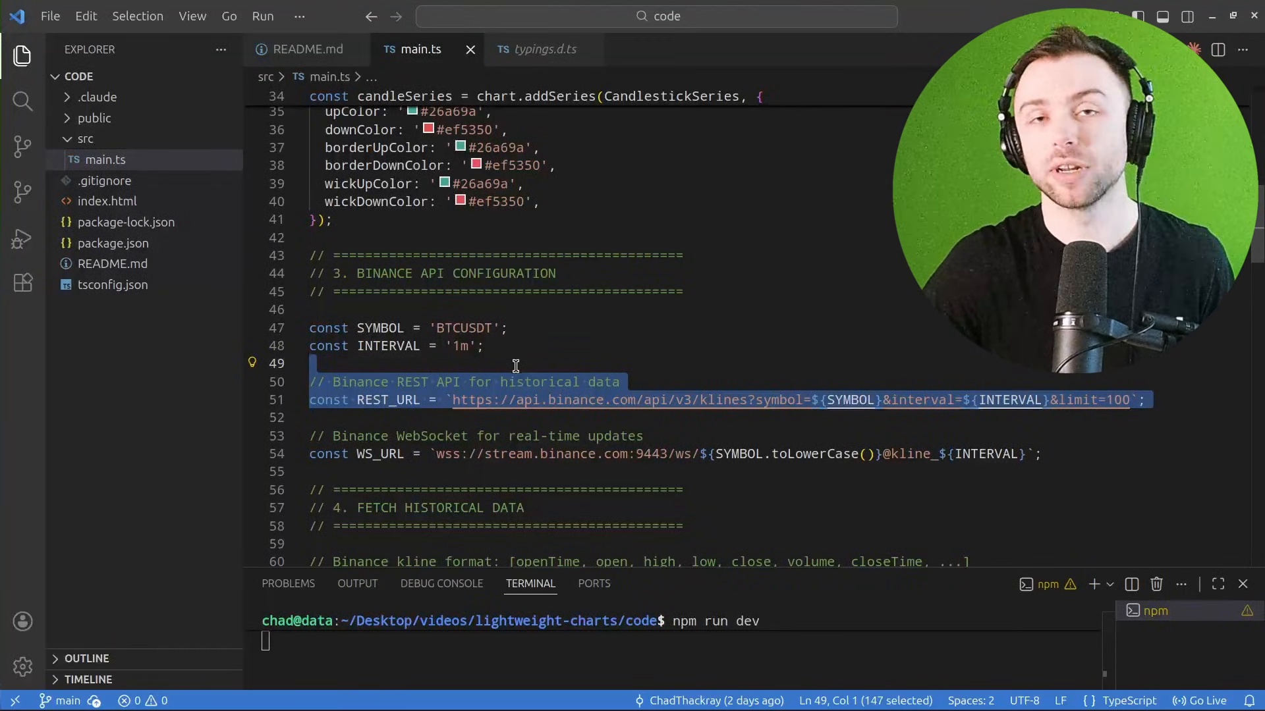
{"action": "scroll", "scroll_direction": "down", "scroll_amount": 3}
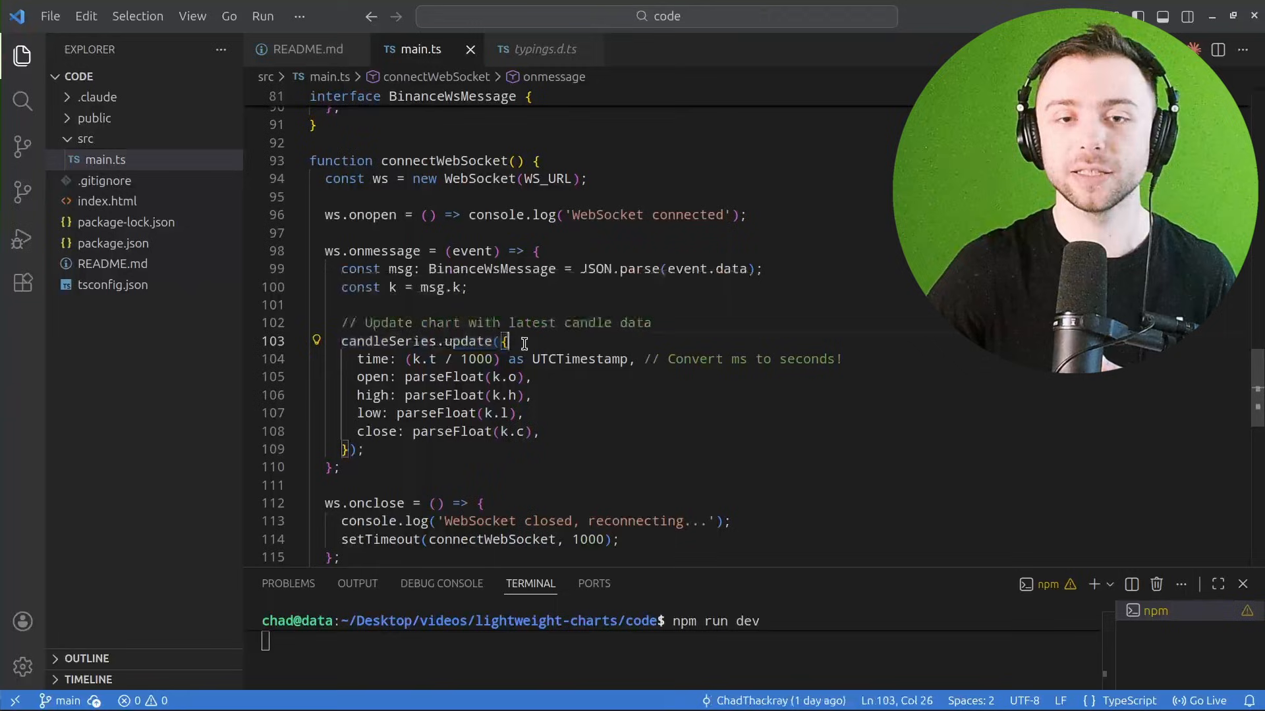
- Select candleSeries.update to read its docs on adding or updating the latest bar
{"action": "double_click", "coordinate": [388, 341]}
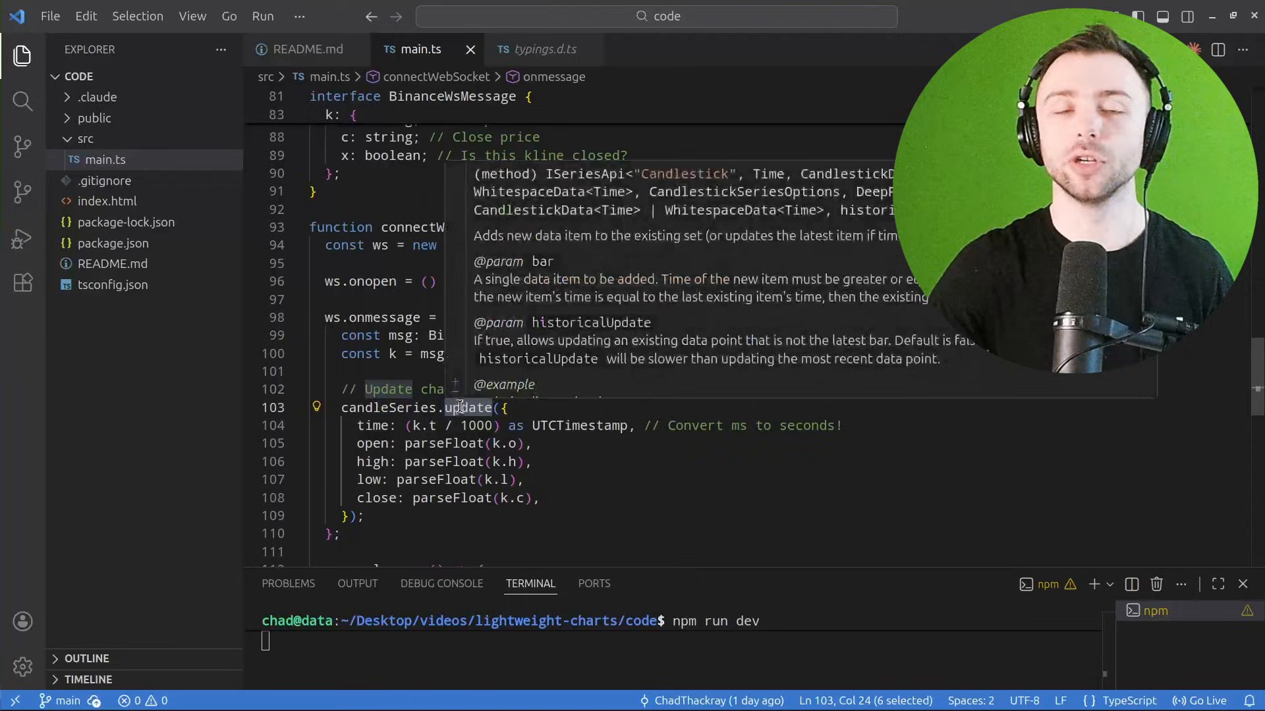
{"action": "mouse_move", "coordinate": [417, 287]}
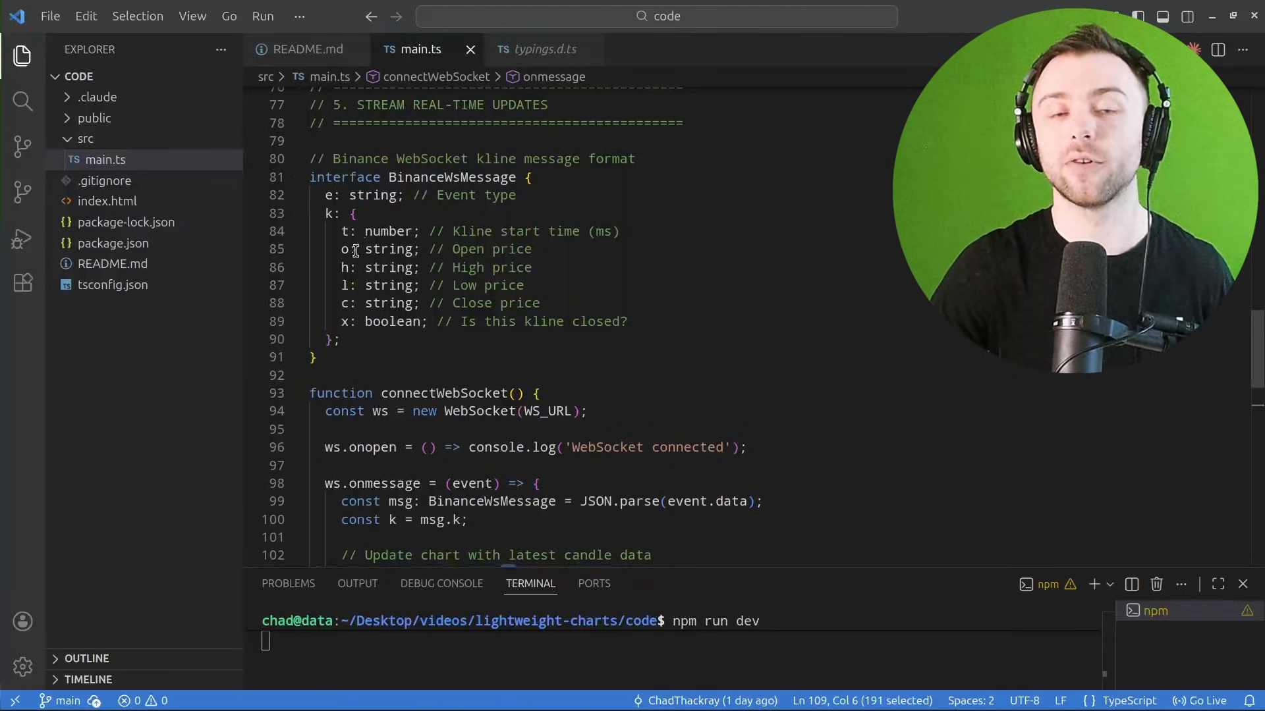
{"action": "mouse_move", "coordinate": [484, 311]}
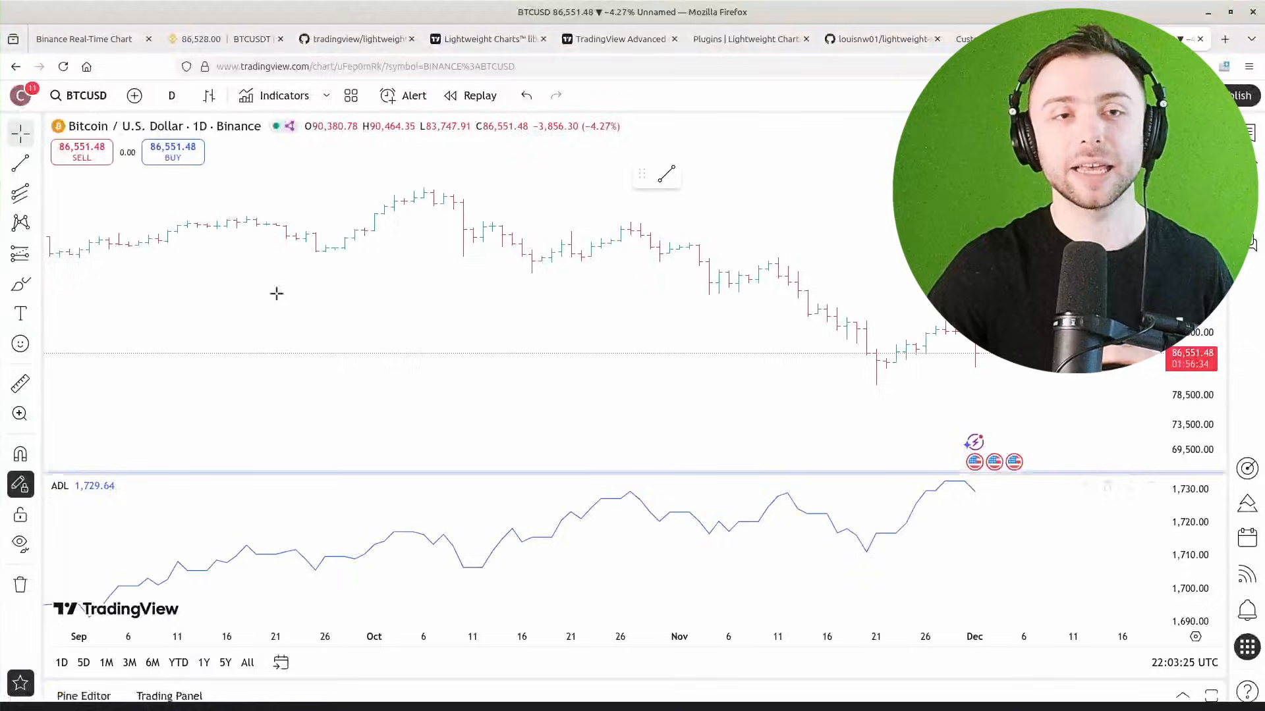
- View the live BTCUSDT chart app in Firefox, then return to main.ts in VS Code
{"action": "left_click", "coordinate": [85, 39]}
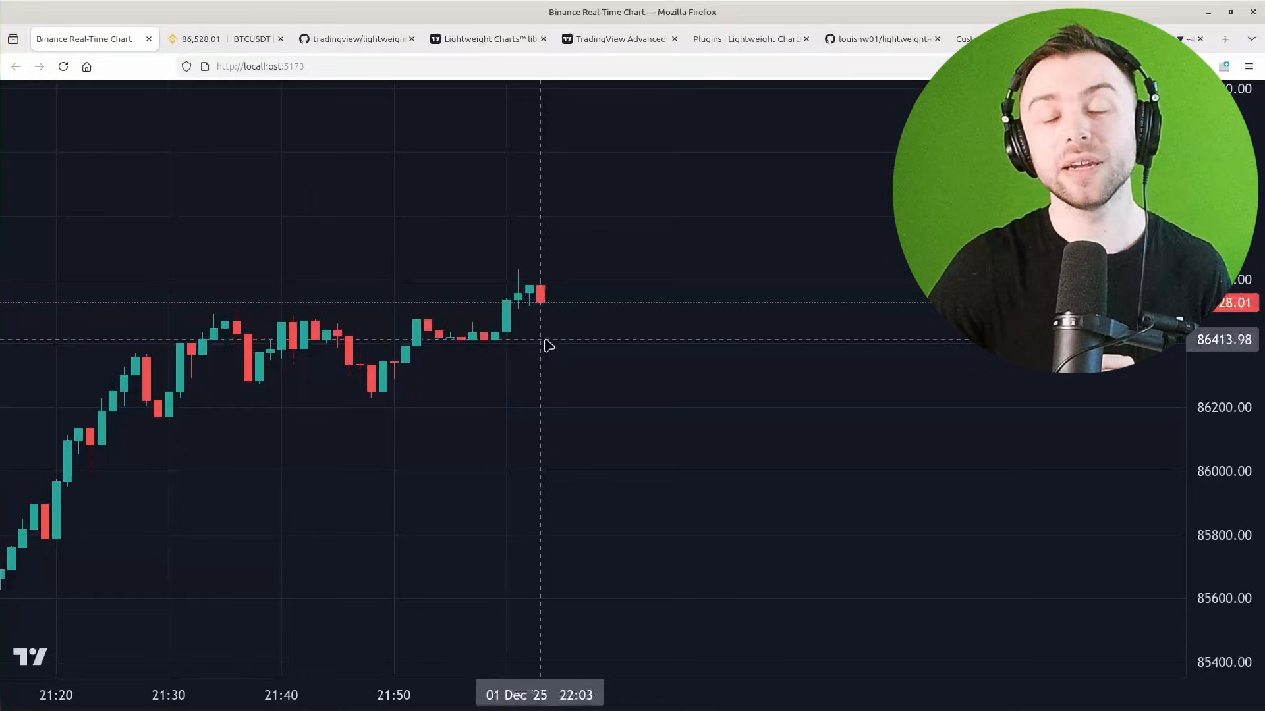
{"action": "mouse_move", "coordinate": [546, 312]}
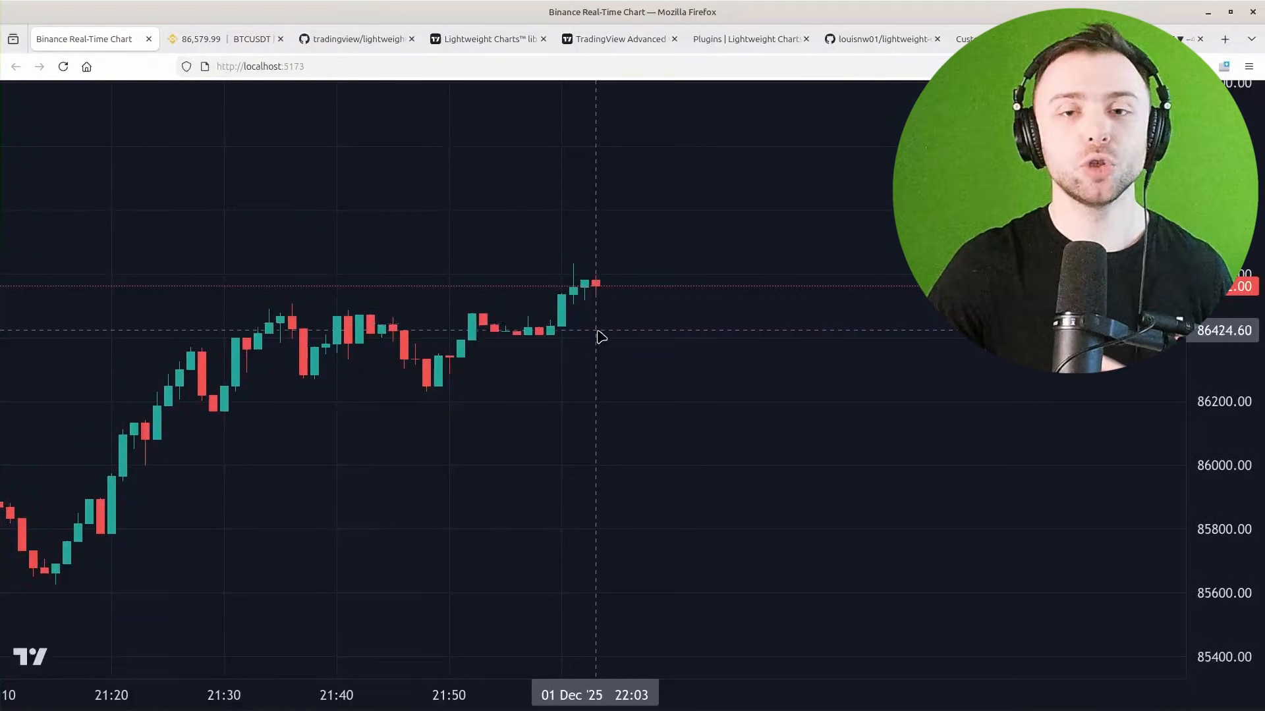
{"action": "mouse_move", "coordinate": [379, 360]}
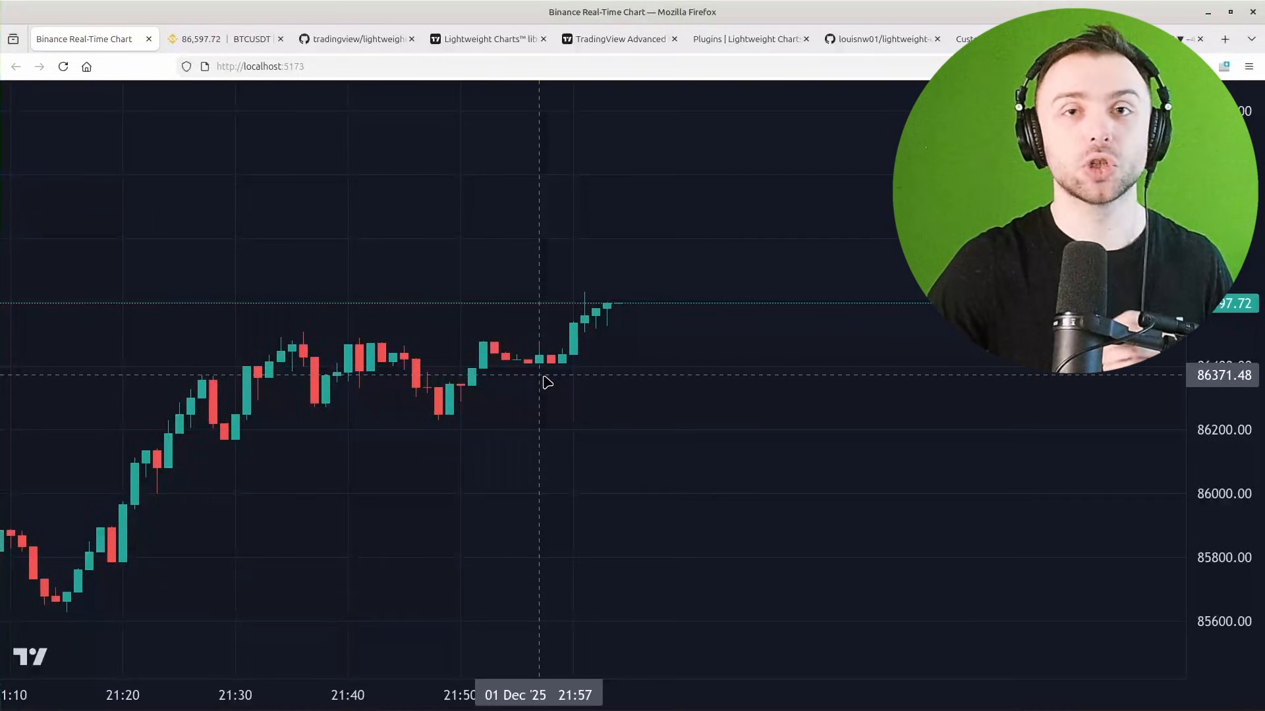
{"action": "mouse_move", "coordinate": [602, 352]}
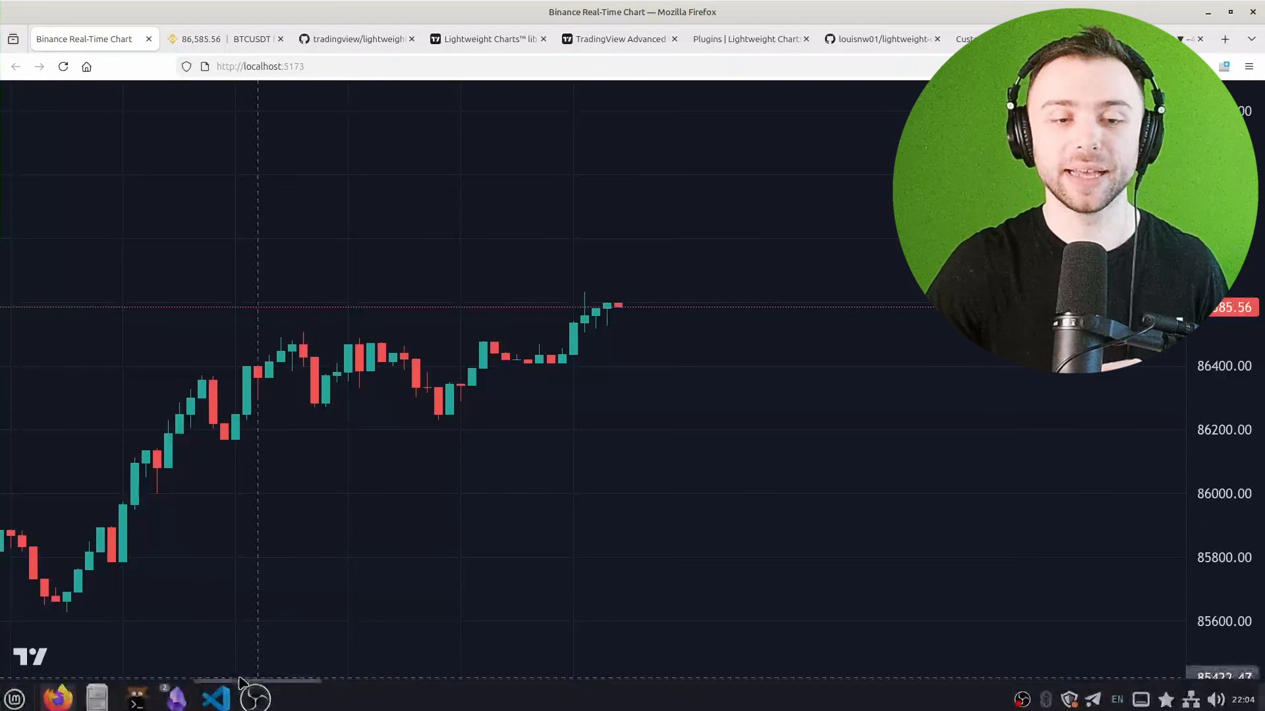
{"action": "left_click", "coordinate": [213, 705]}
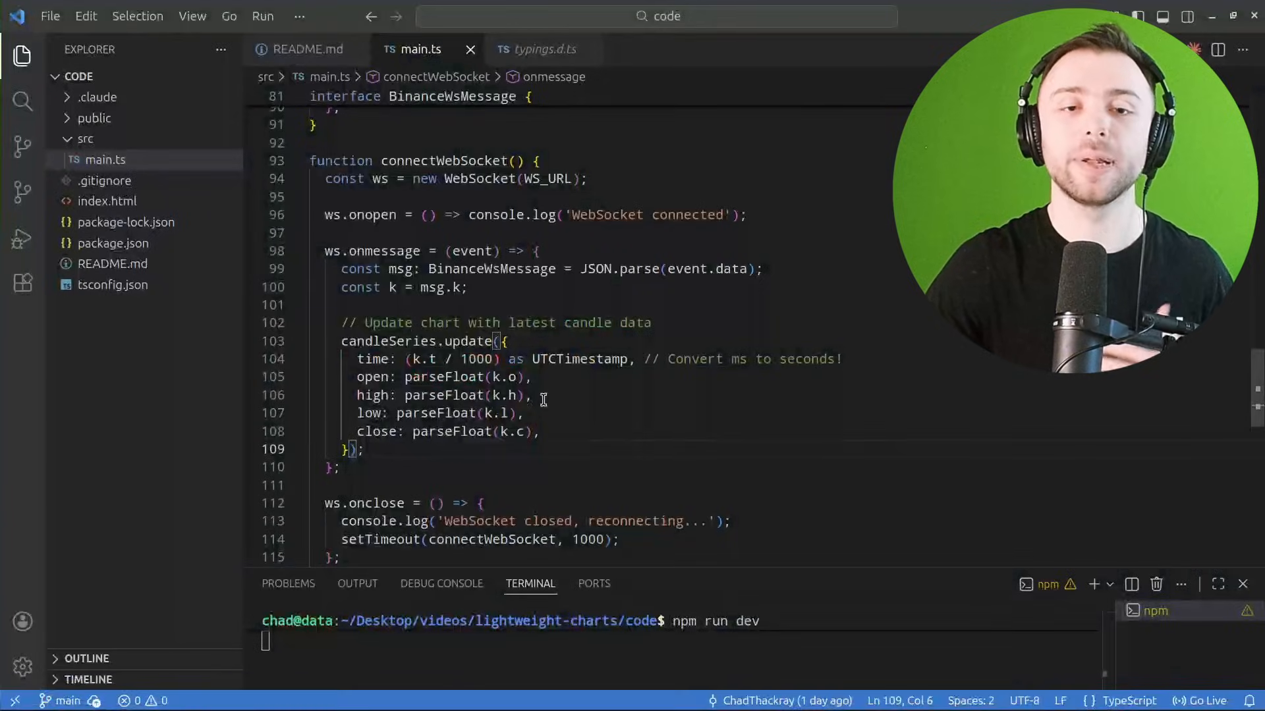
- Scroll main.ts to the Binance API configuration and the fetchHistory function
{"action": "scroll", "scroll_direction": "down", "scroll_amount": 3}
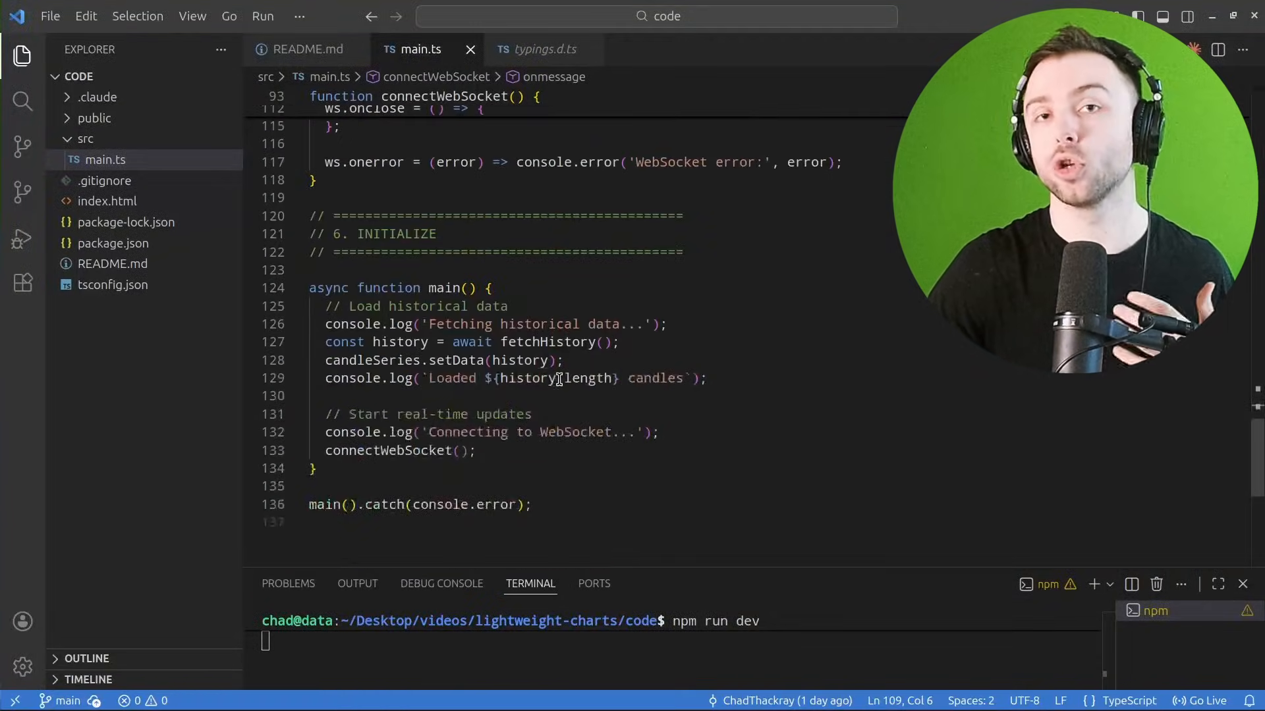
{"action": "scroll", "scroll_direction": "down", "scroll_amount": 3}
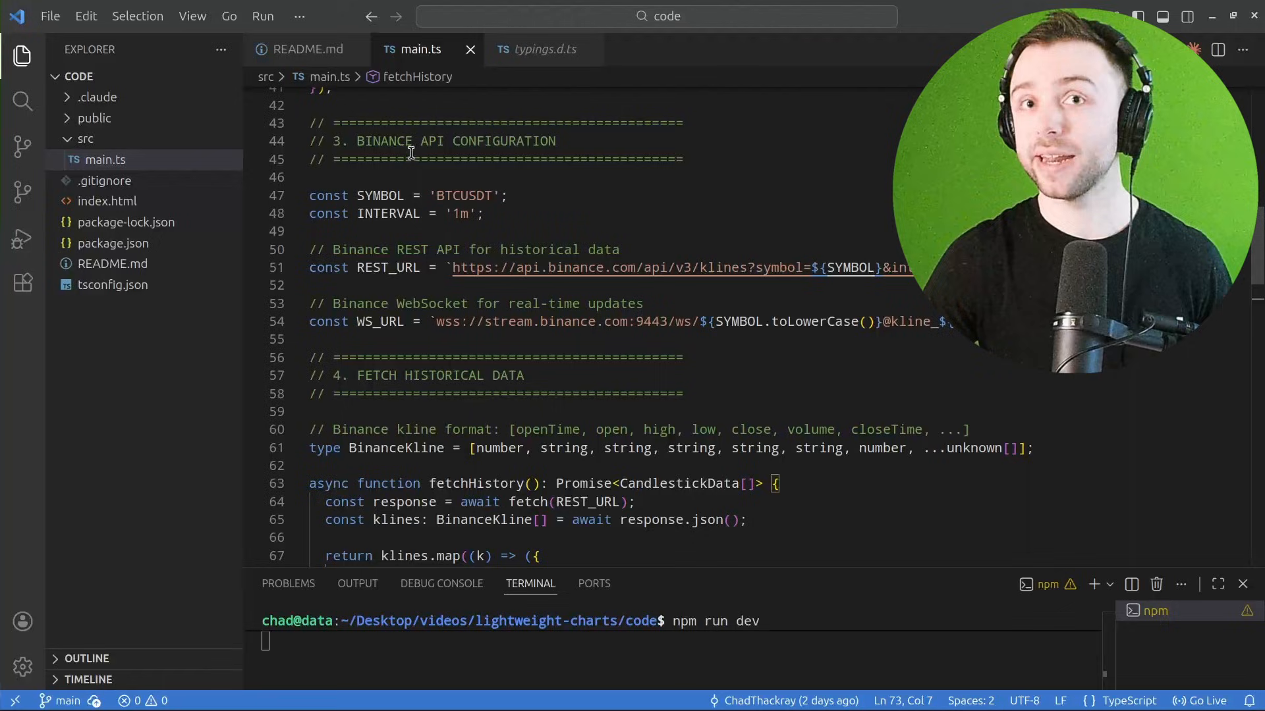
{"action": "mouse_move", "coordinate": [407, 179]}
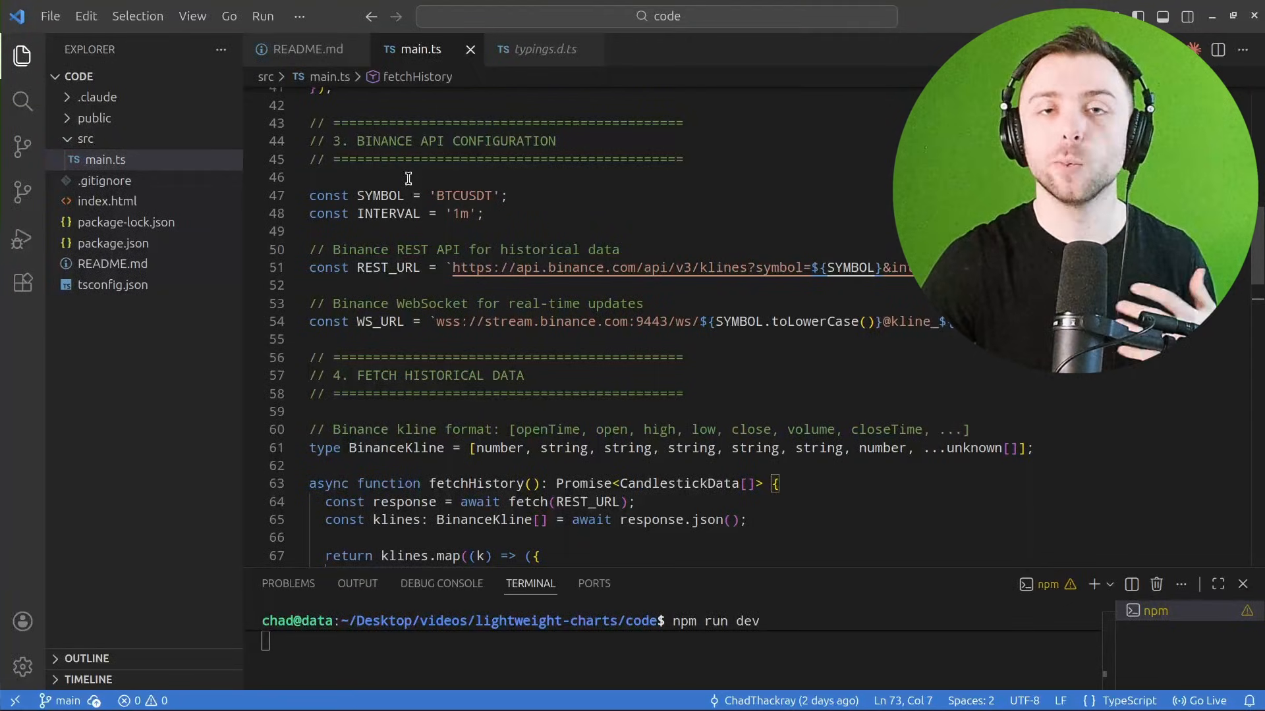
{"action": "mouse_move", "coordinate": [512, 110]}
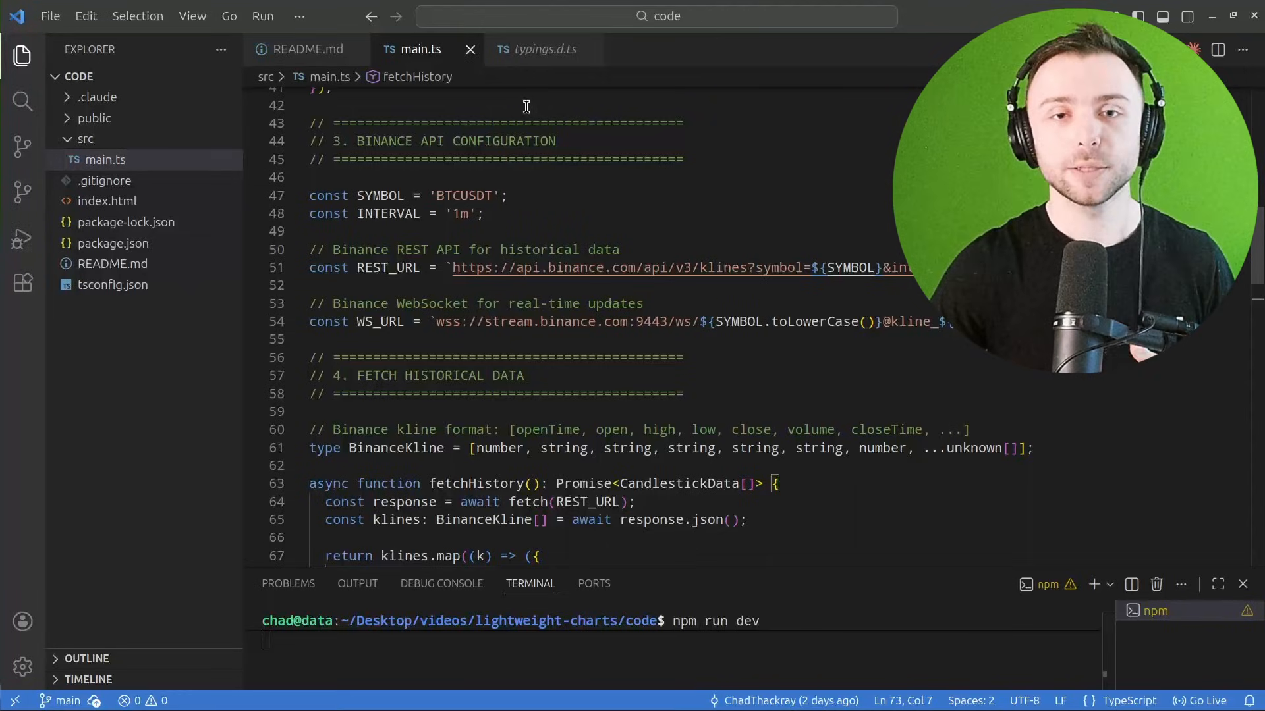
- Highlight the WS_URL string on line 54 and scroll to the '6. INITIALIZE' section
{"action": "left_click", "coordinate": [328, 321]}
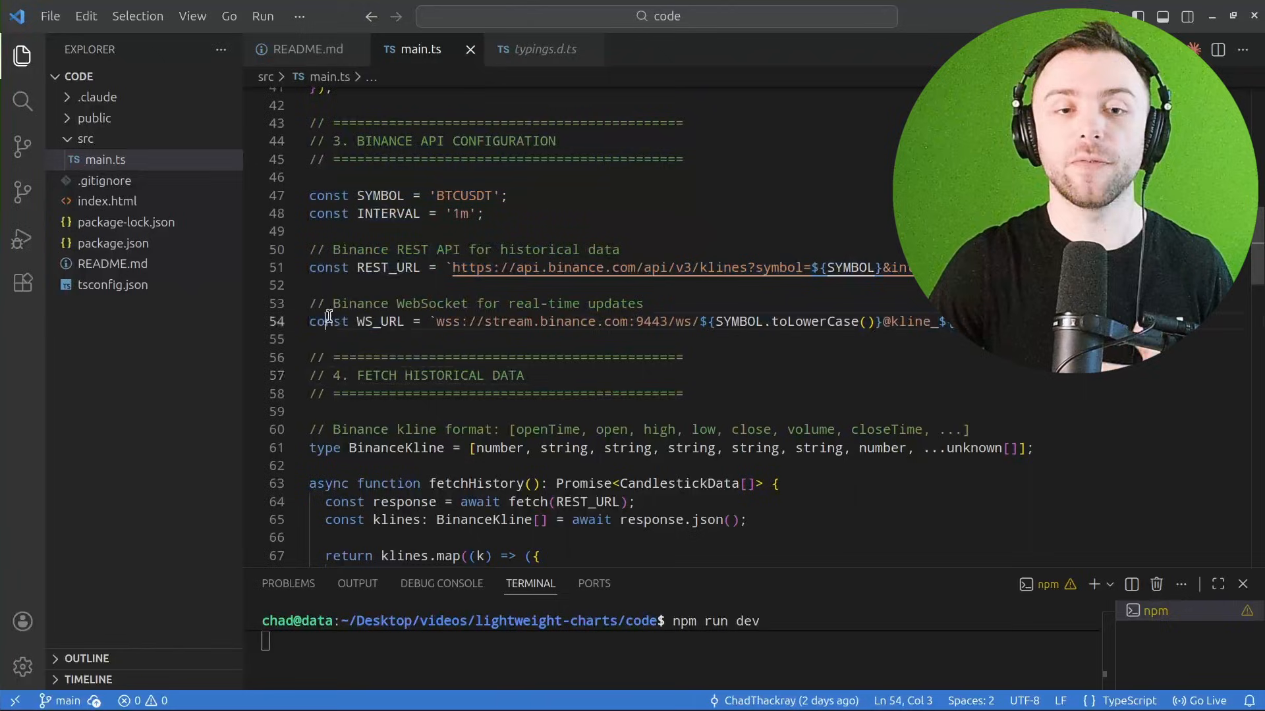
{"action": "left_click_drag", "start_coordinate": [435, 321], "coordinate": [952, 321]}
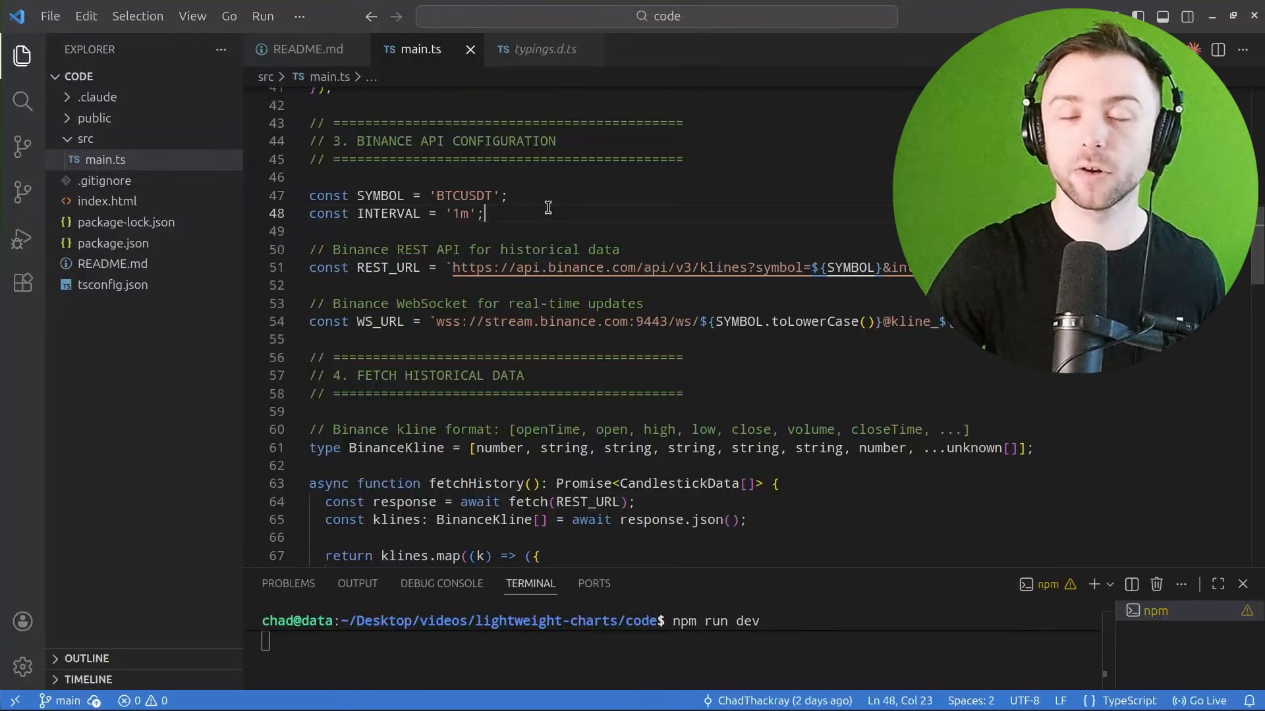
{"action": "scroll", "scroll_direction": "down", "scroll_amount": 3}
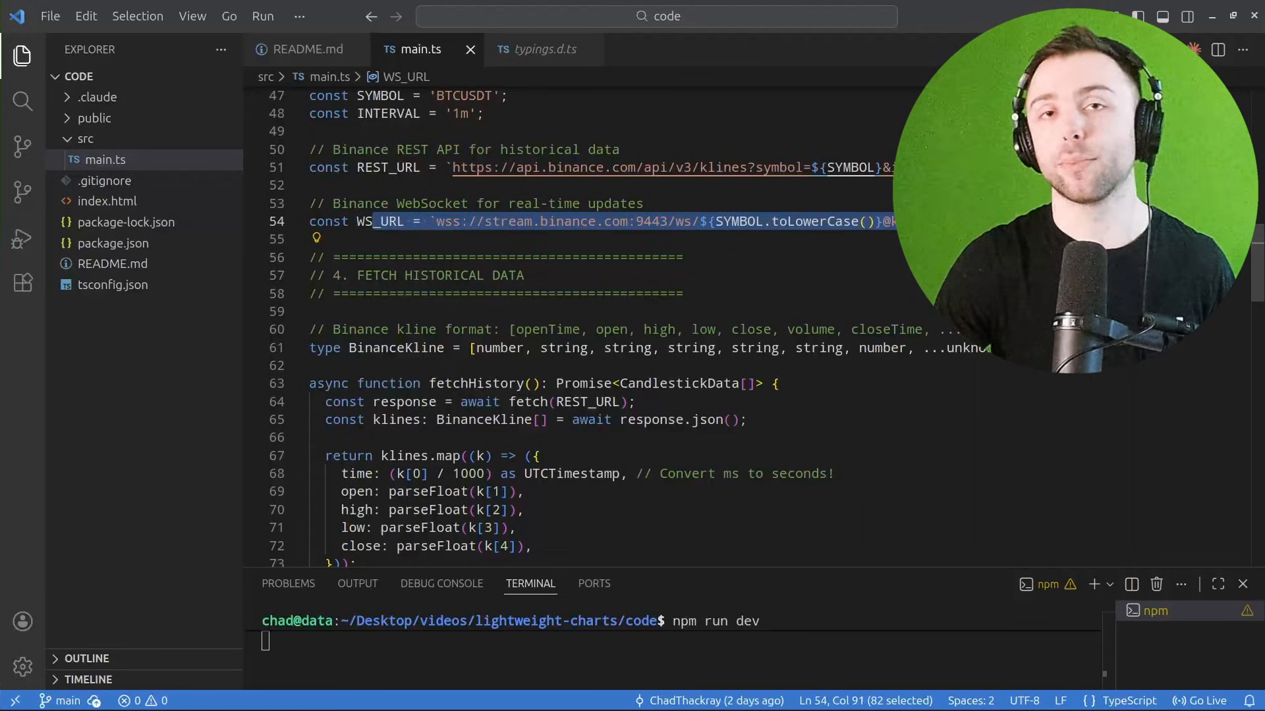
{"action": "scroll", "scroll_direction": "down", "scroll_amount": 3}
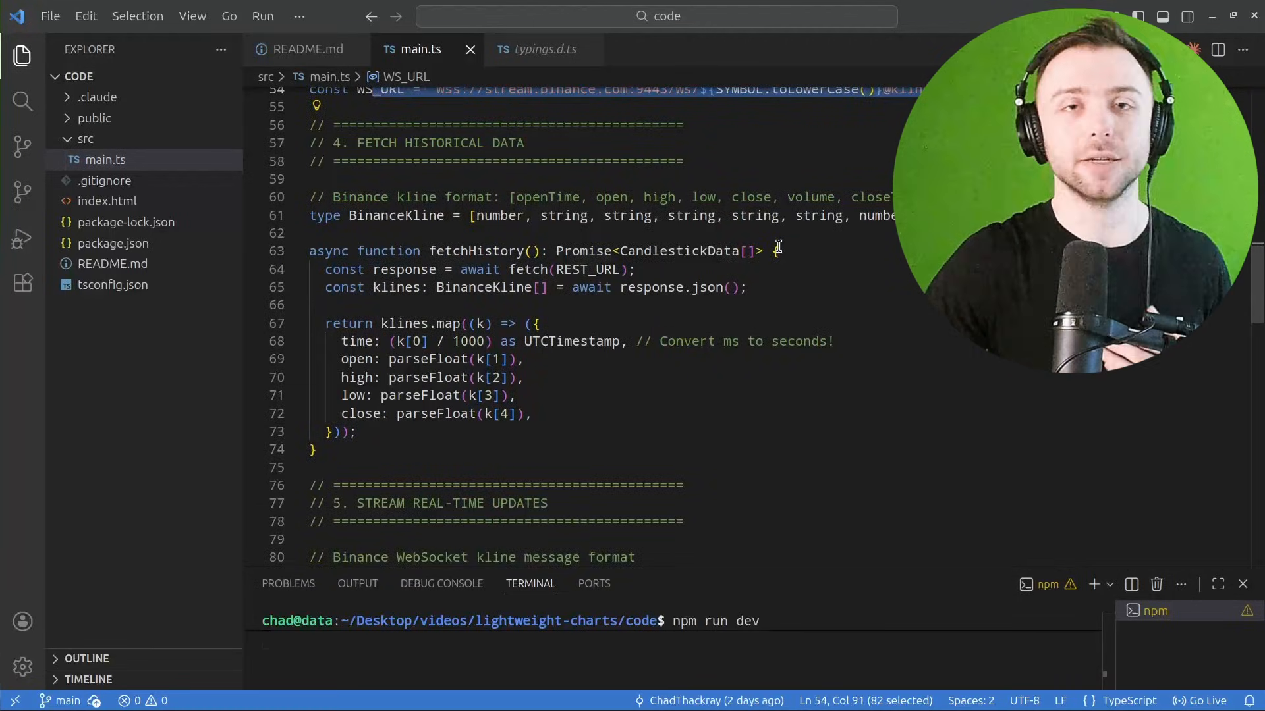
{"action": "scroll", "scroll_direction": "down", "scroll_amount": 3}
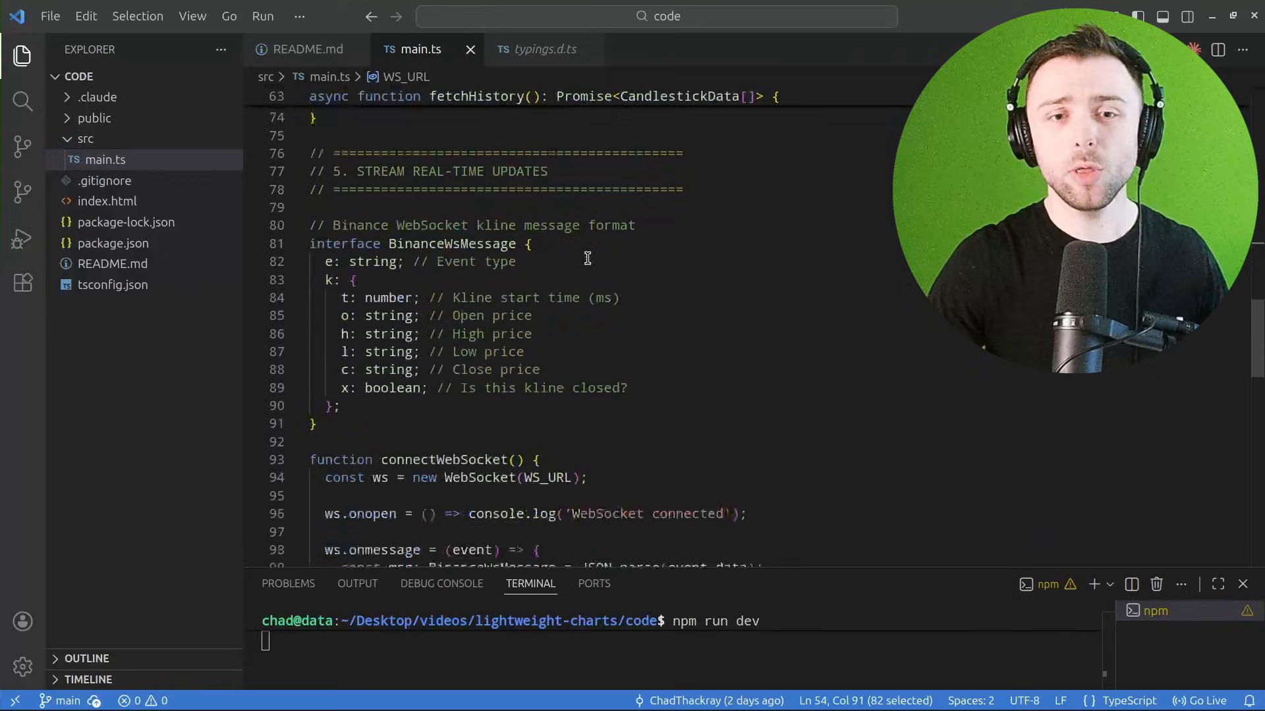
{"action": "scroll", "scroll_direction": "down", "scroll_amount": 3}
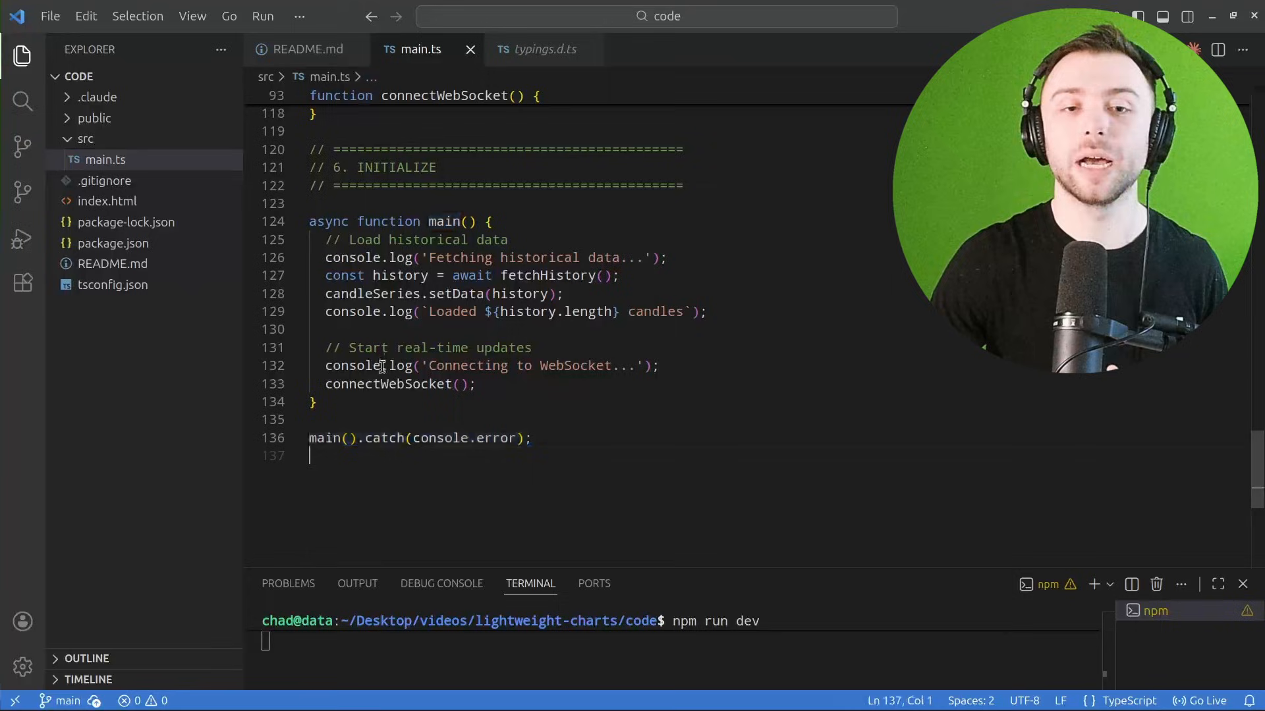
- Highlight the fetchHistory await line and the setData call loading history into candleSeries
{"action": "double_click", "coordinate": [444, 222]}
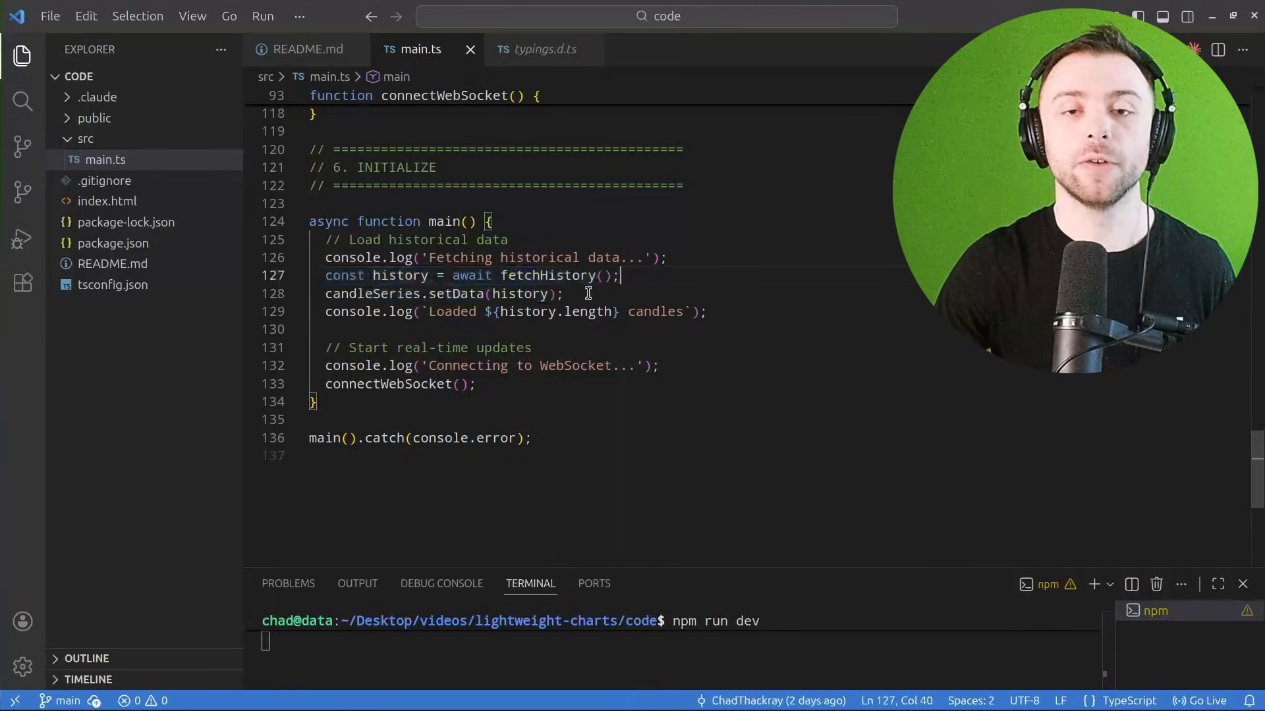
{"action": "left_click", "coordinate": [408, 294]}
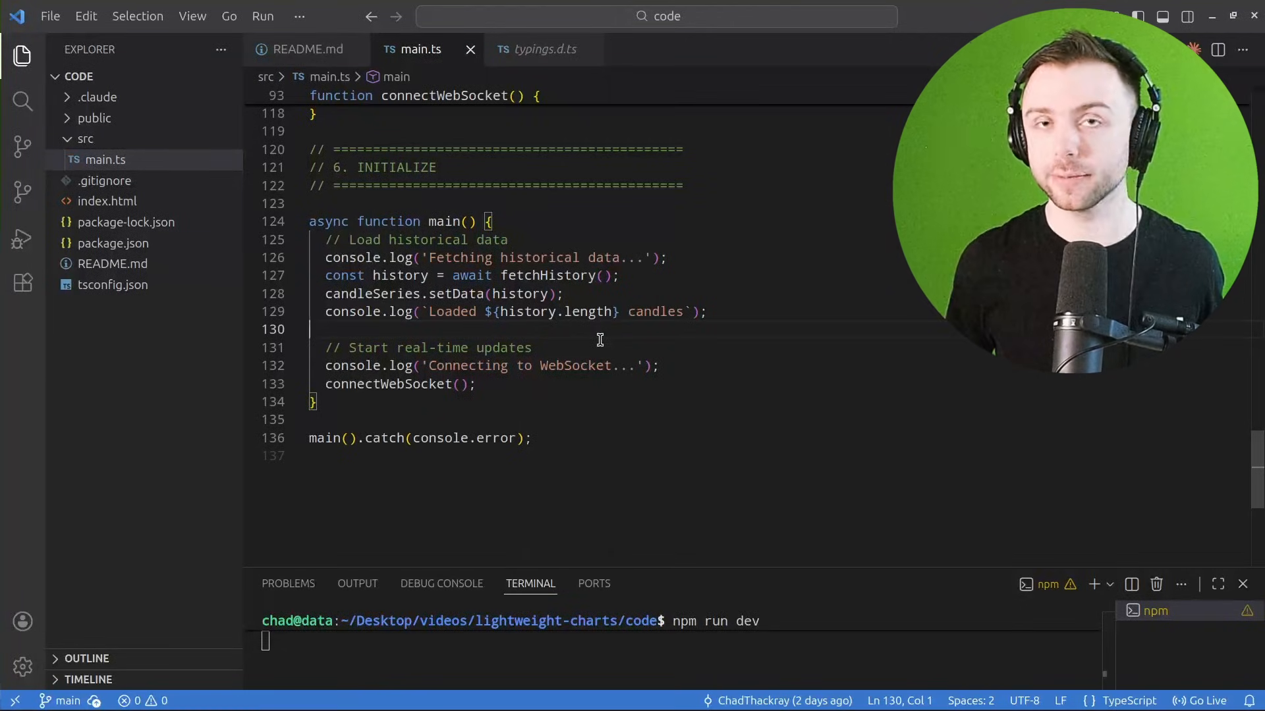
{"action": "double_click", "coordinate": [458, 294]}
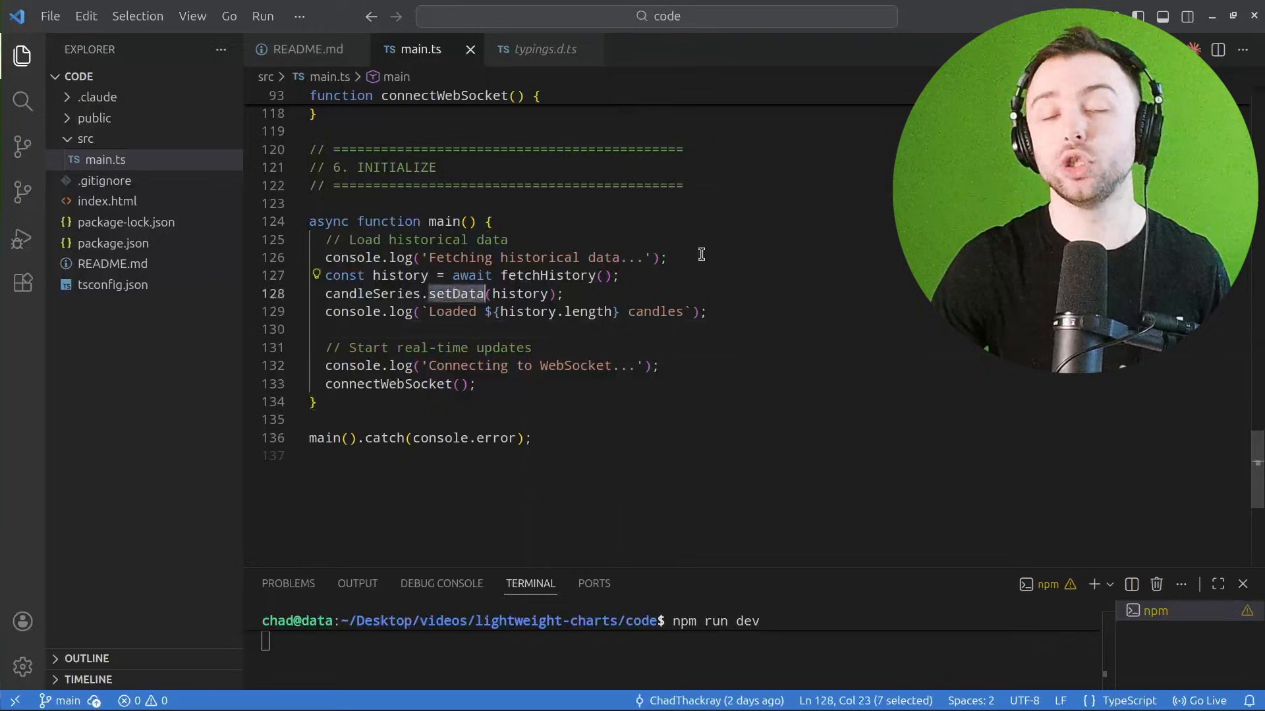
{"action": "mouse_move", "coordinate": [784, 217]}
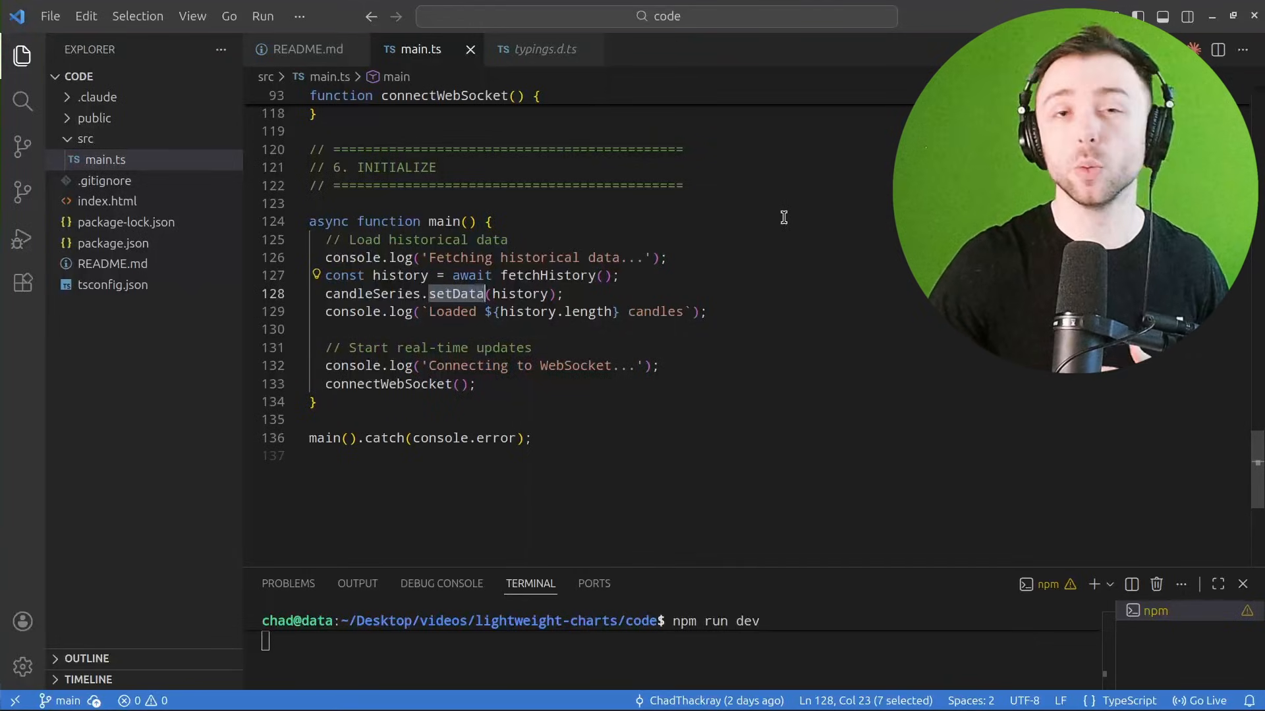
{"action": "mouse_move", "coordinate": [514, 257]}
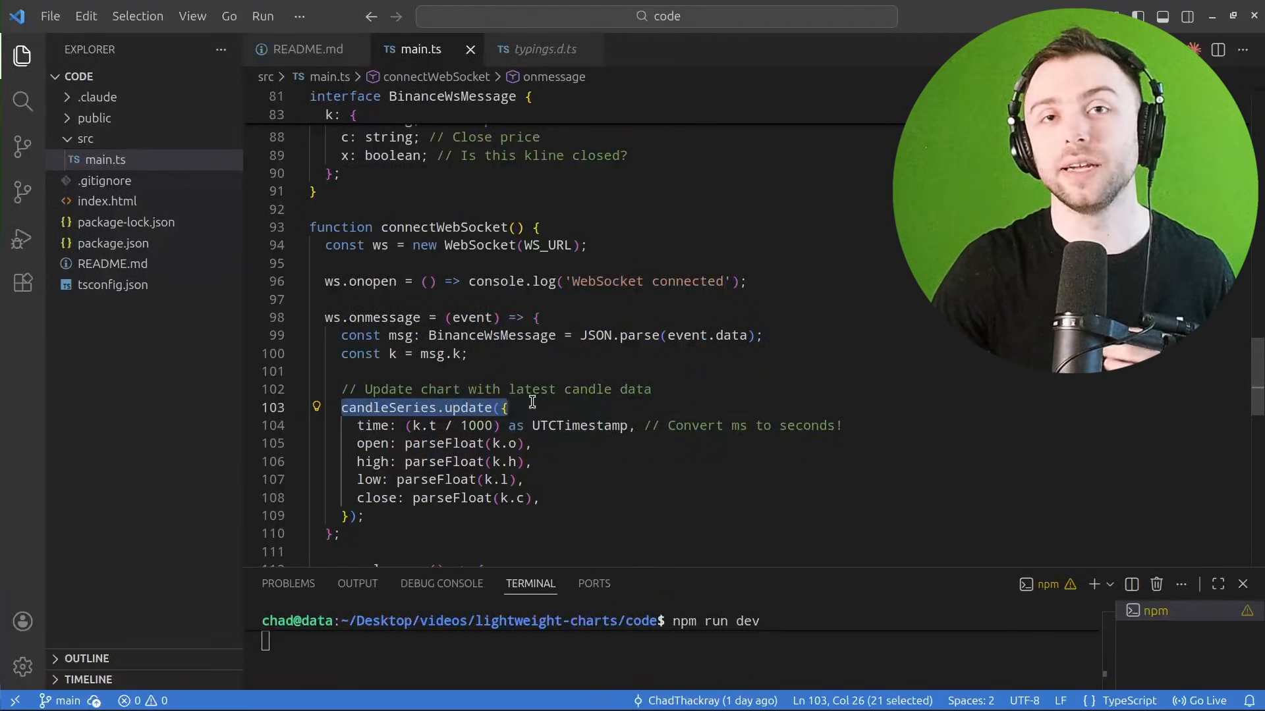
{"action": "mouse_move", "coordinate": [517, 443]}
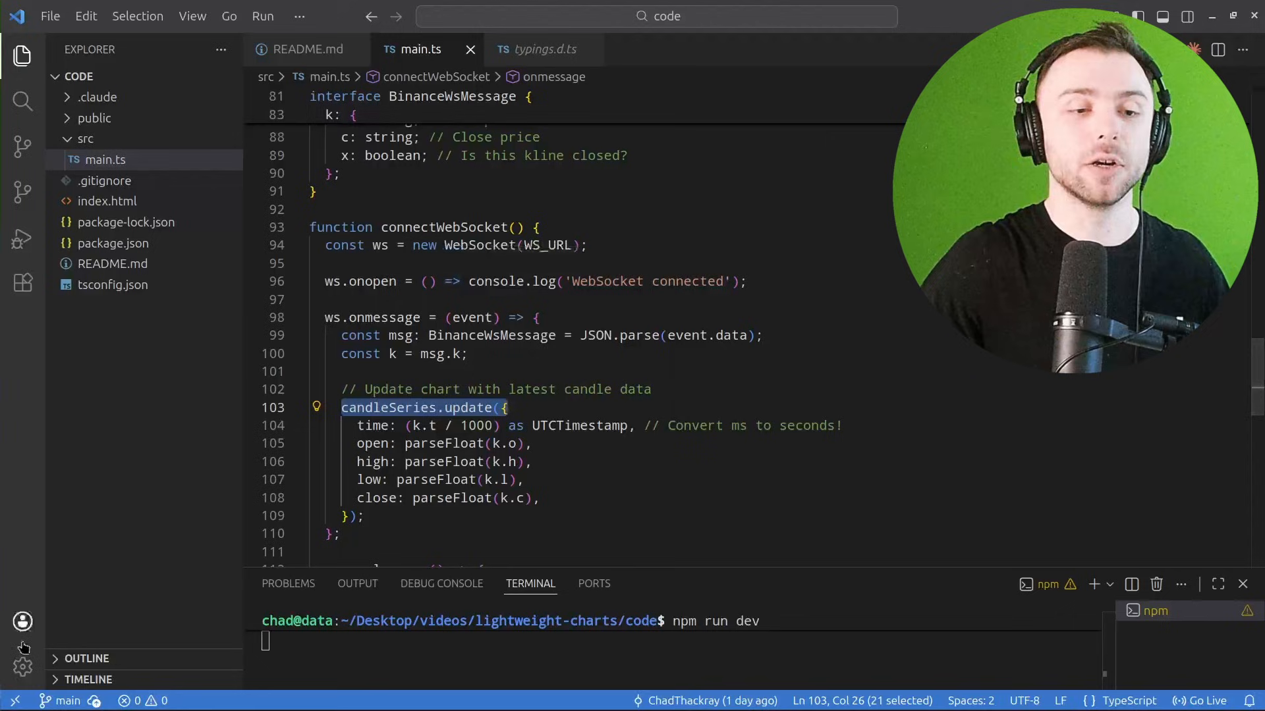
- Scroll past the chart options and addSeries block down to the onmessage handler
{"action": "scroll", "scroll_direction": "down", "scroll_amount": 3}
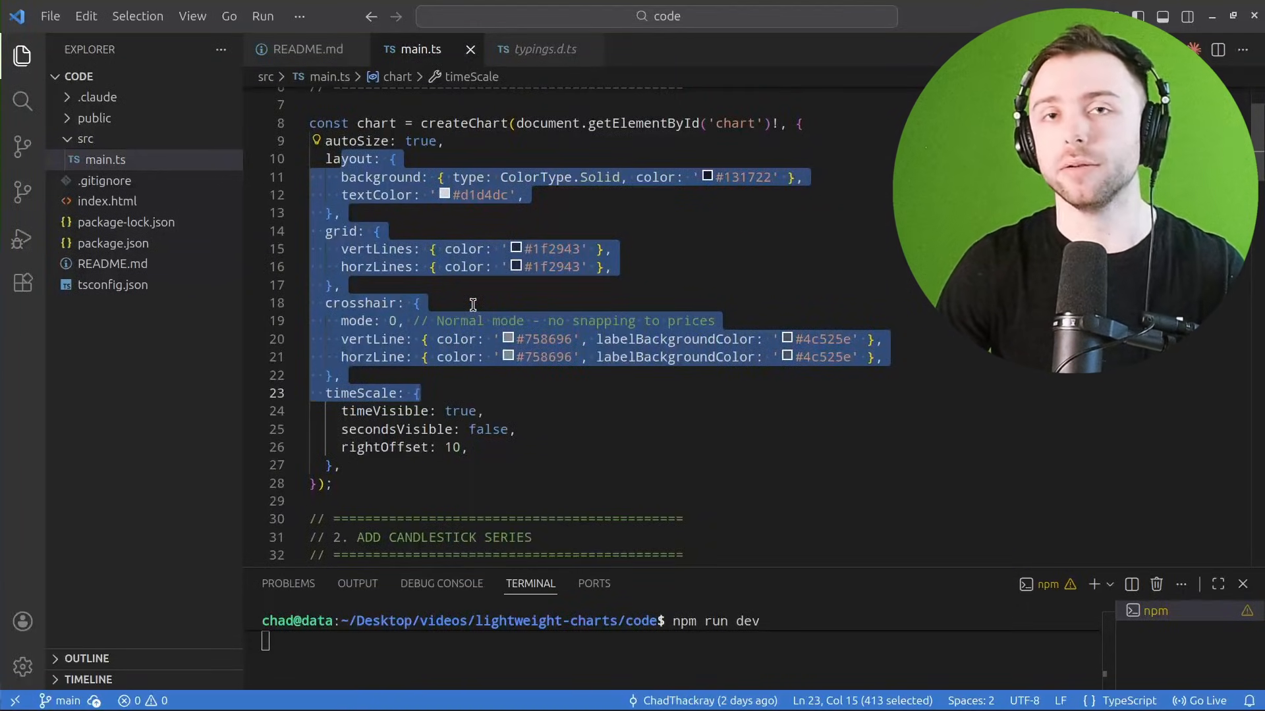
{"action": "mouse_move", "coordinate": [530, 303]}
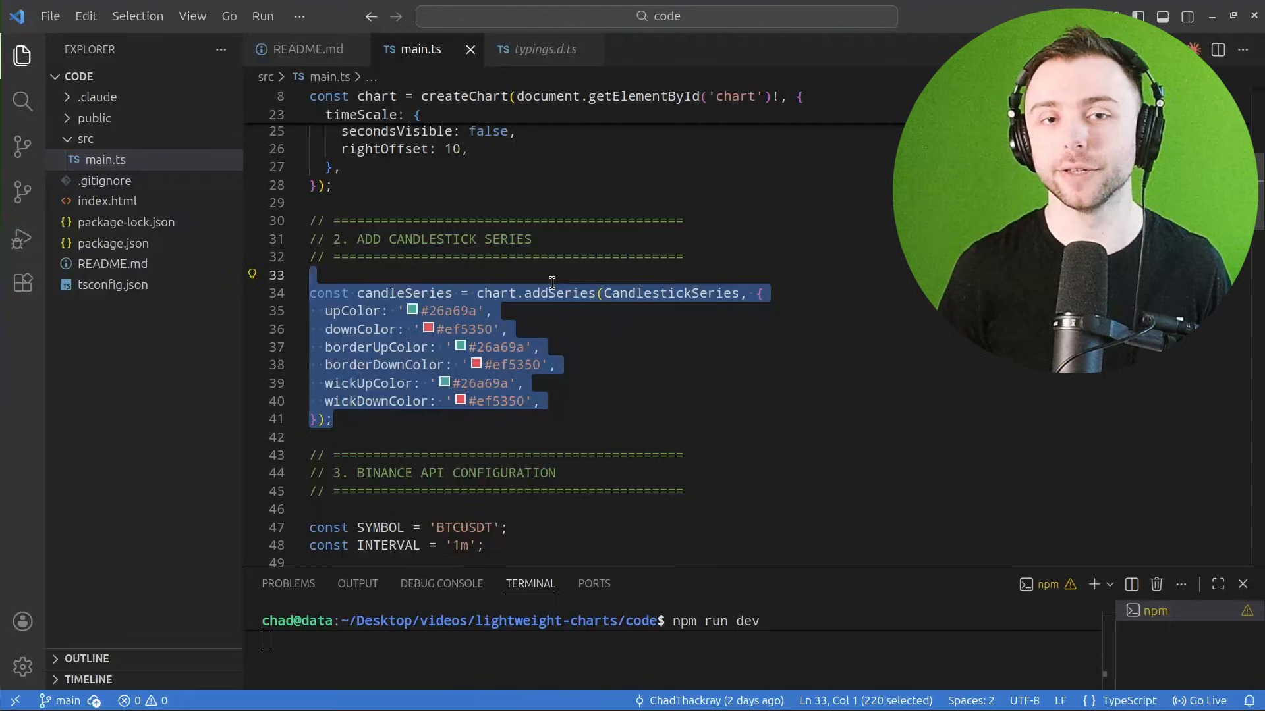
{"action": "scroll", "scroll_direction": "down", "scroll_amount": 3}
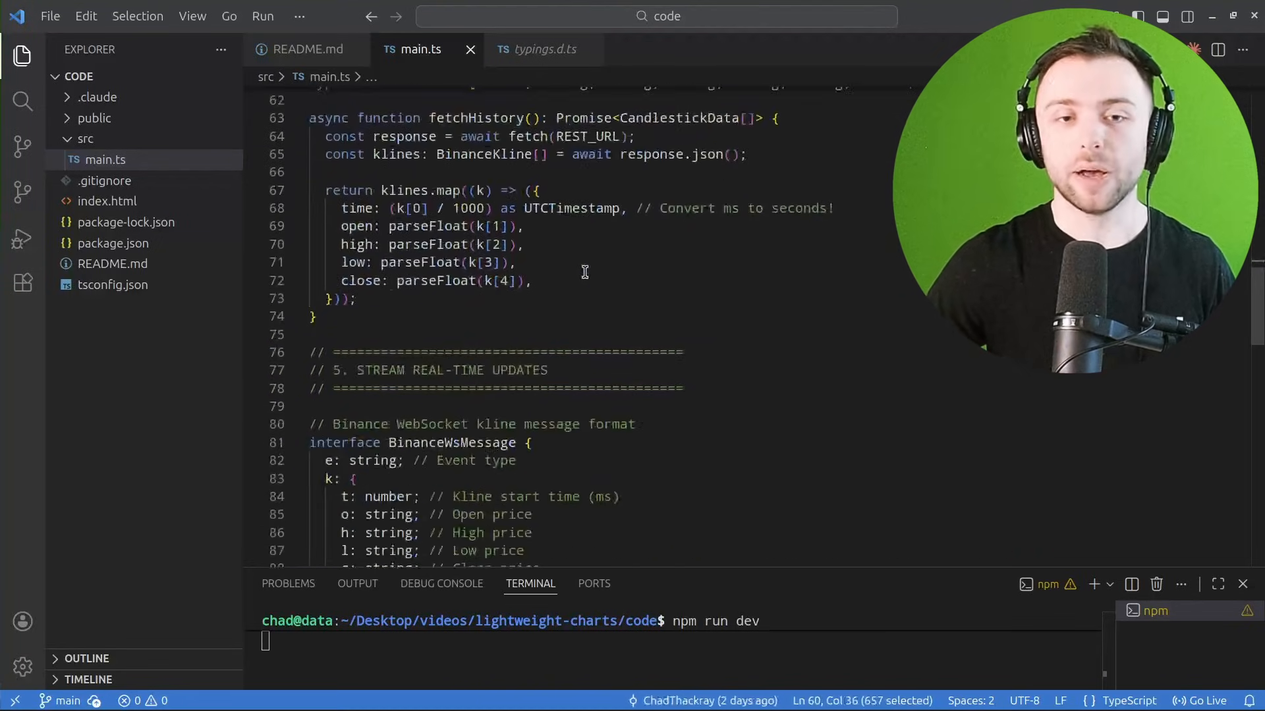
{"action": "scroll", "scroll_direction": "down", "scroll_amount": 3}
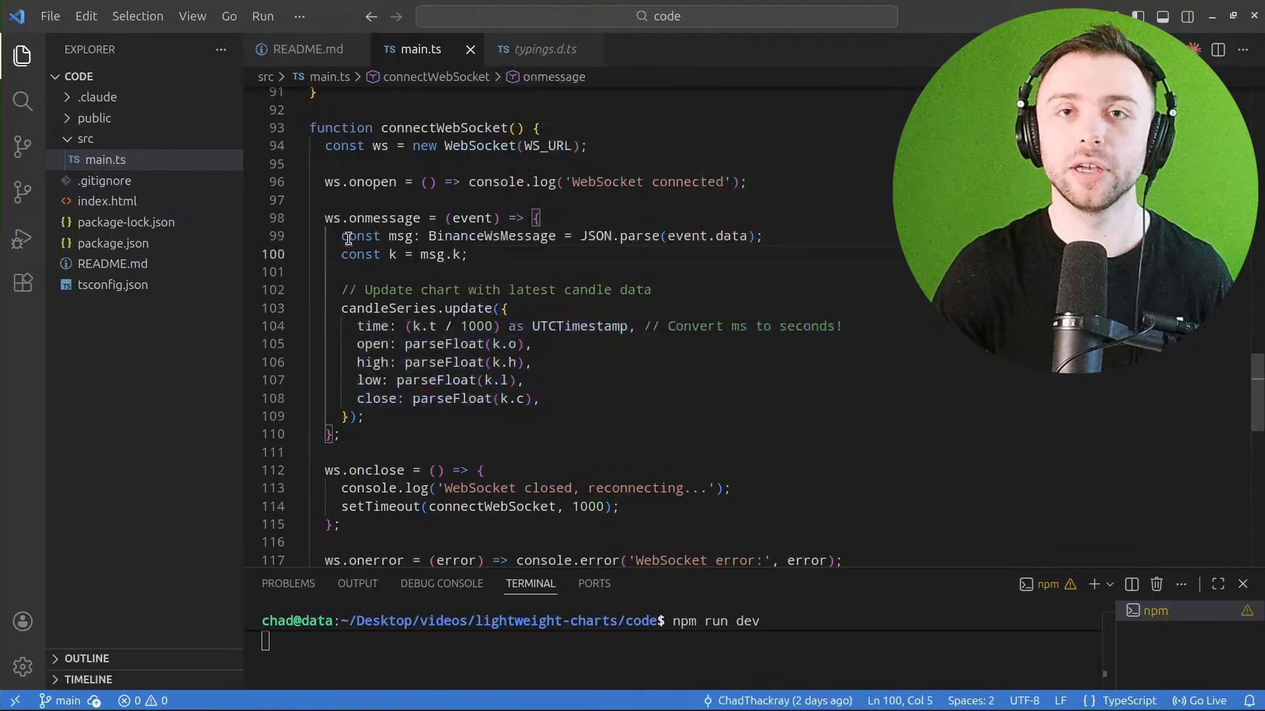
{"action": "mouse_move", "coordinate": [337, 245]}
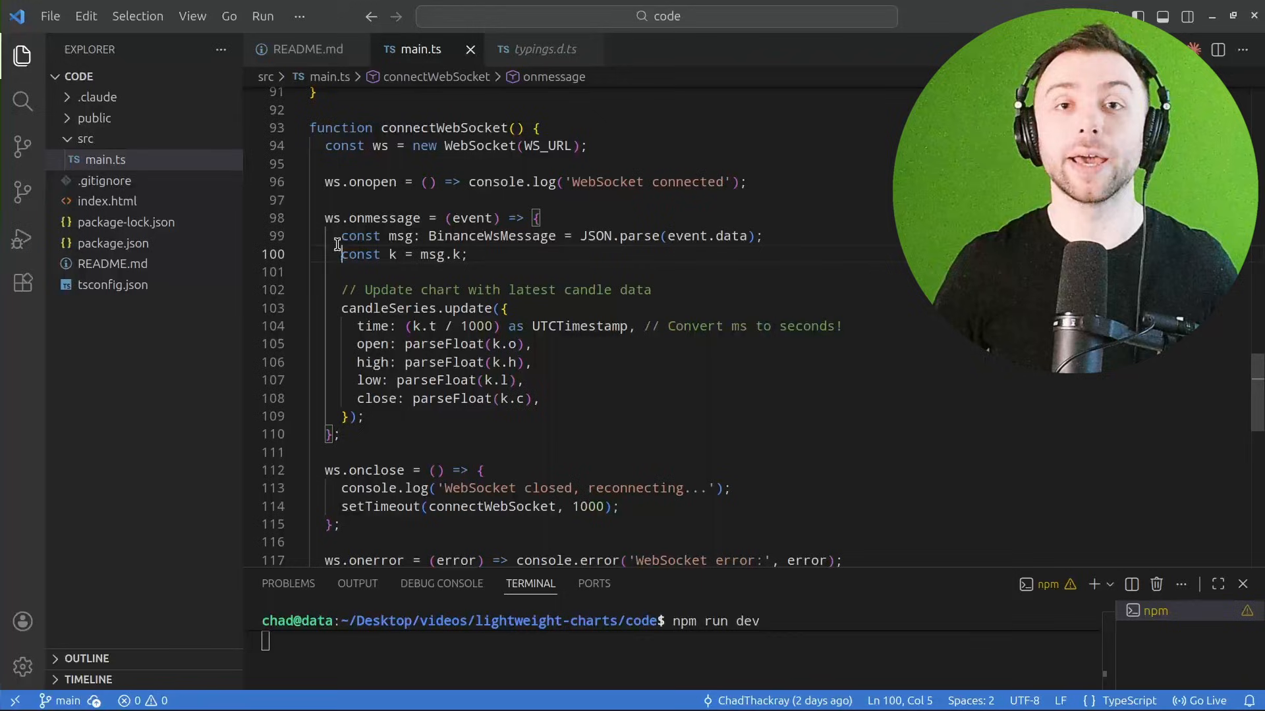
- Scroll up to fetchHistory's kline mapping and the BinanceWsMessage interface
{"action": "scroll", "scroll_direction": "up", "scroll_amount": 3}
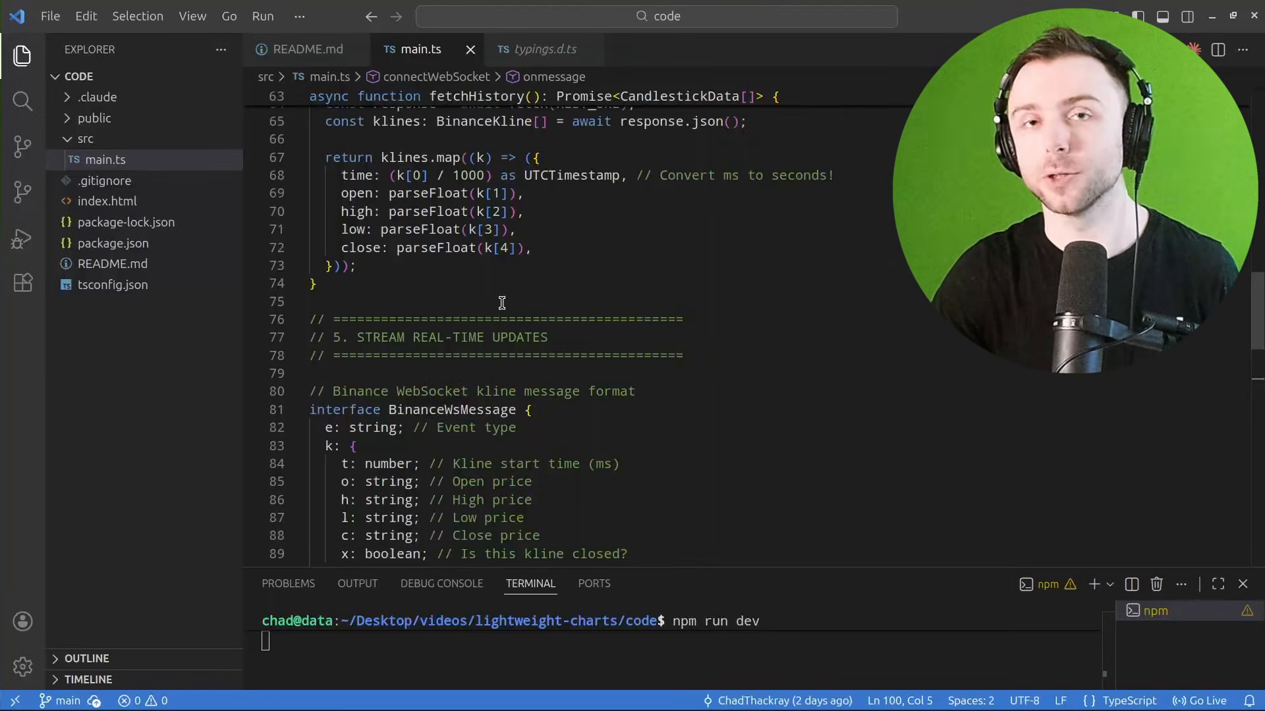
{"action": "mouse_move", "coordinate": [493, 320]}
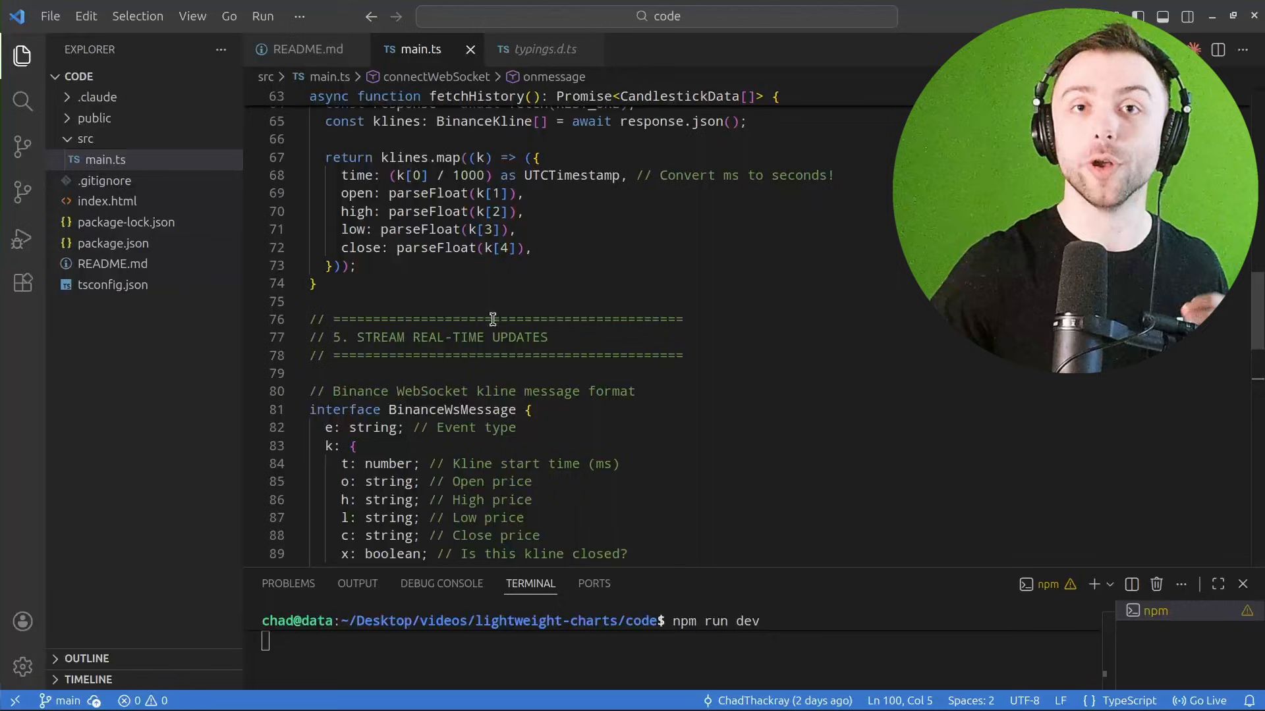